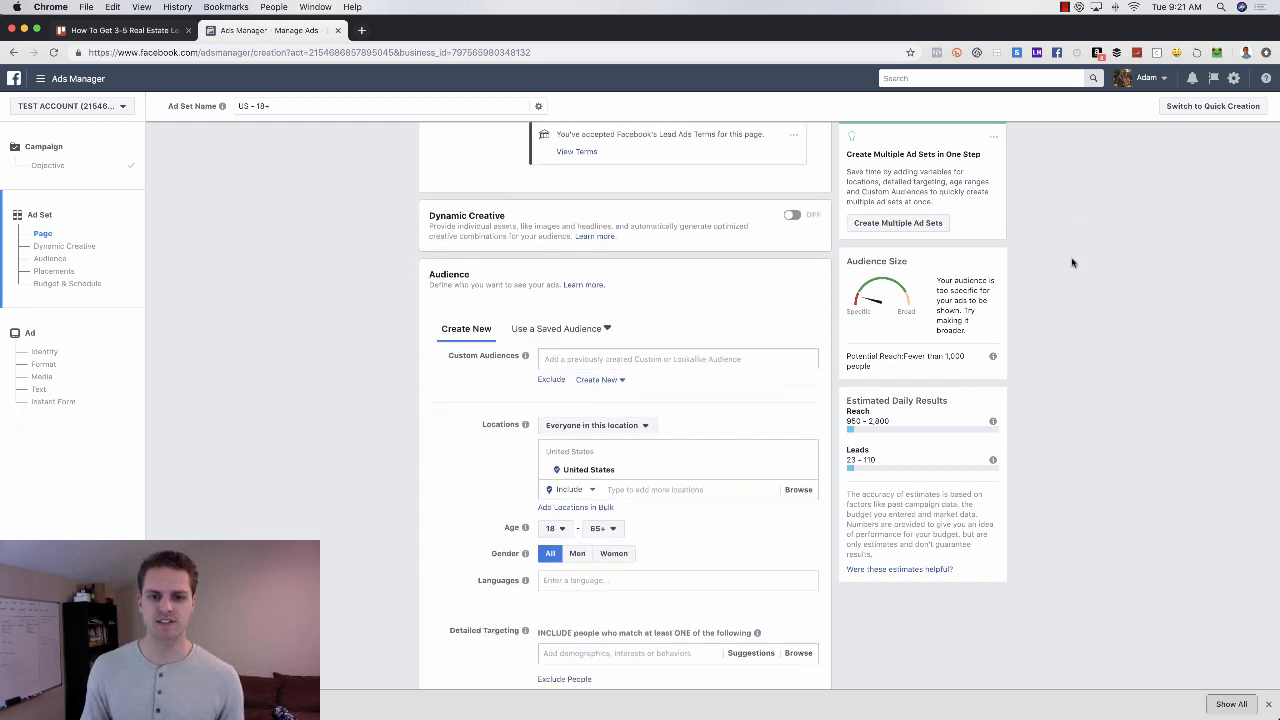
Switch Locations to 'People who live in this location'.
scroll(down, 3)
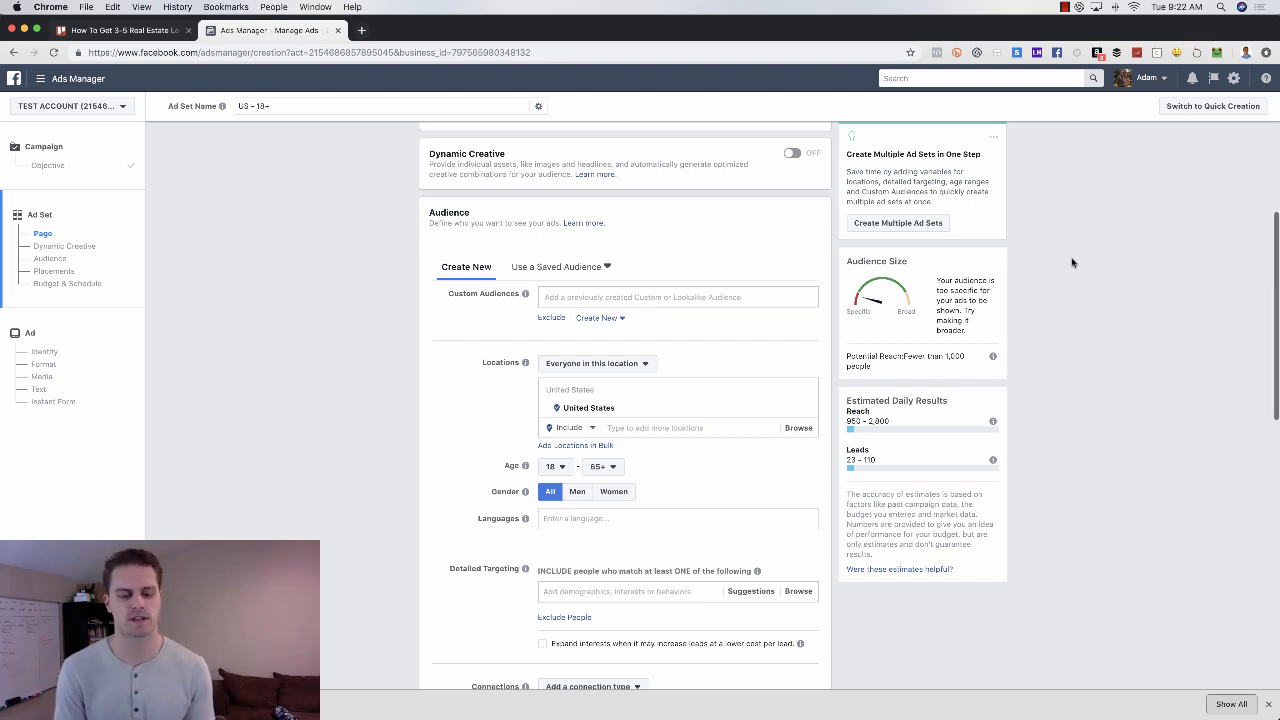
mouse_move(796, 358)
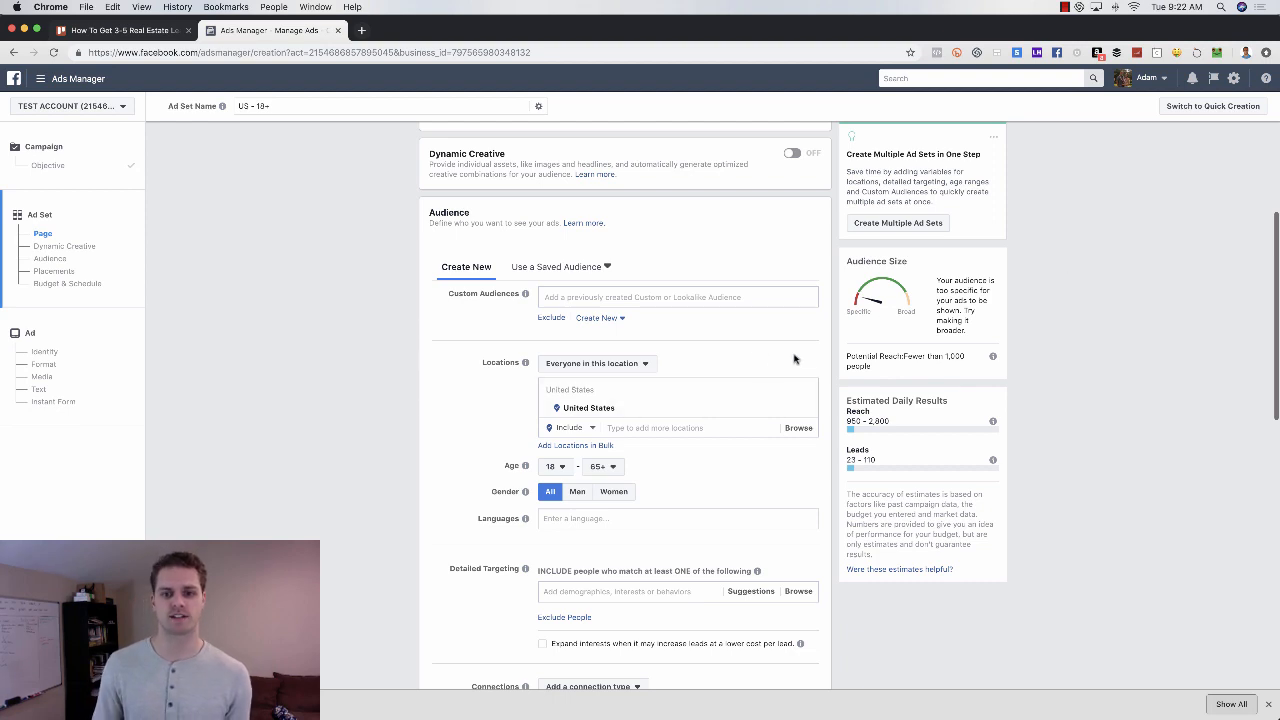
mouse_move(844, 344)
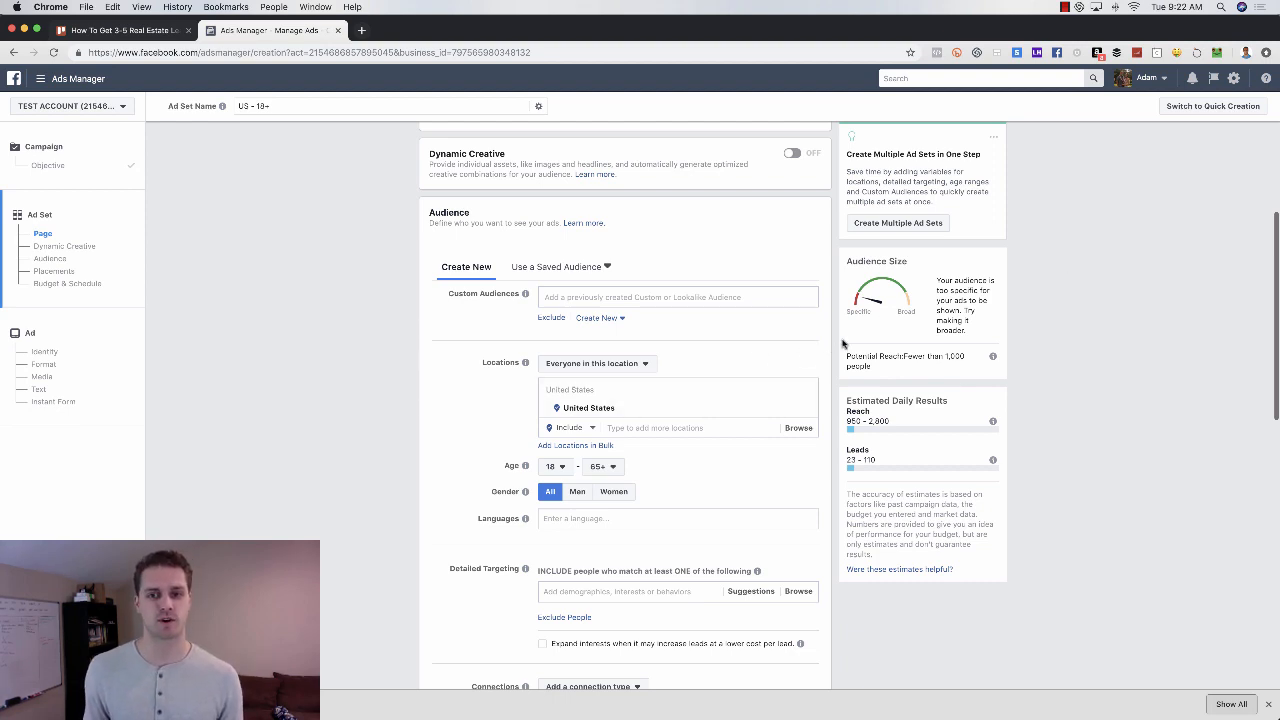
scroll(down, 3)
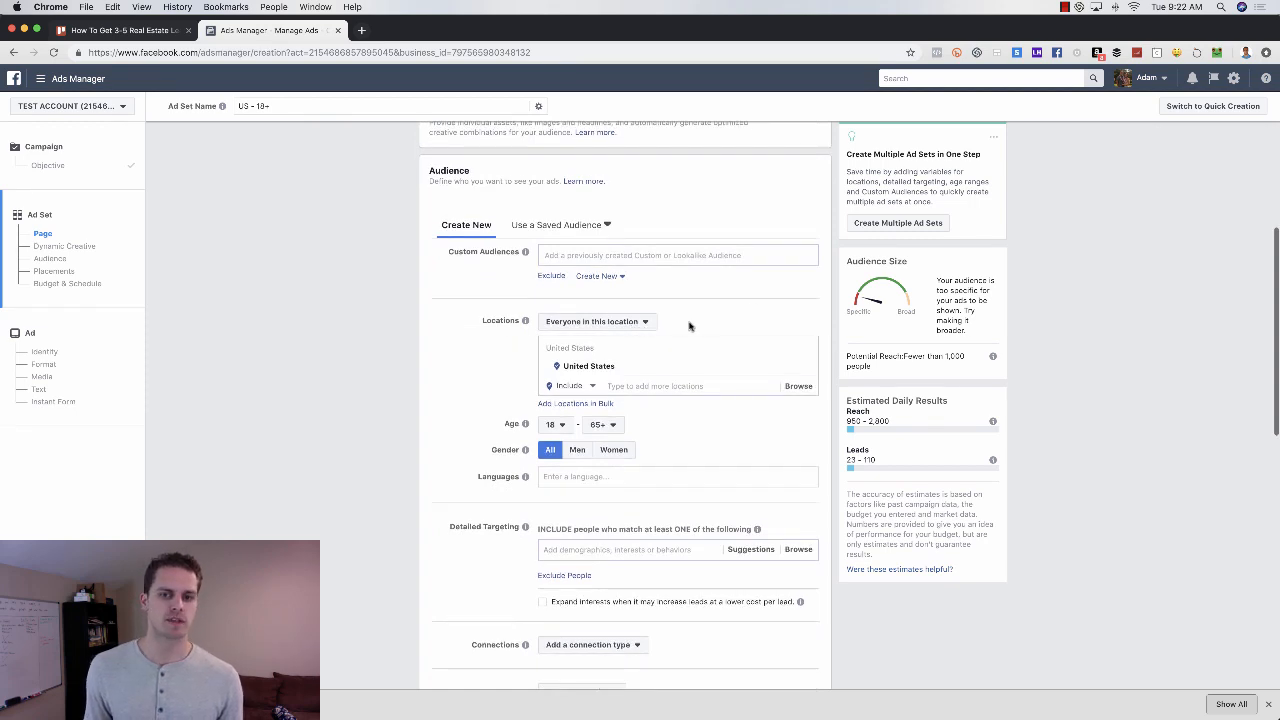
click(596, 320)
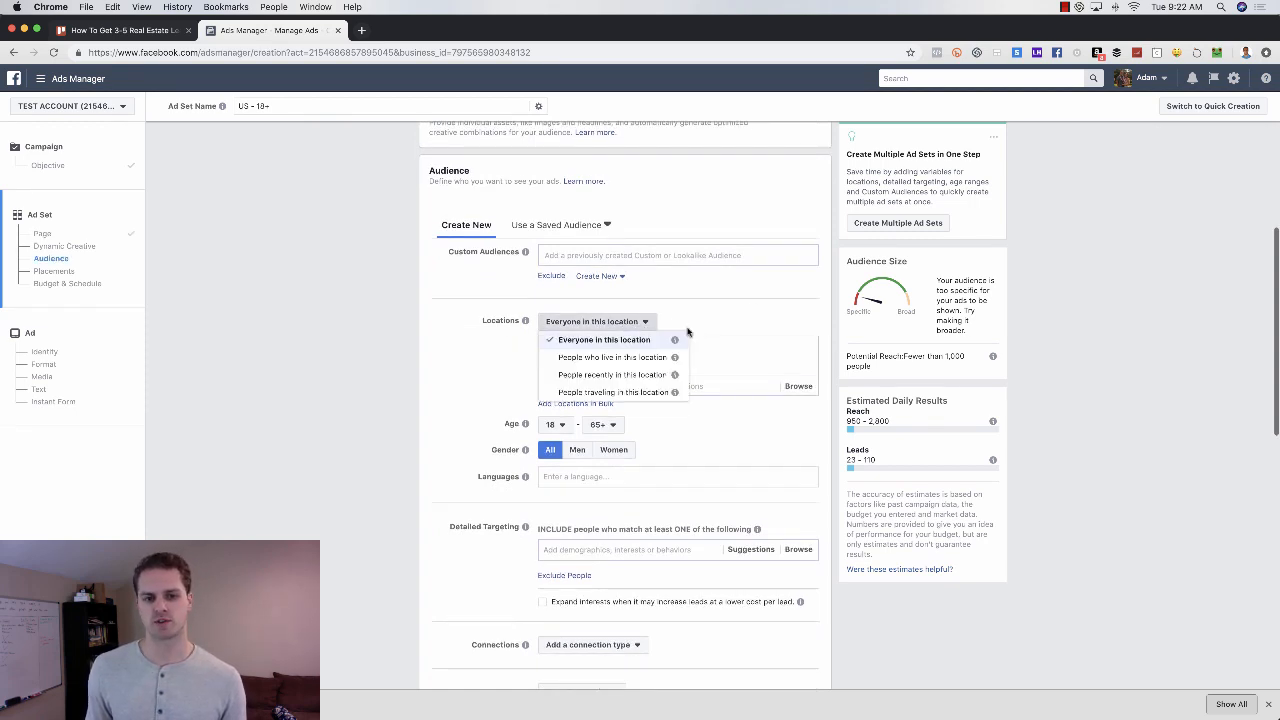
click(612, 356)
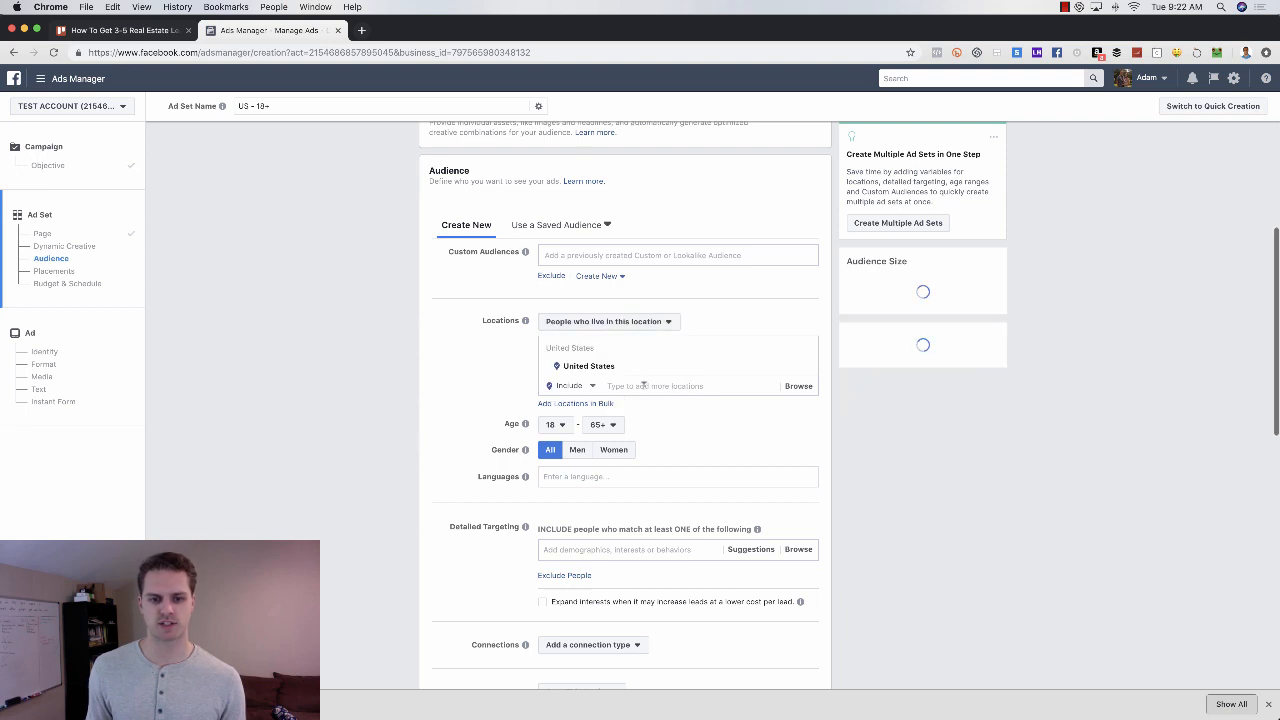
Search 'lafayette in' and target Lafayette, Indiana instead of the United States.
click(680, 386)
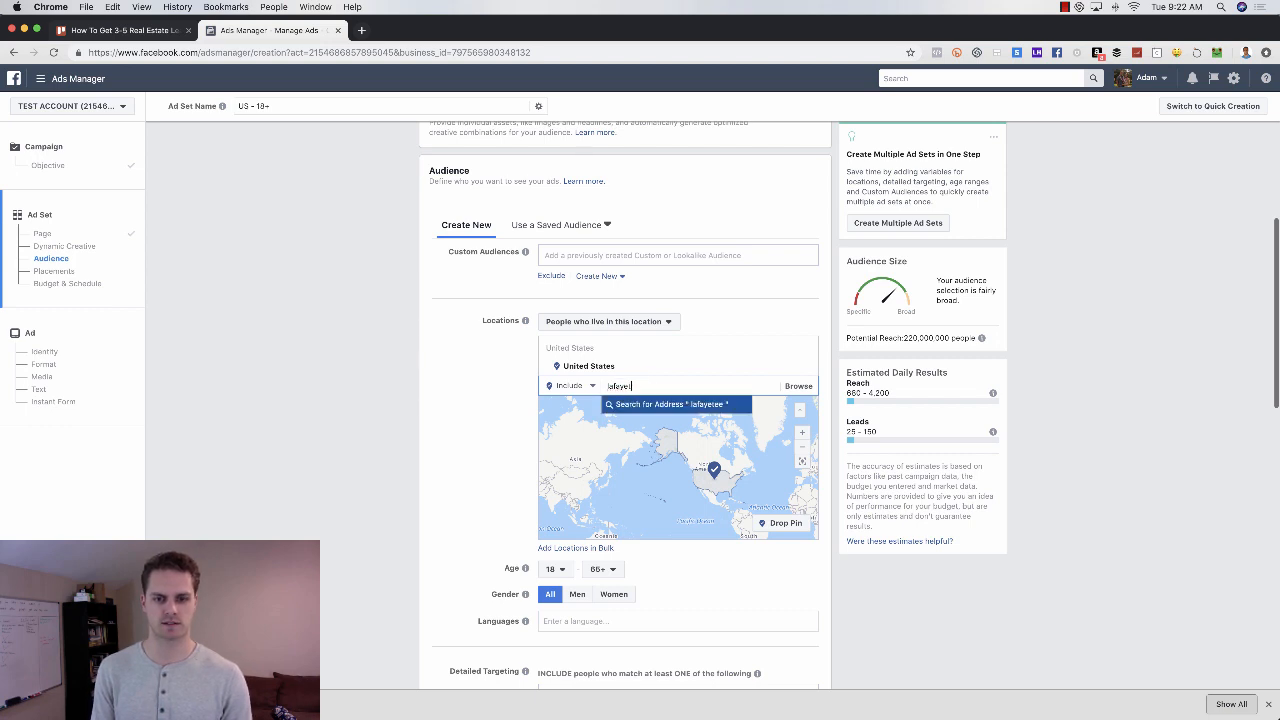
text(lafayette in)
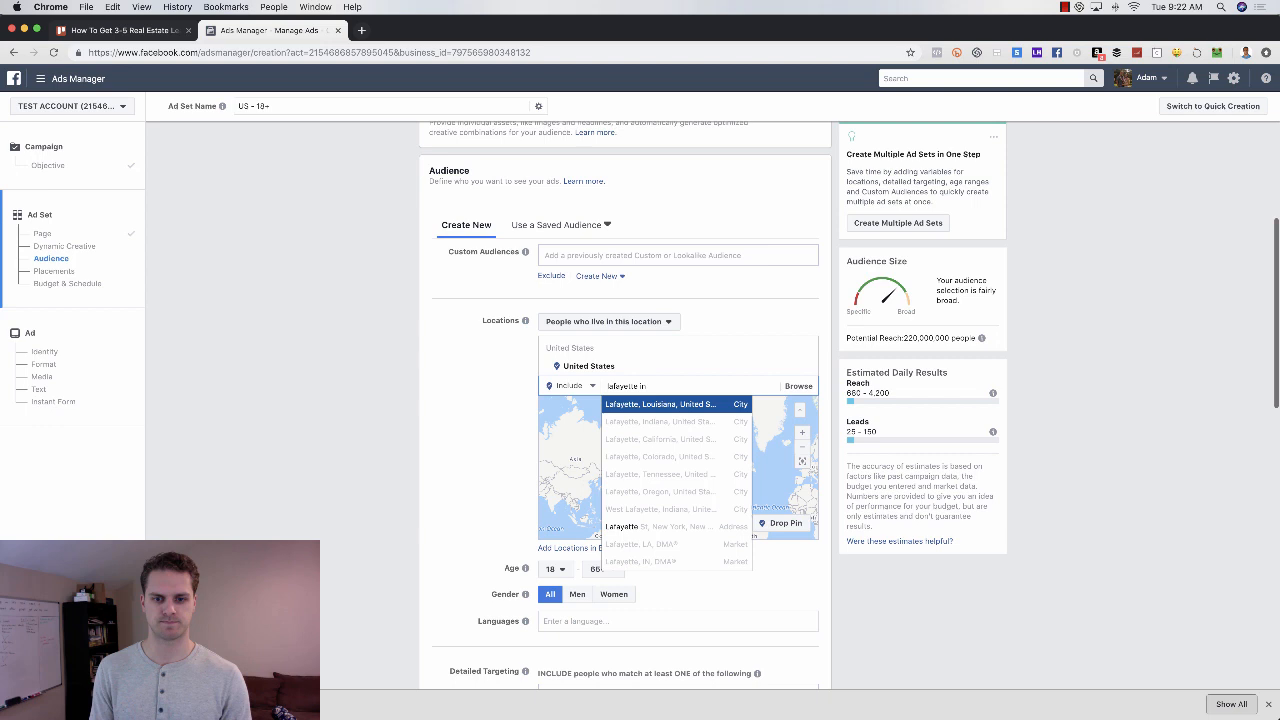
click(660, 420)
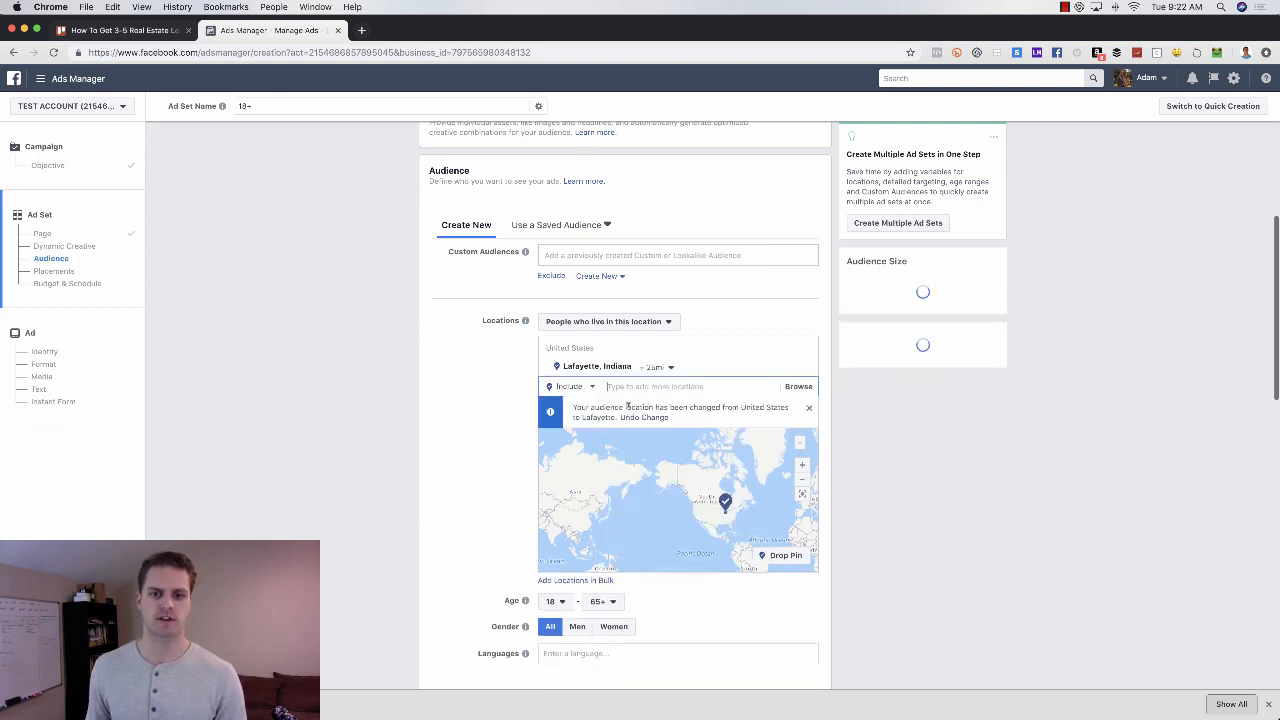
click(656, 366)
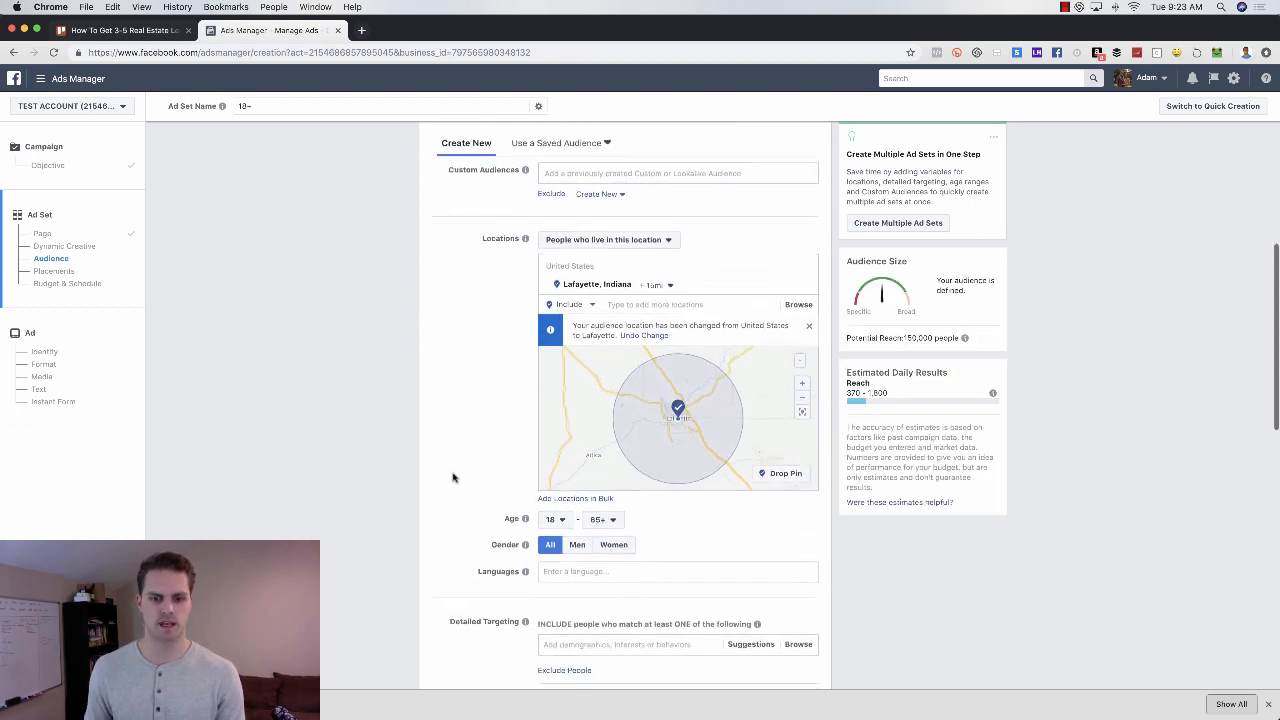
click(556, 492)
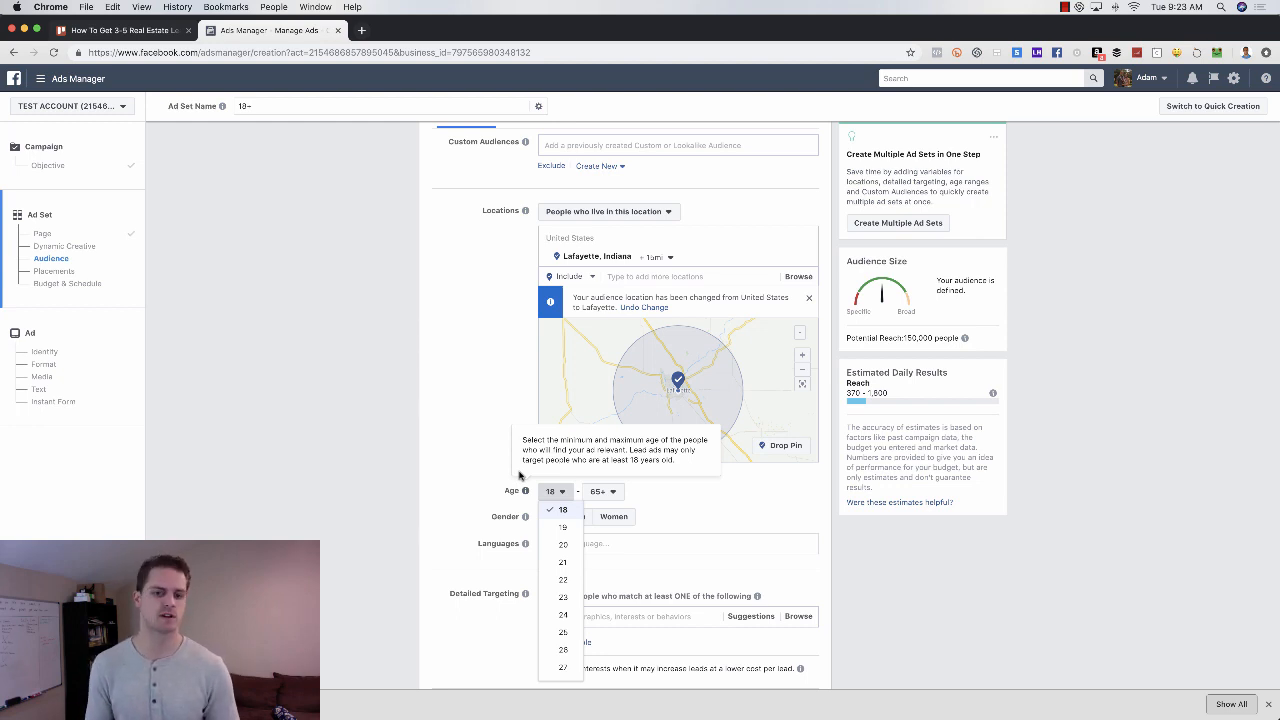
mouse_move(562, 548)
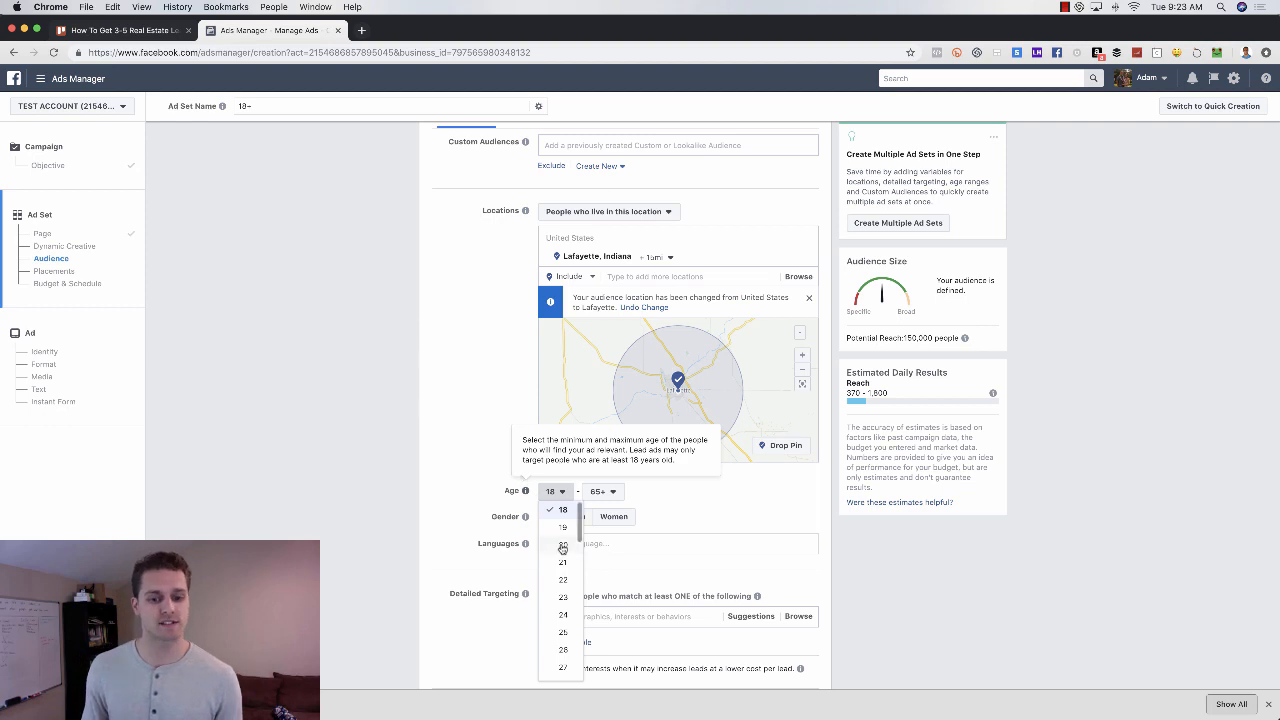
Set the audience age range to a minimum of 26 and a maximum of 40.
scroll(down, 3)
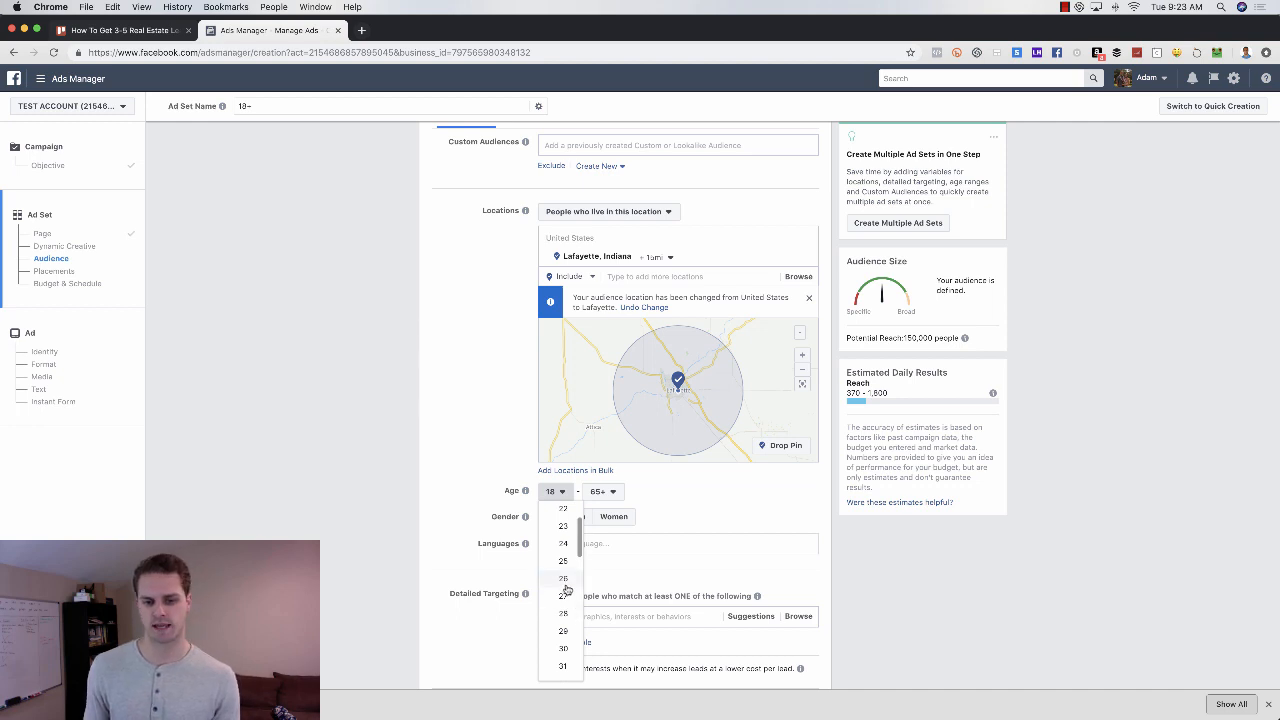
mouse_move(568, 588)
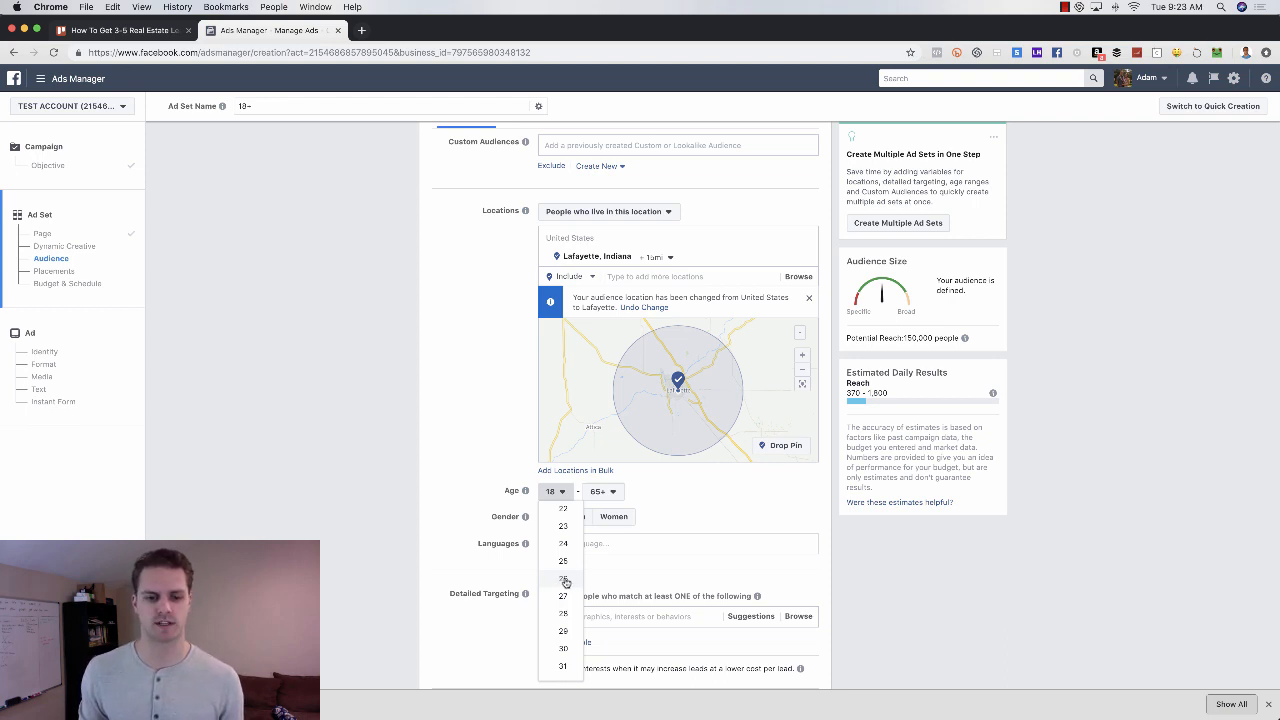
click(564, 578)
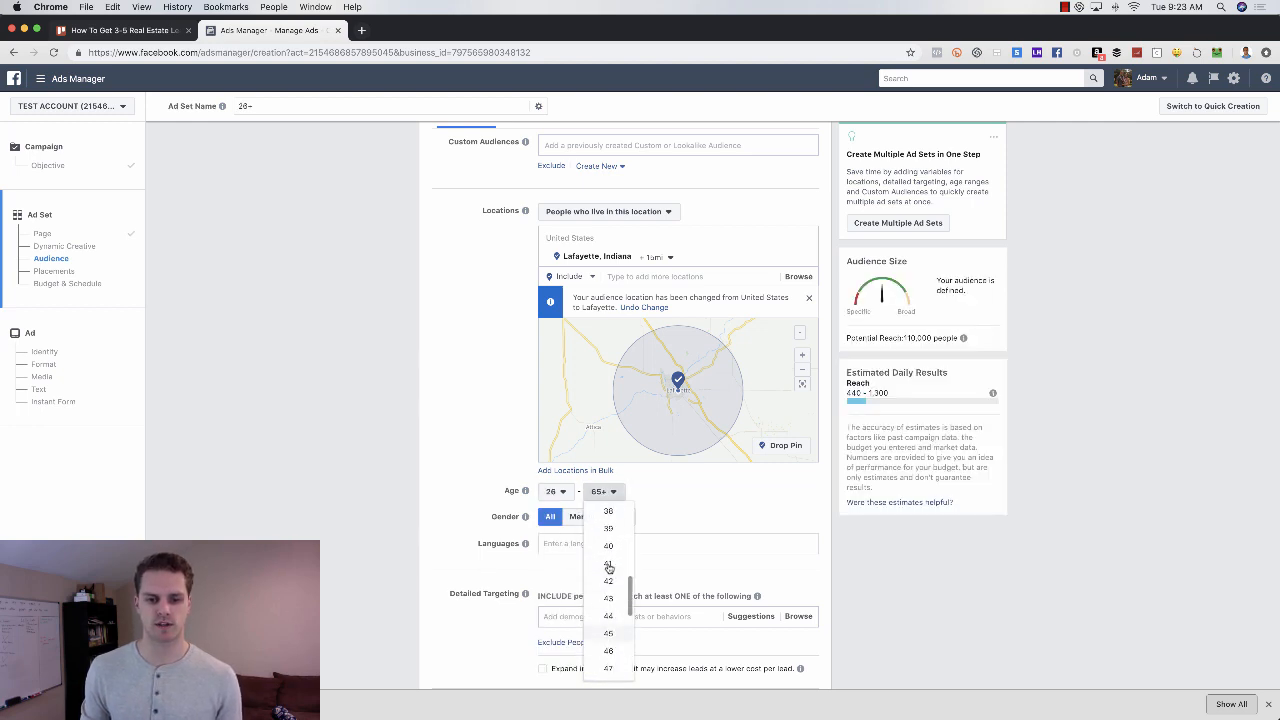
scroll(up, 3)
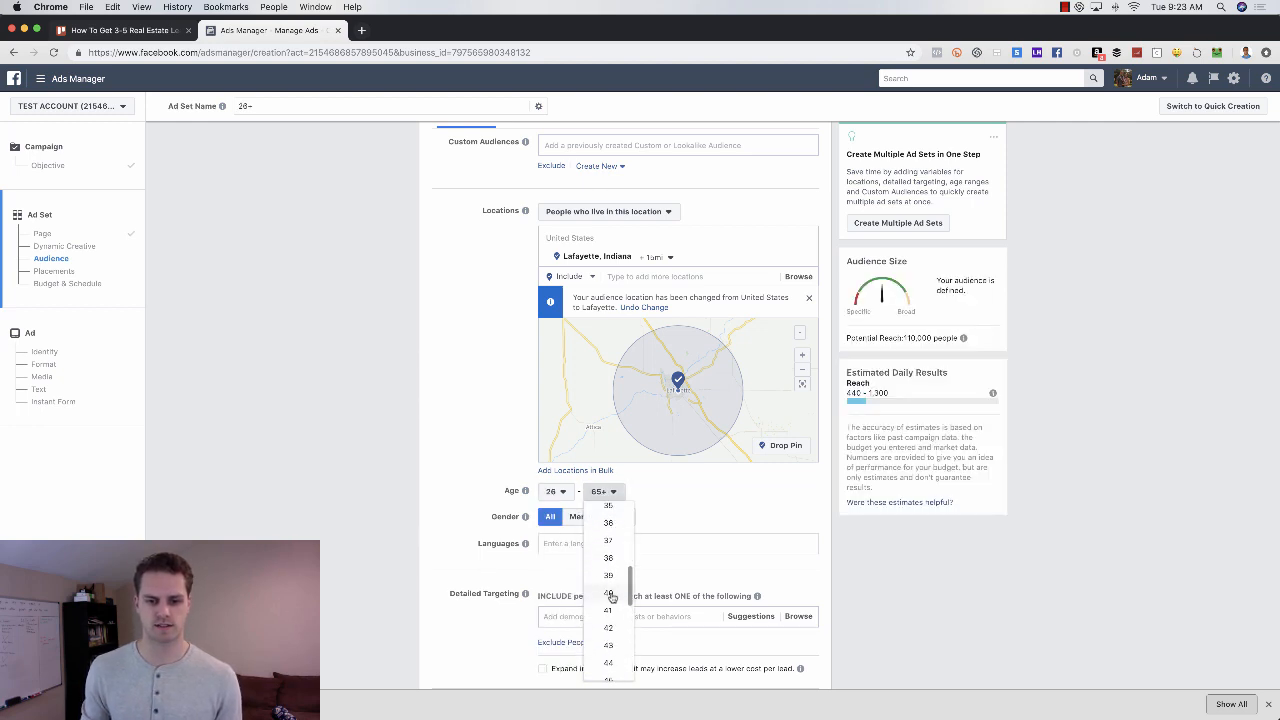
click(608, 592)
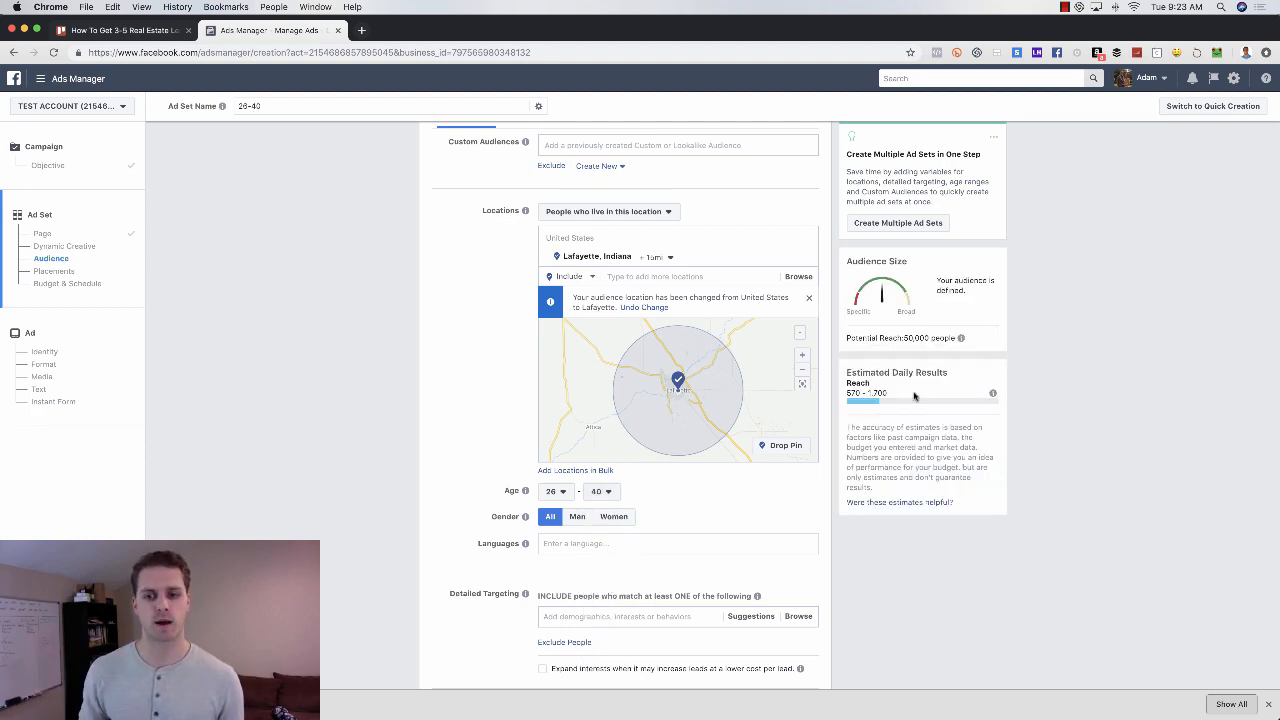
scroll(down, 3)
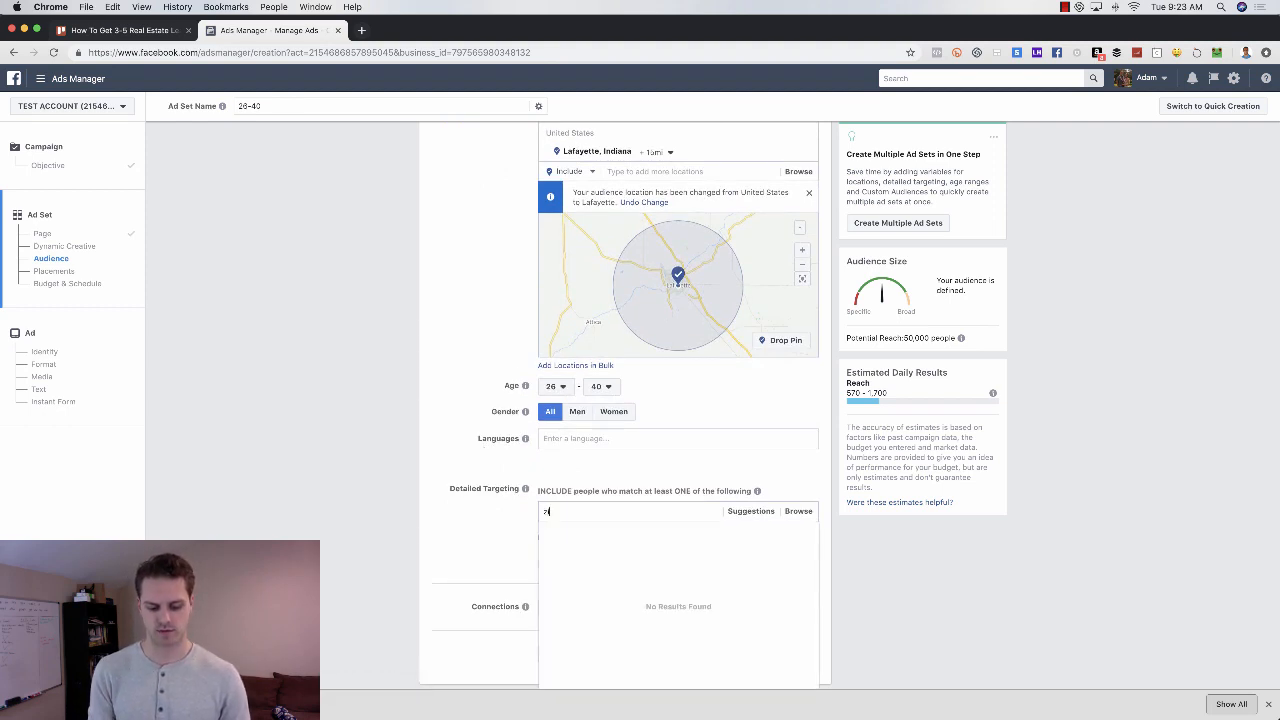
Add Zillow, New House, First-time buyer, Homes.com, Starter home, Pre-qualification and Real estate interests.
text(Zillow)
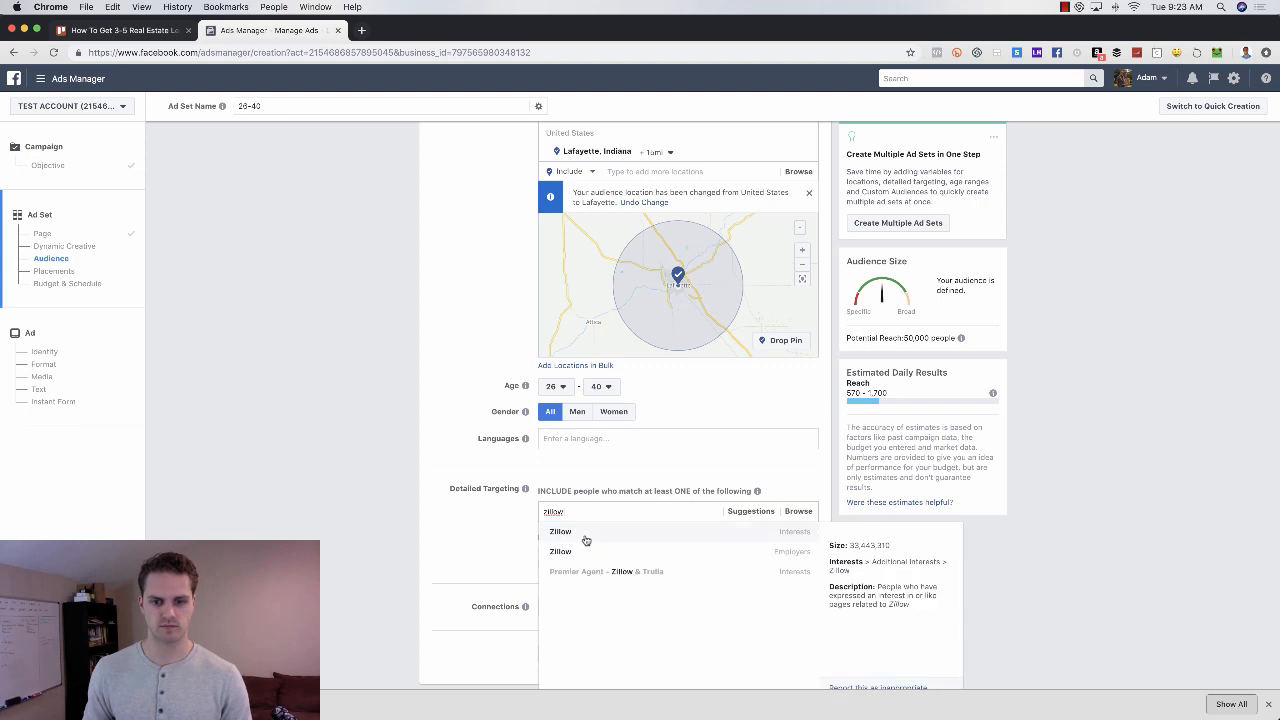
click(560, 532)
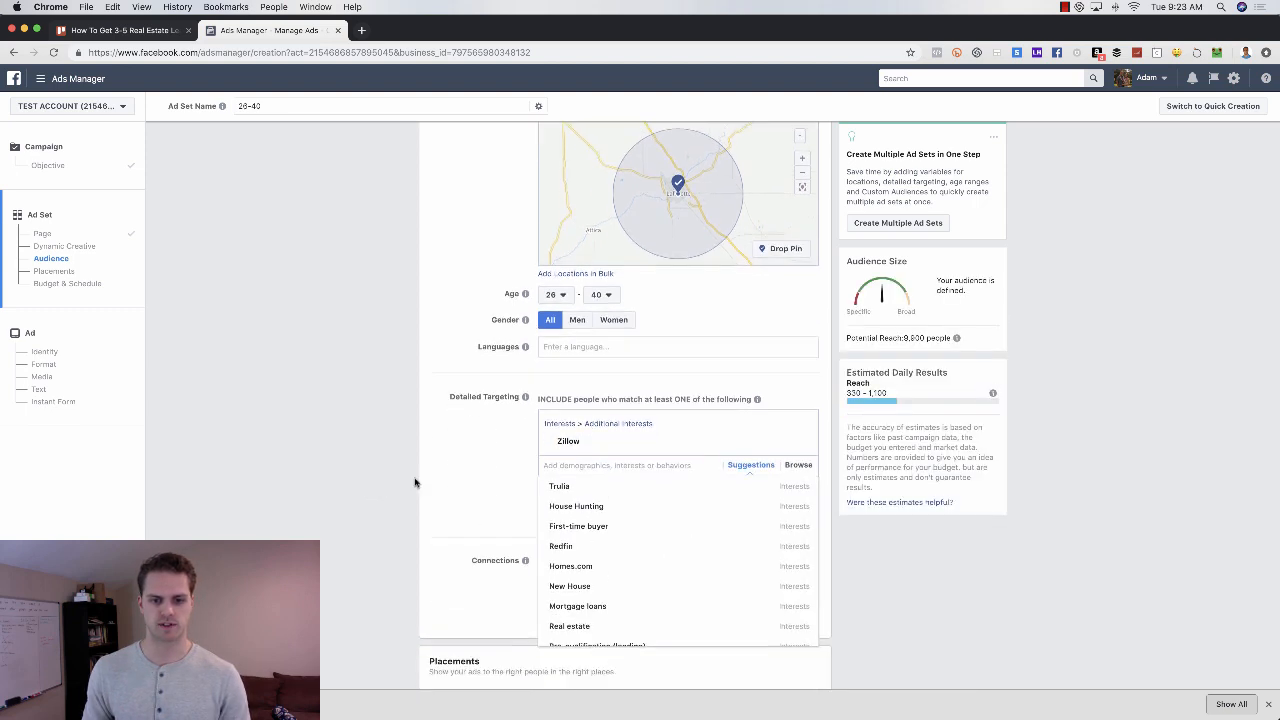
click(576, 506)
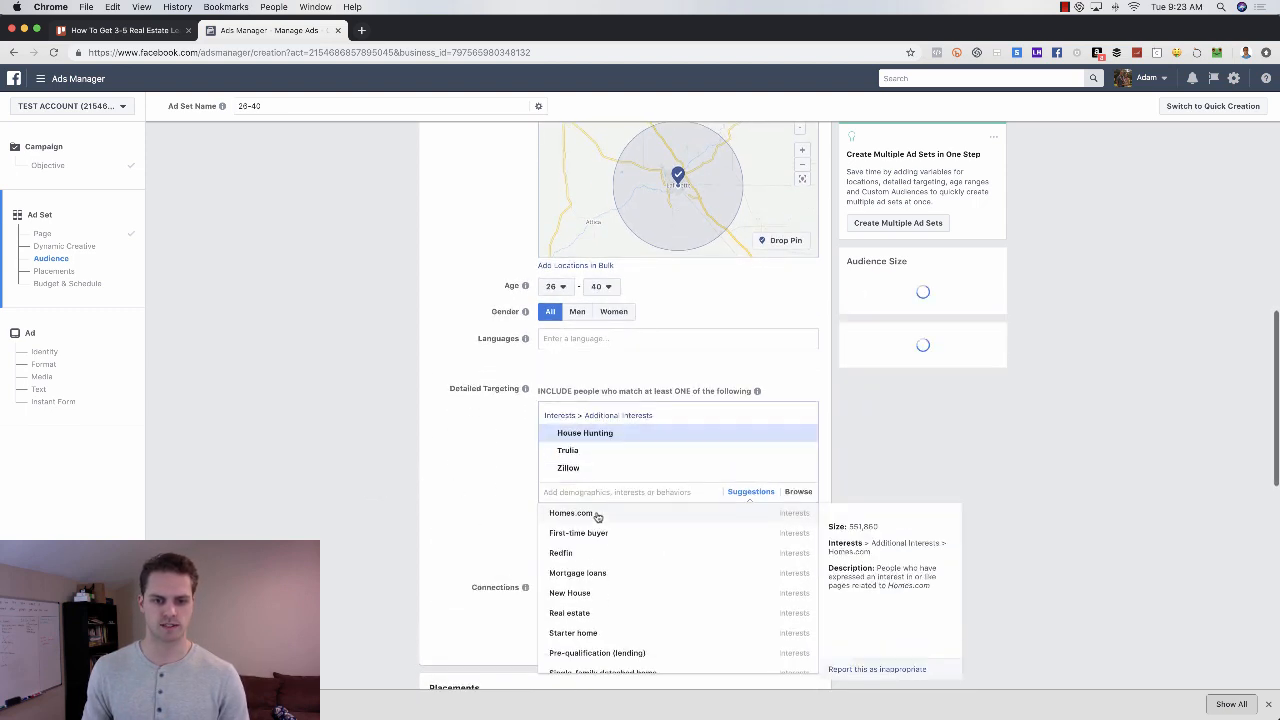
click(568, 592)
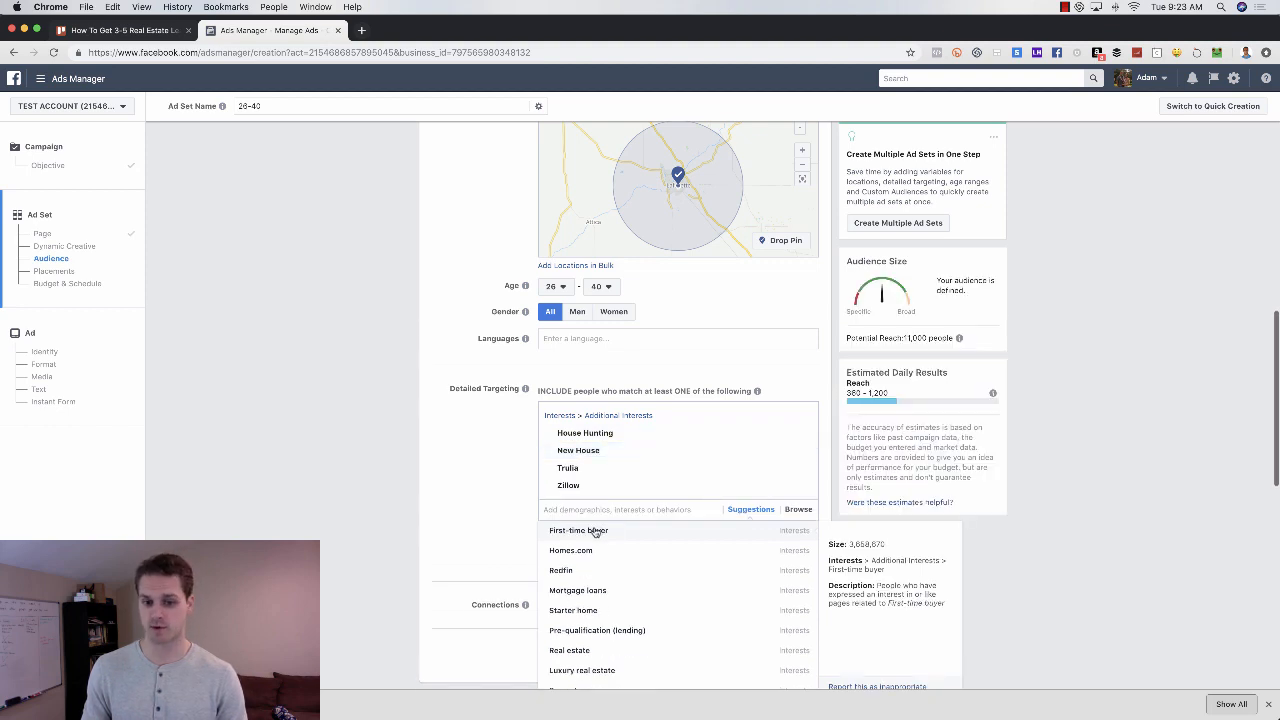
click(578, 530)
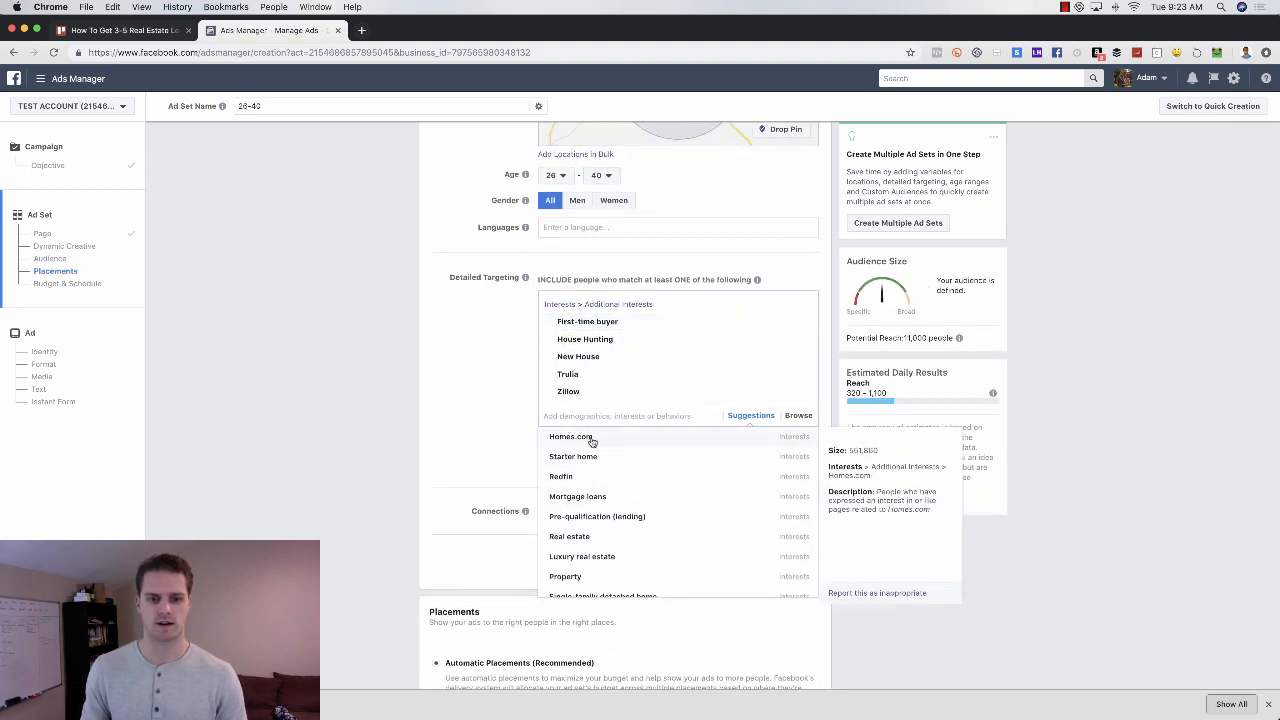
click(570, 436)
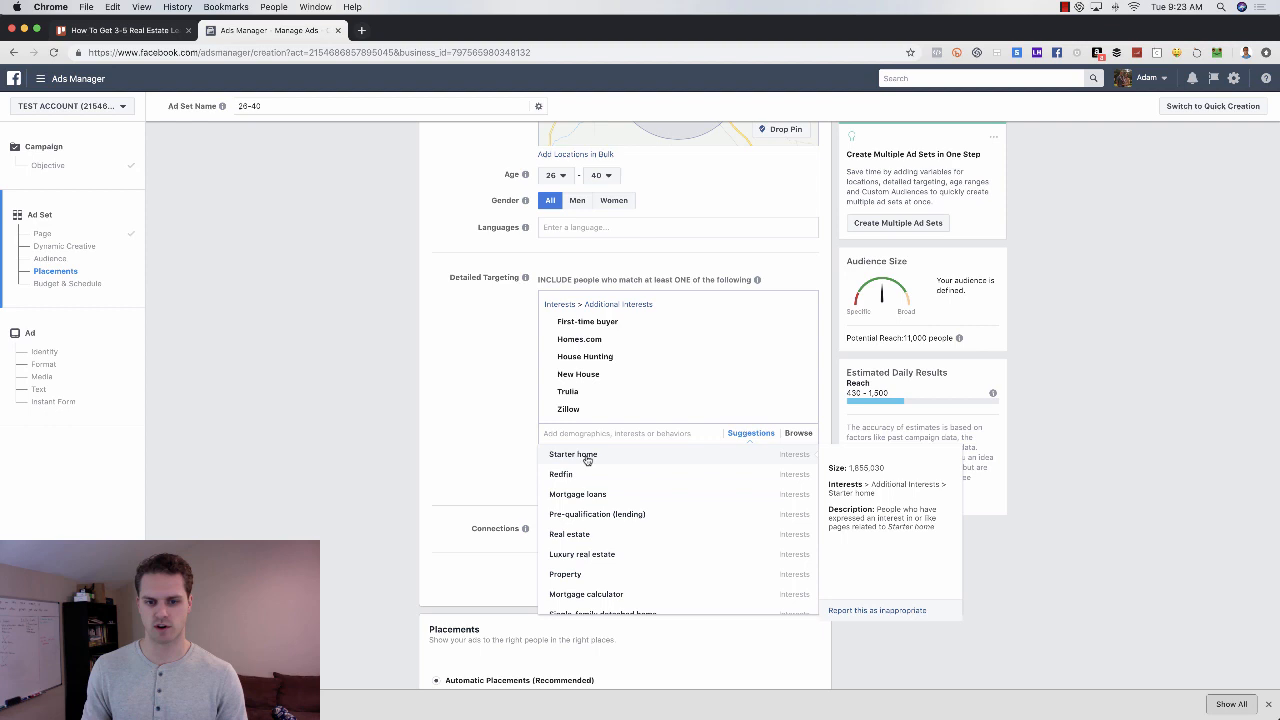
click(572, 454)
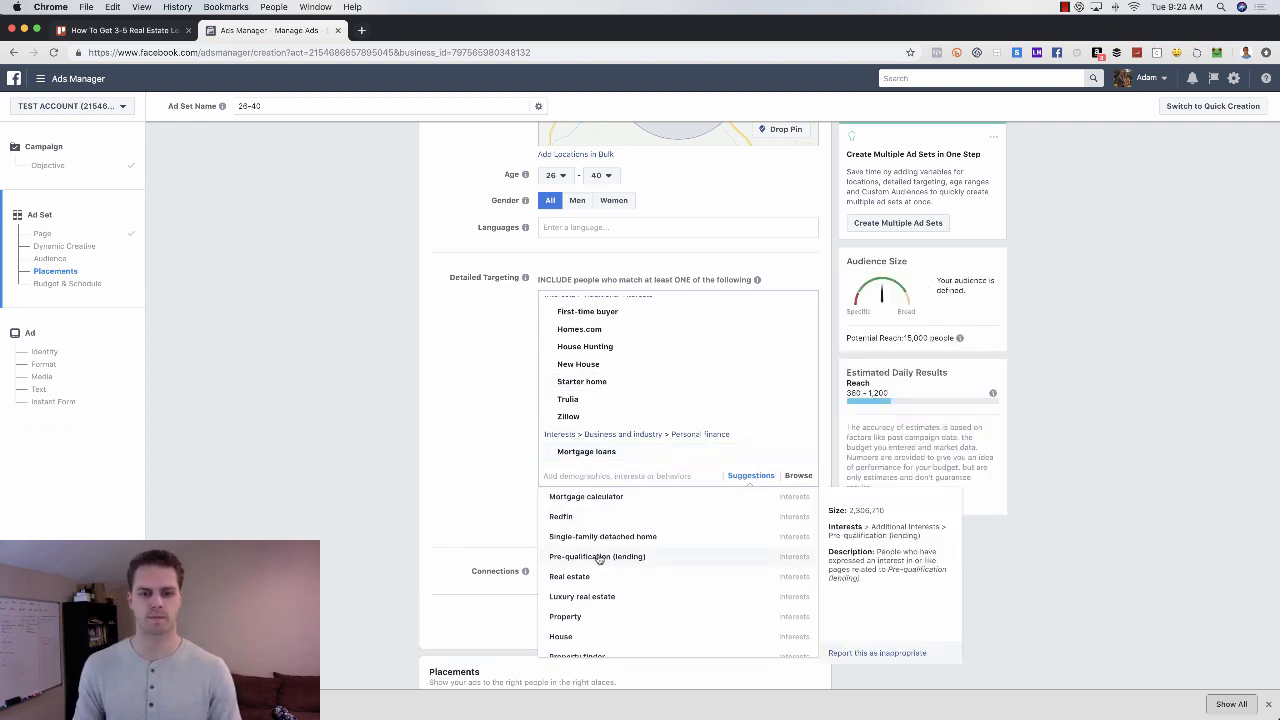
click(596, 556)
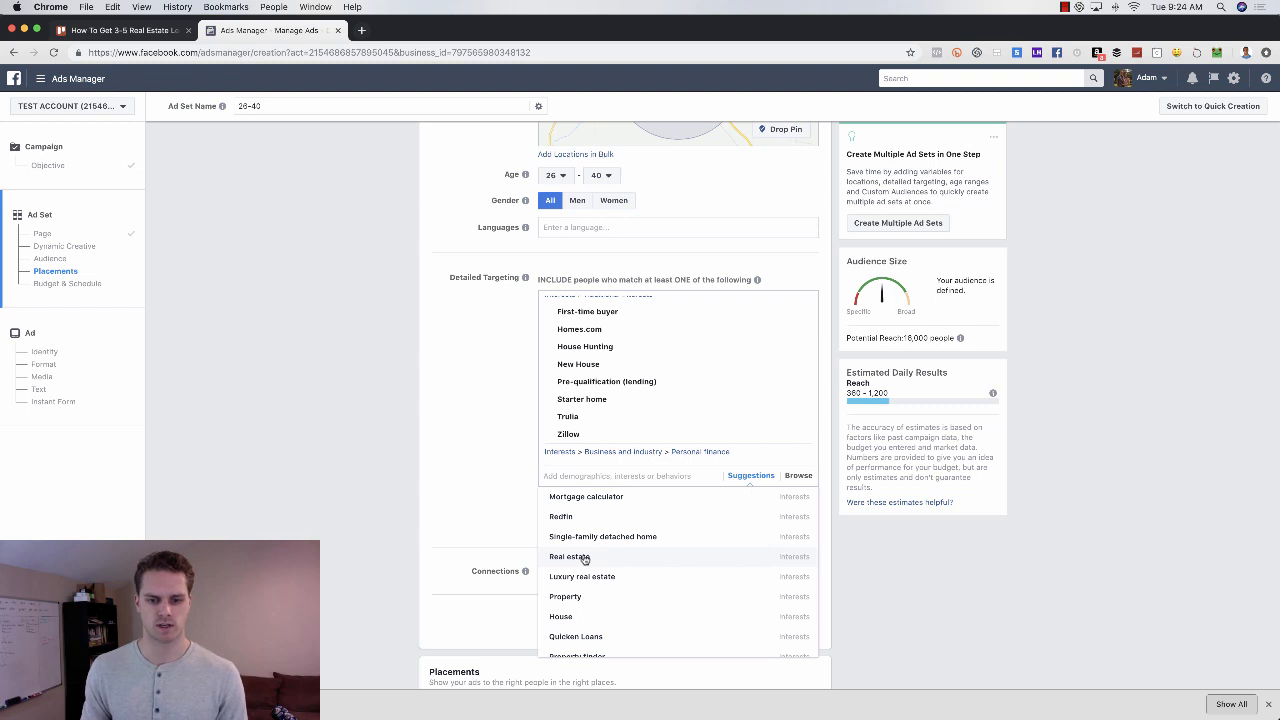
click(602, 536)
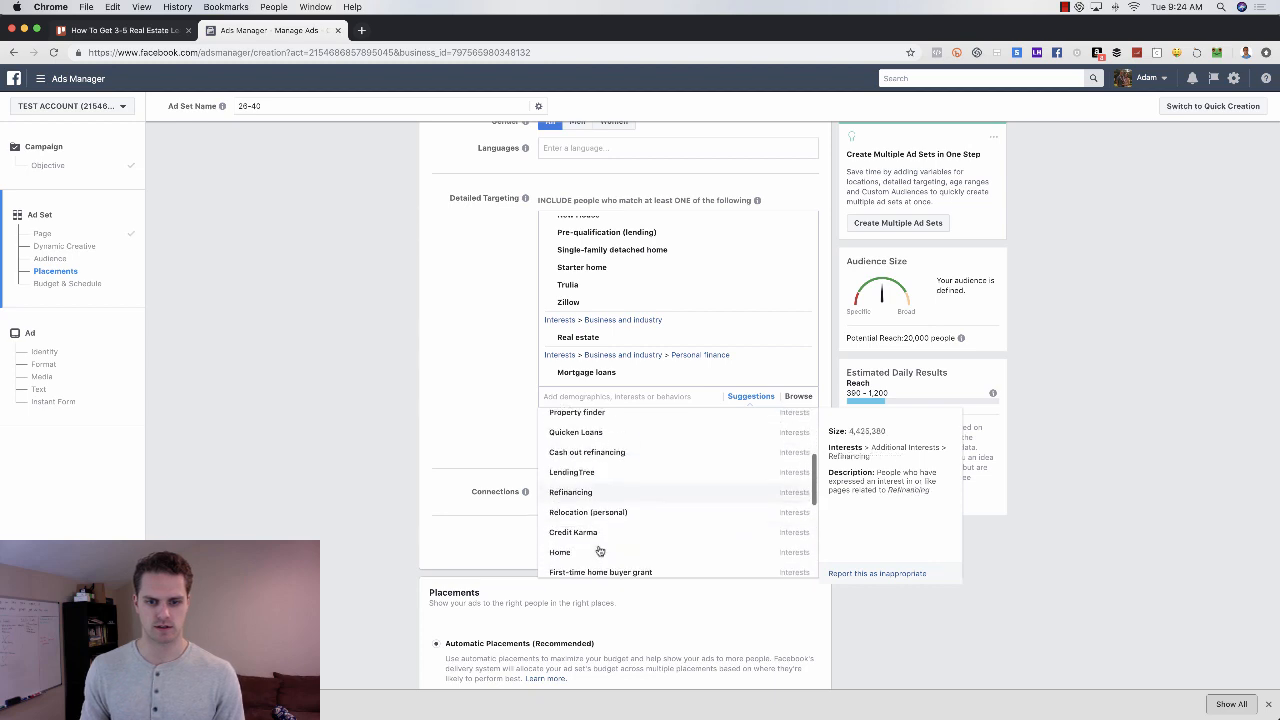
Add Mortgage broker and Mortgage bank to the detailed targeting interests.
scroll(down, 3)
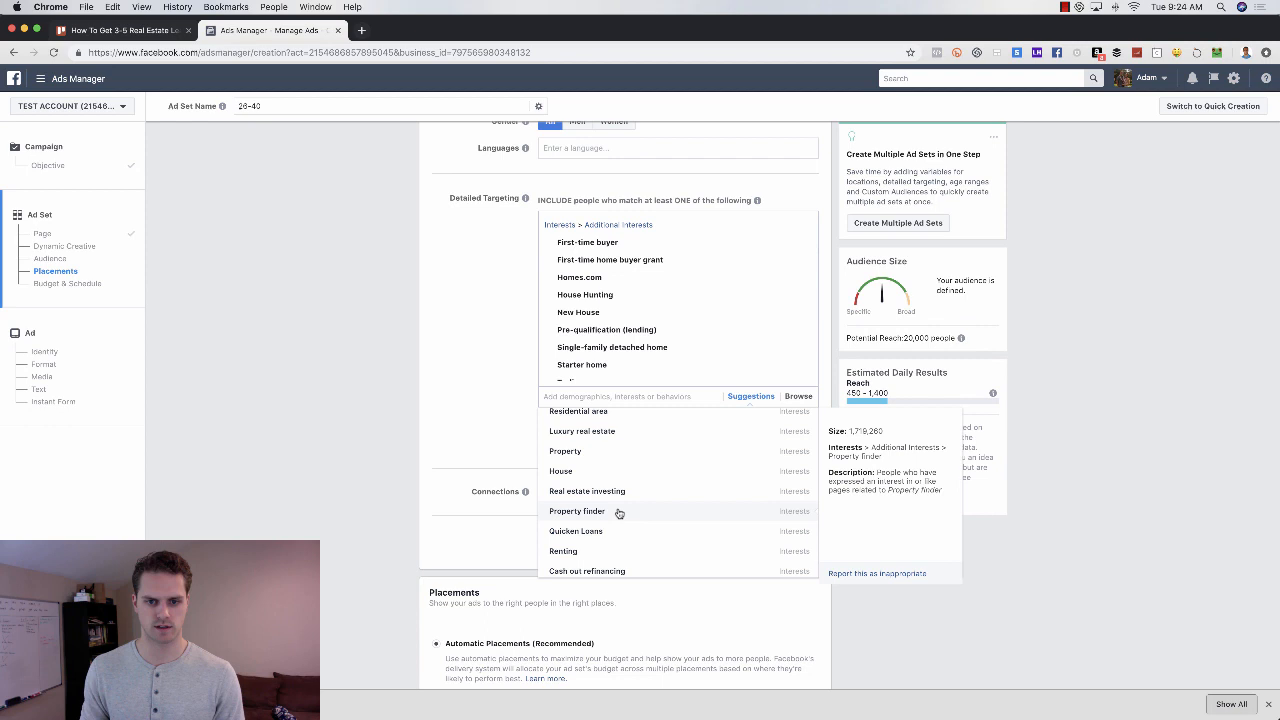
scroll(up, 3)
text(mortgage)
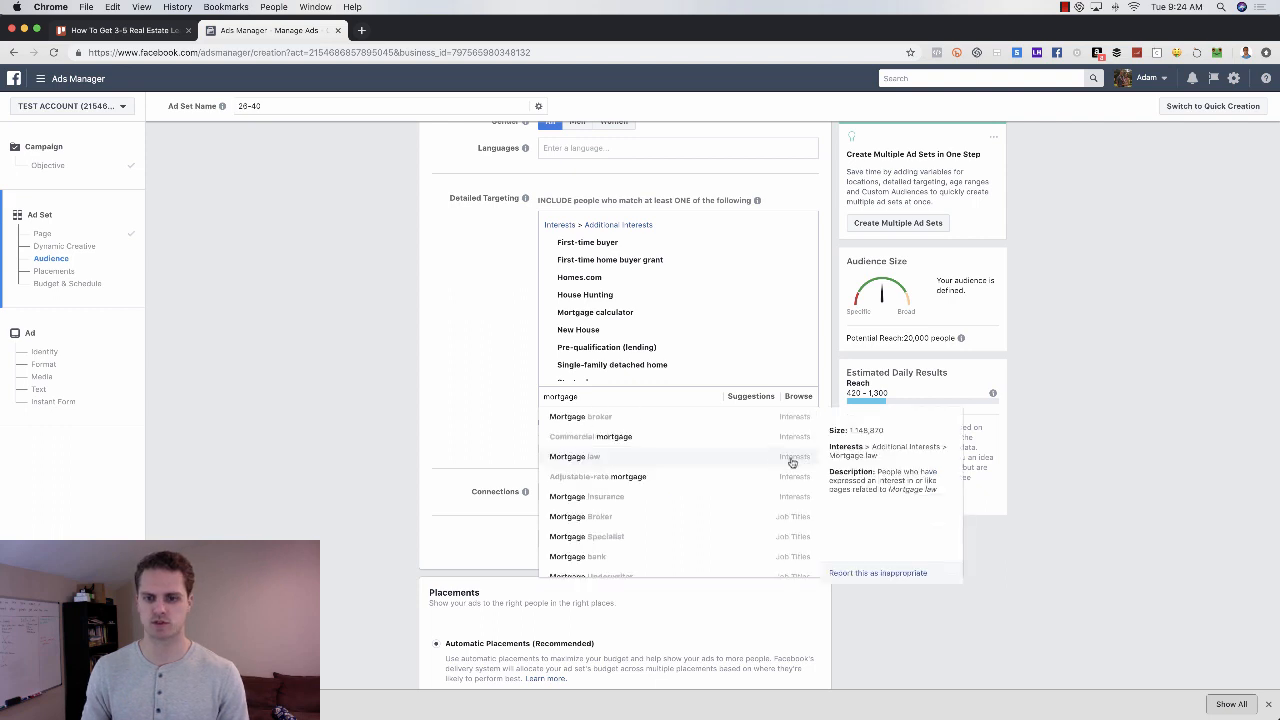
mouse_move(668, 436)
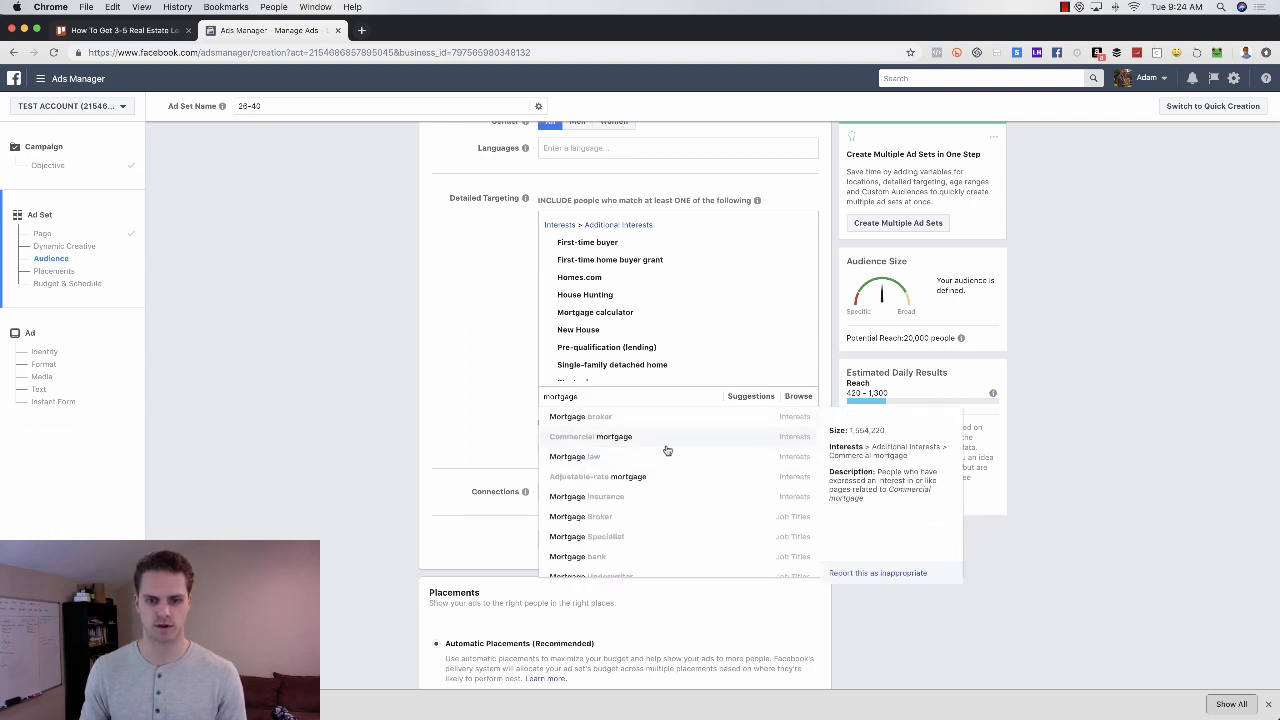
click(580, 416)
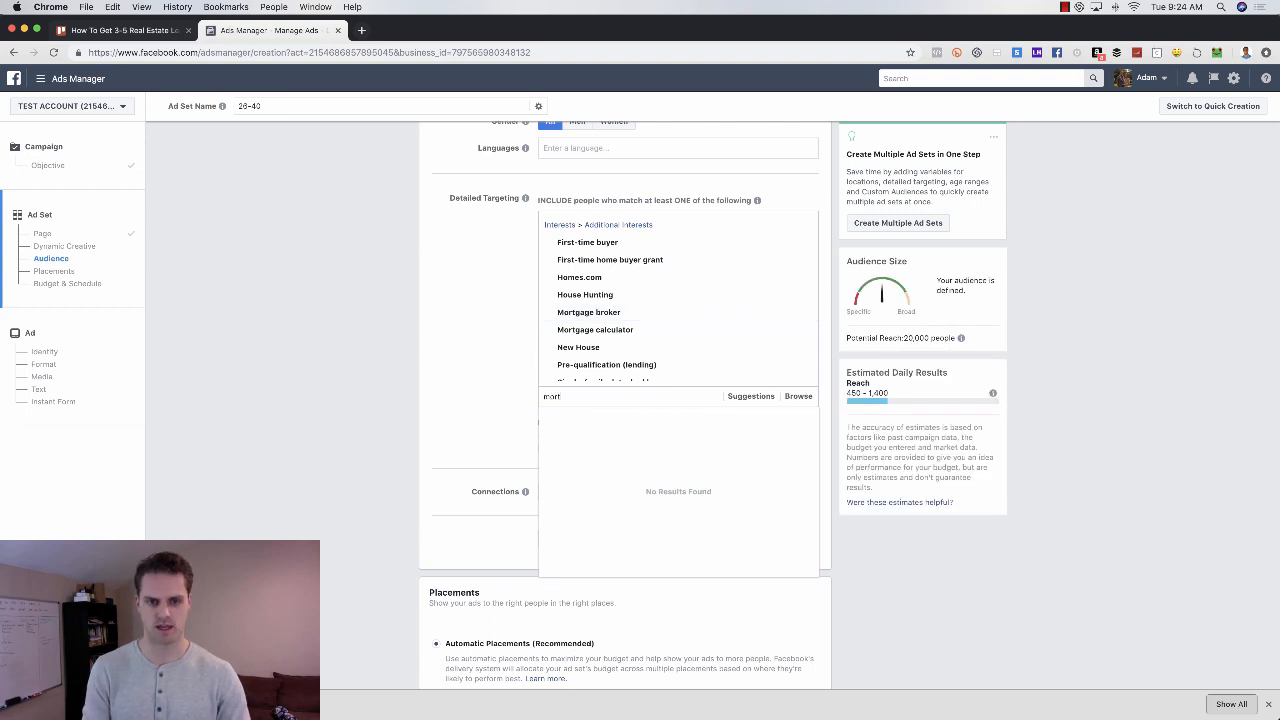
text(mortgage bank)
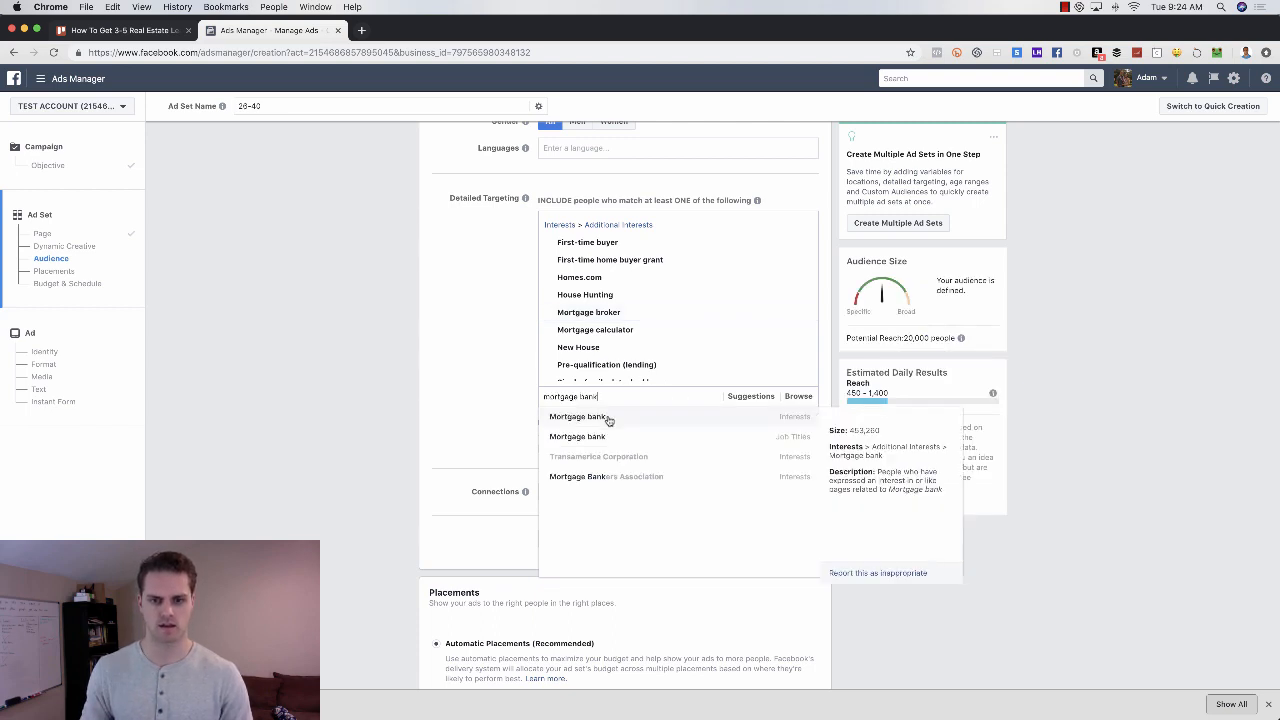
click(576, 416)
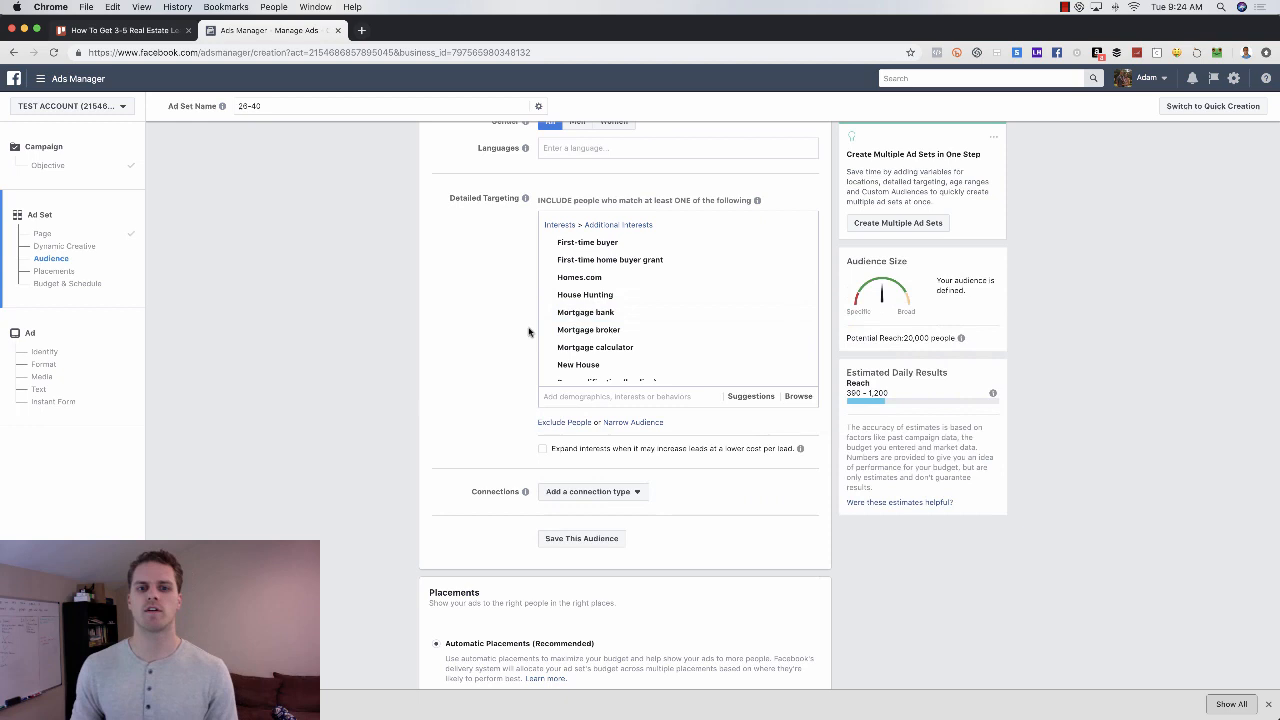
mouse_move(1092, 356)
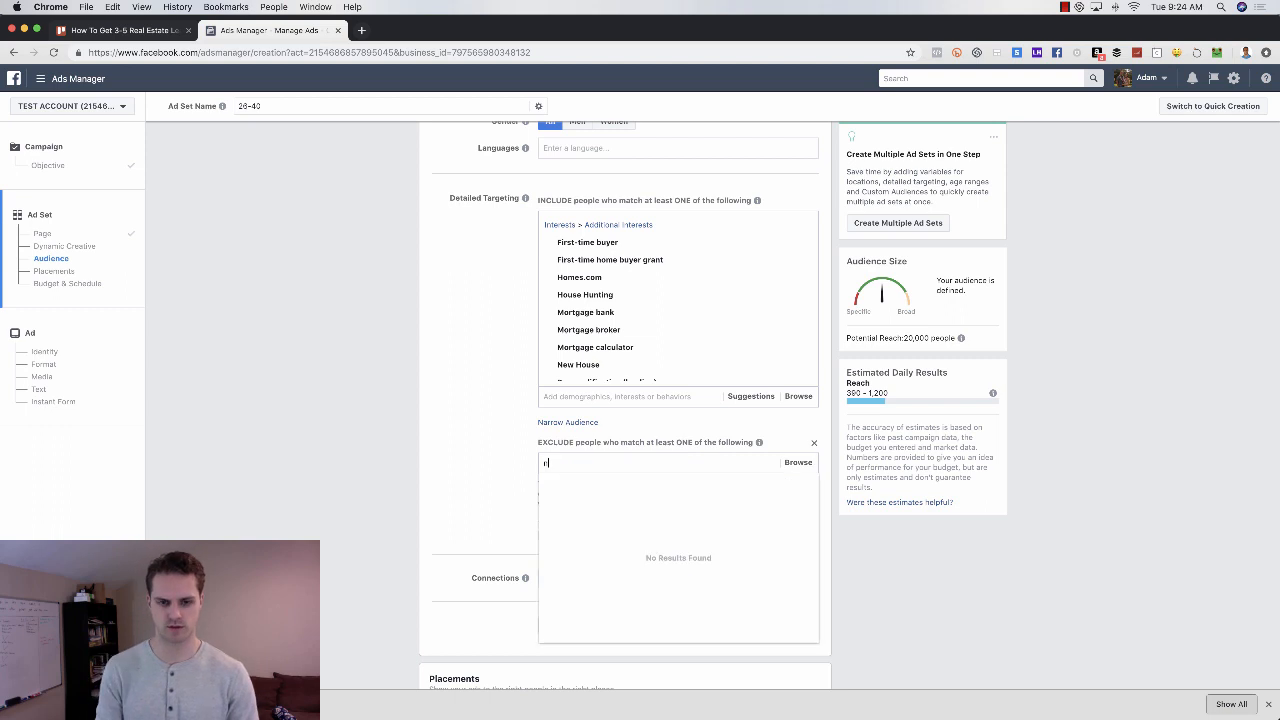
Exclude National Association of Realtors and search 'national association' for Real Estate Brokers.
text(national association)
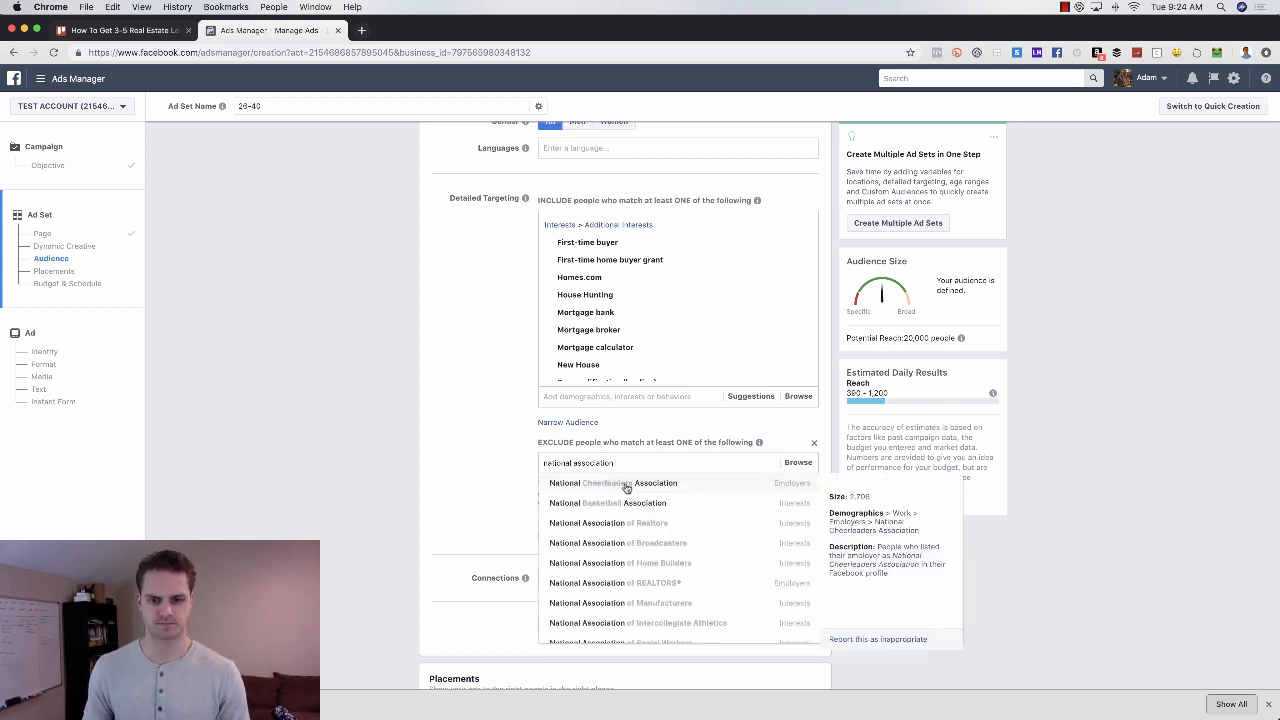
click(608, 524)
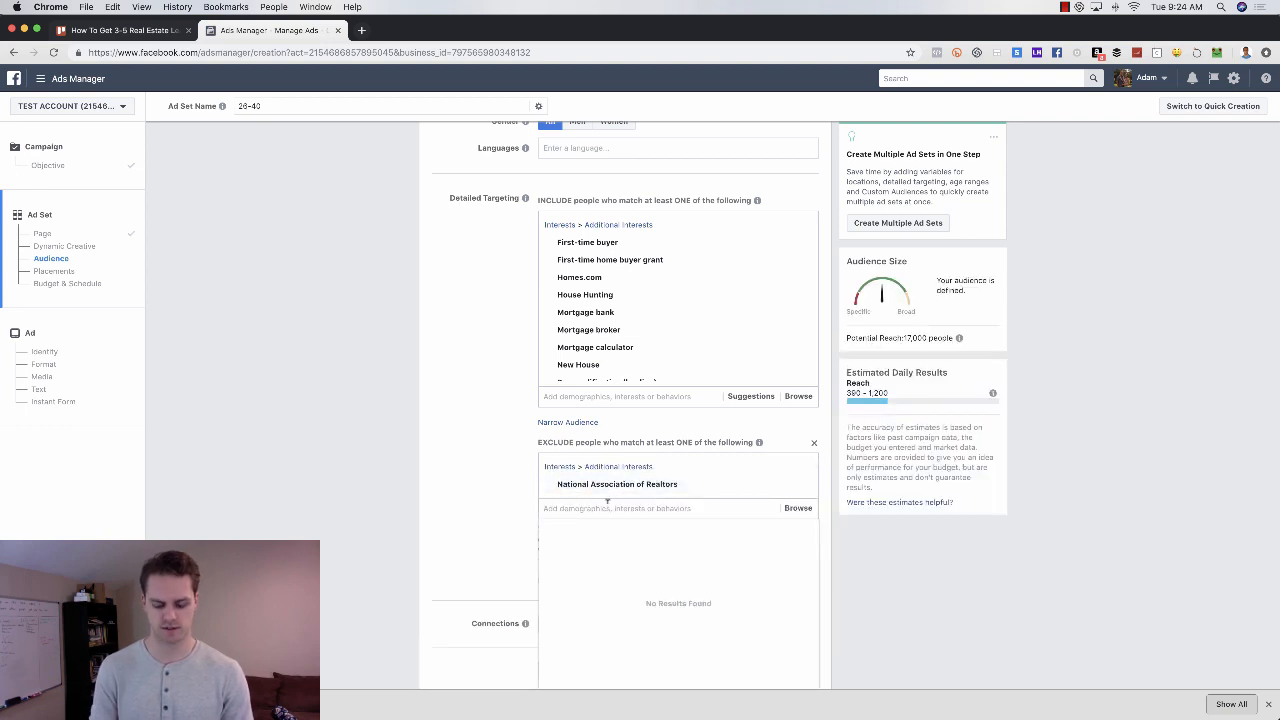
text(national)
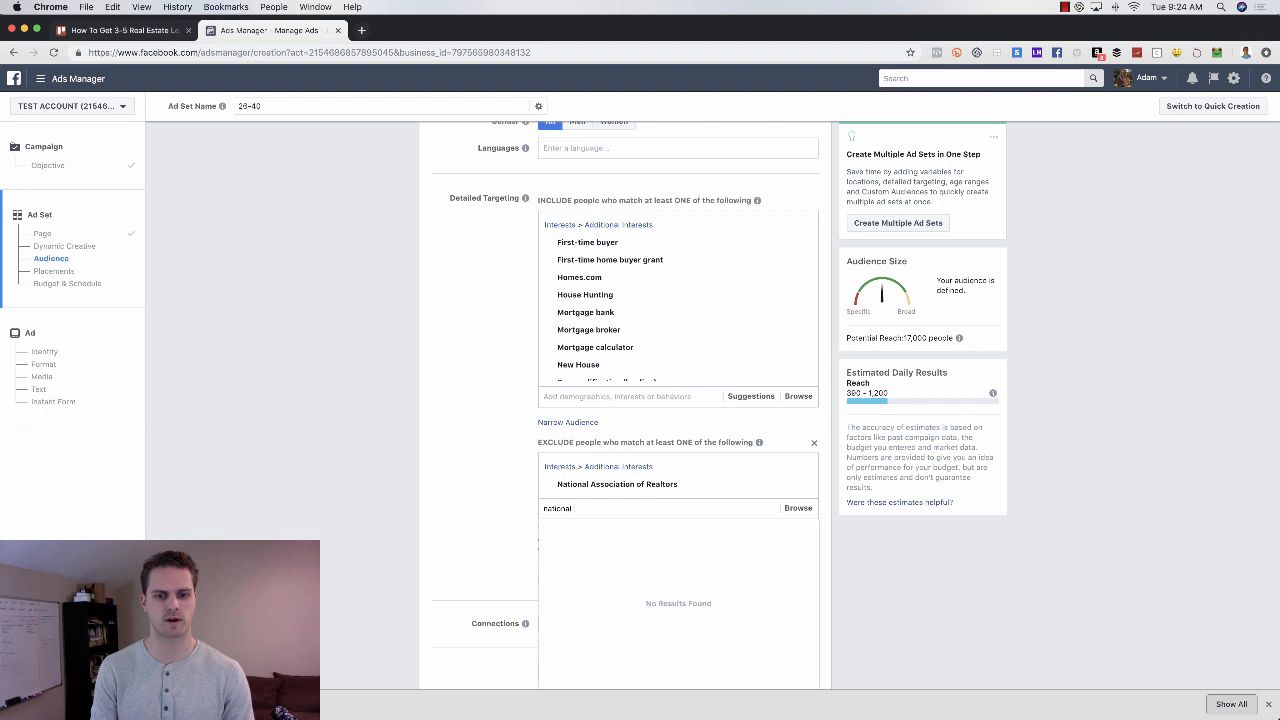
text(association)
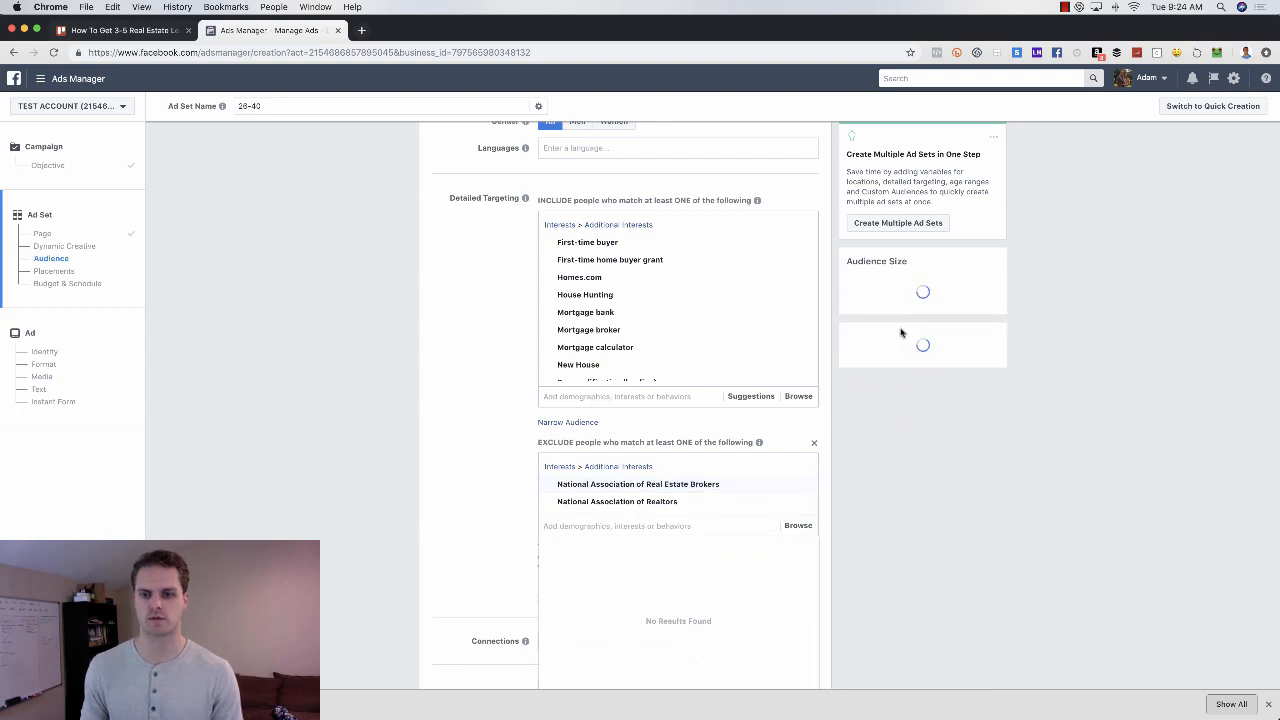
scroll(up, 3)
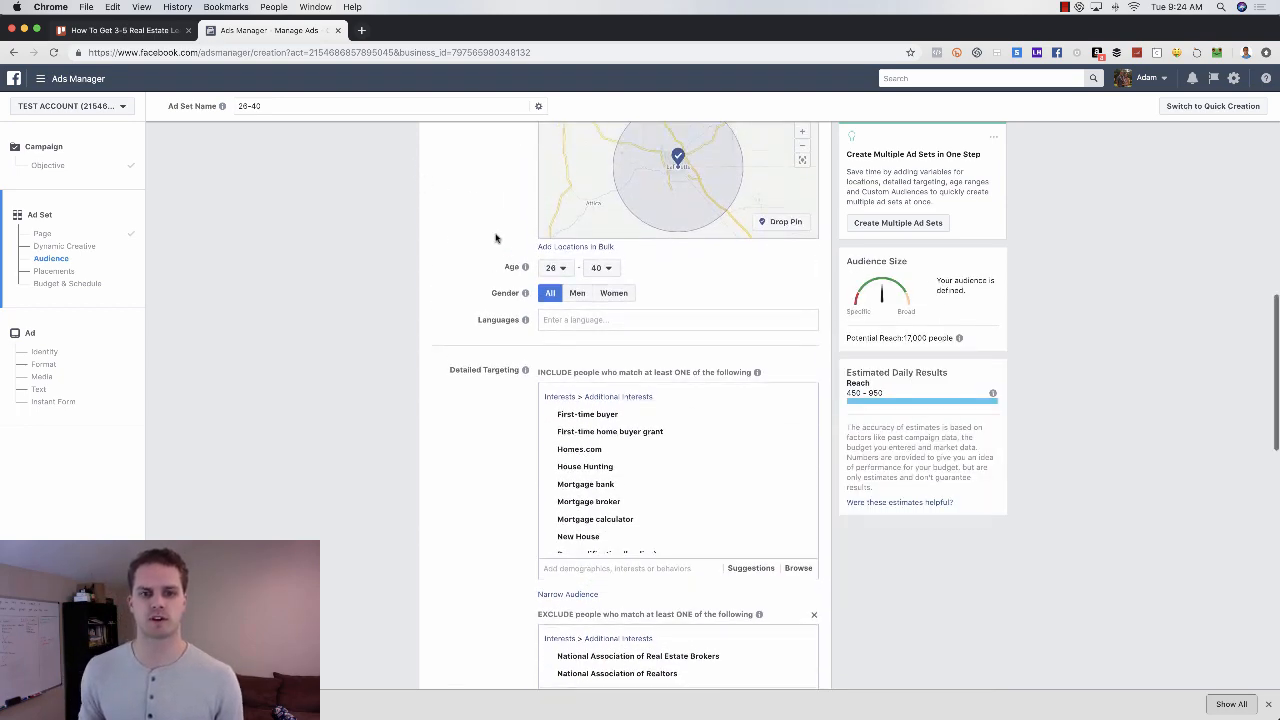
click(656, 176)
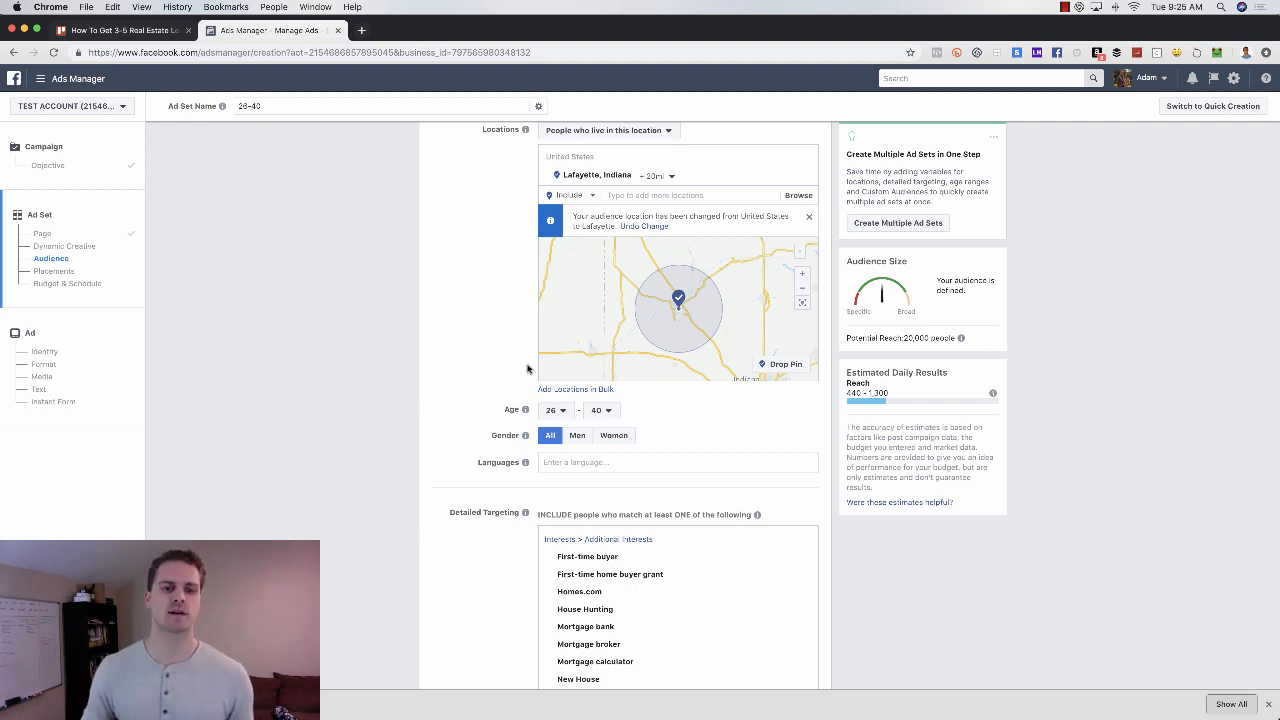
scroll(down, 3)
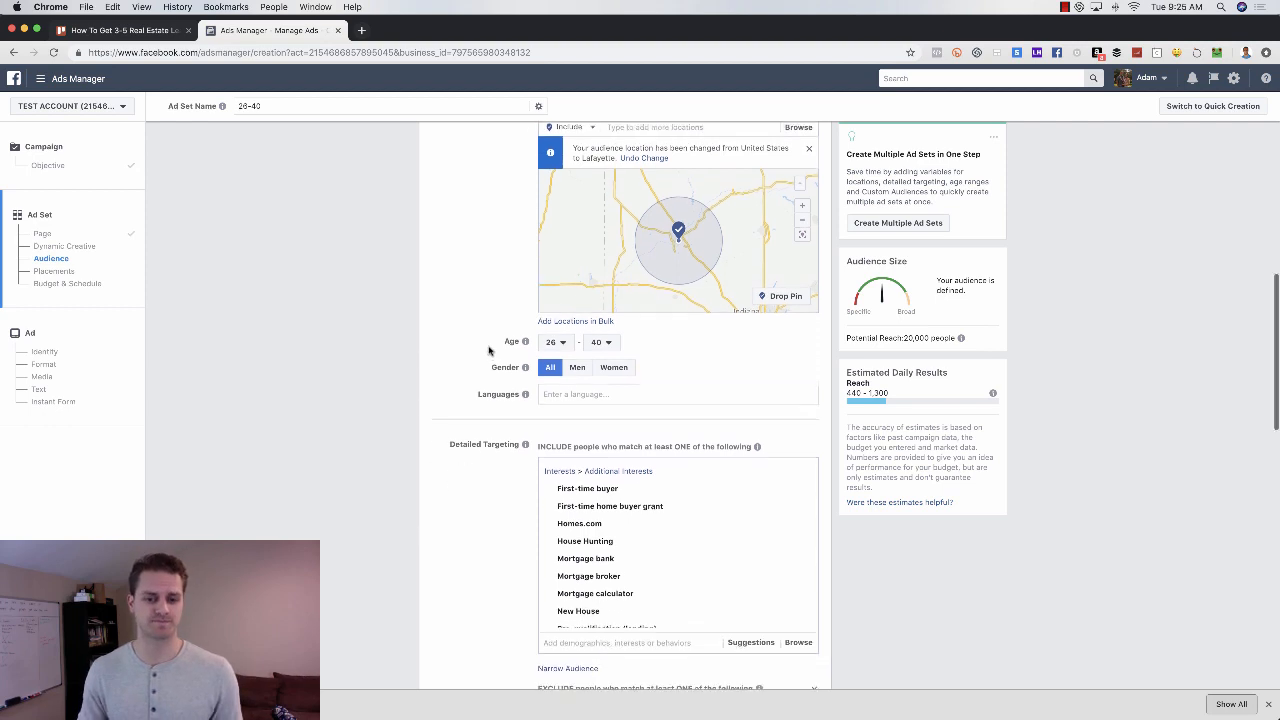
scroll(down, 3)
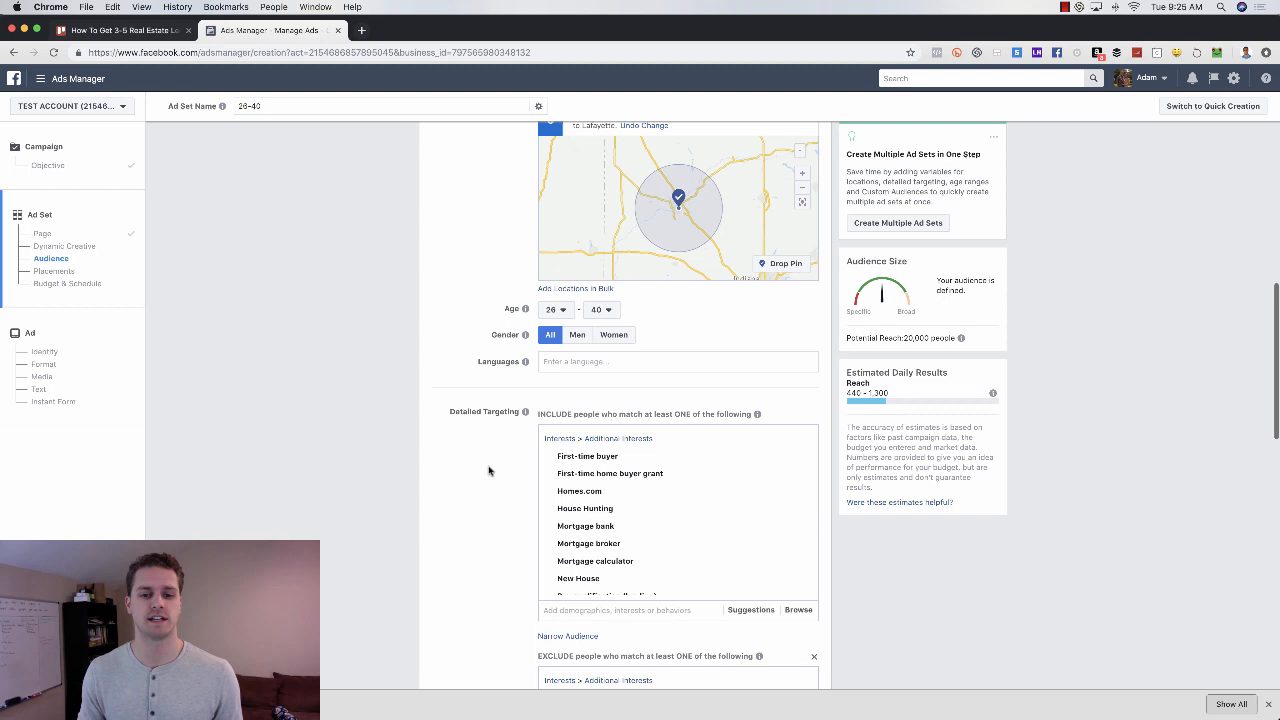
mouse_move(528, 472)
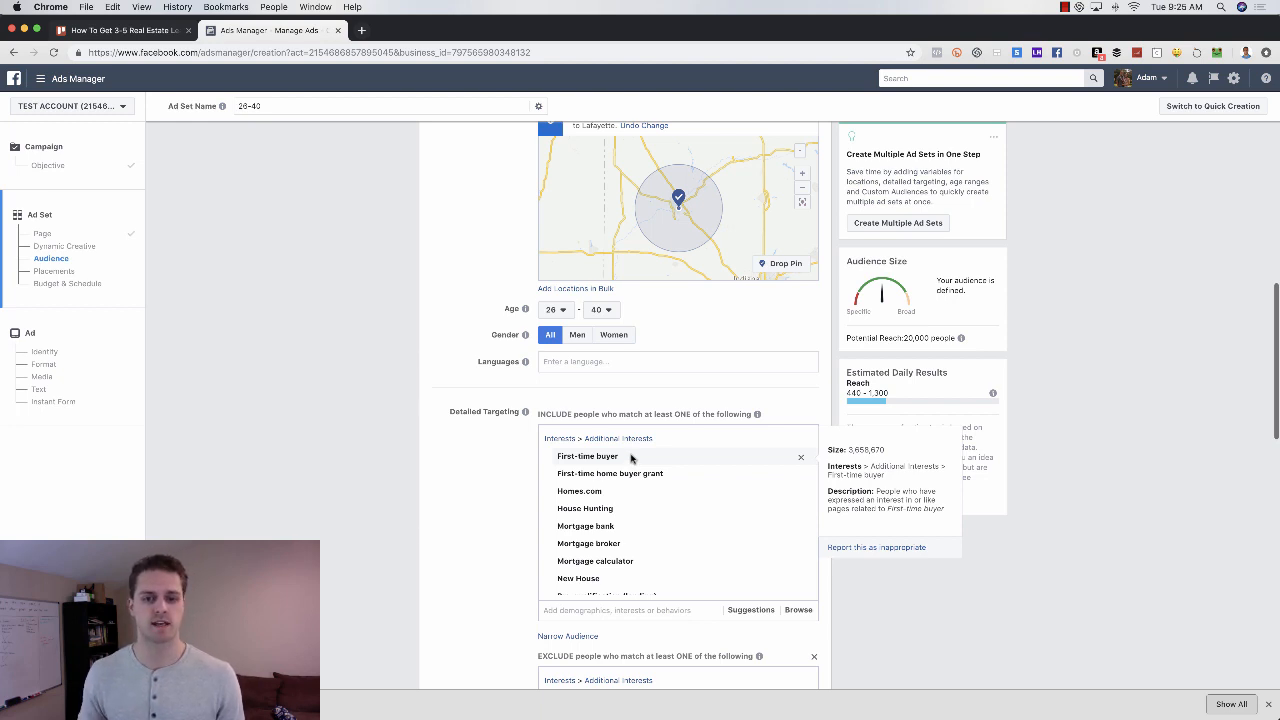
mouse_move(686, 458)
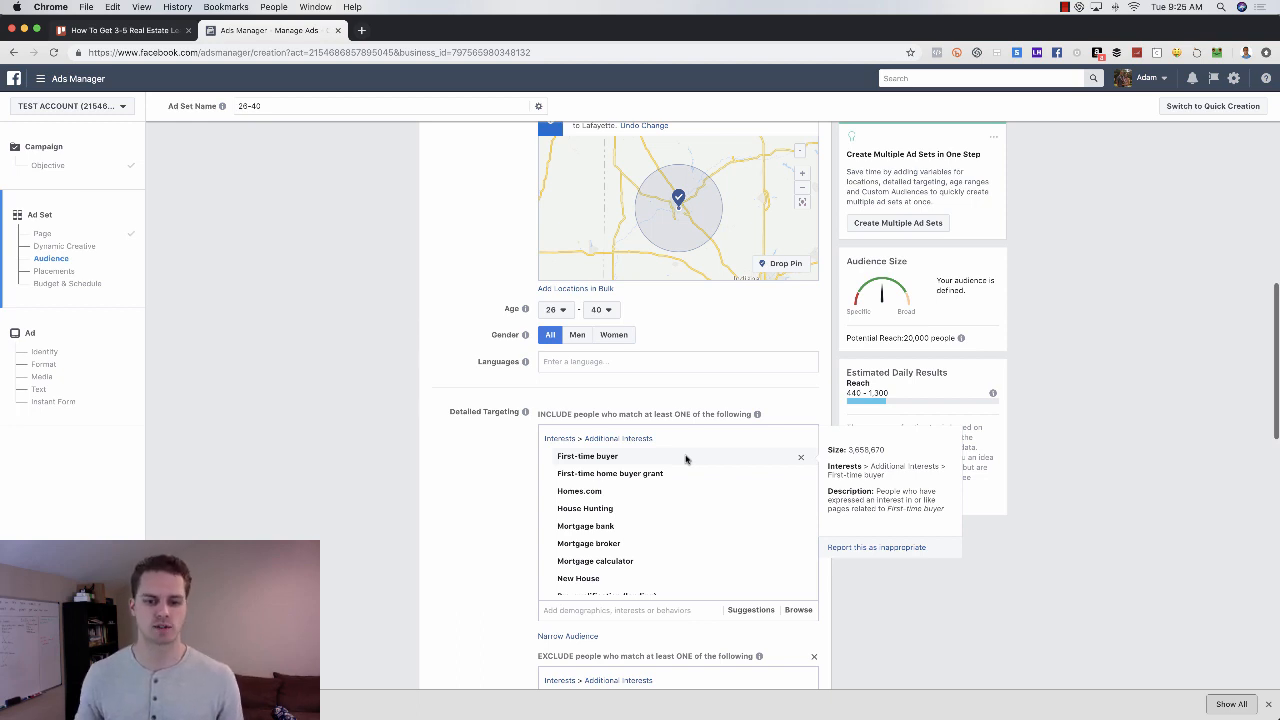
scroll(down, 3)
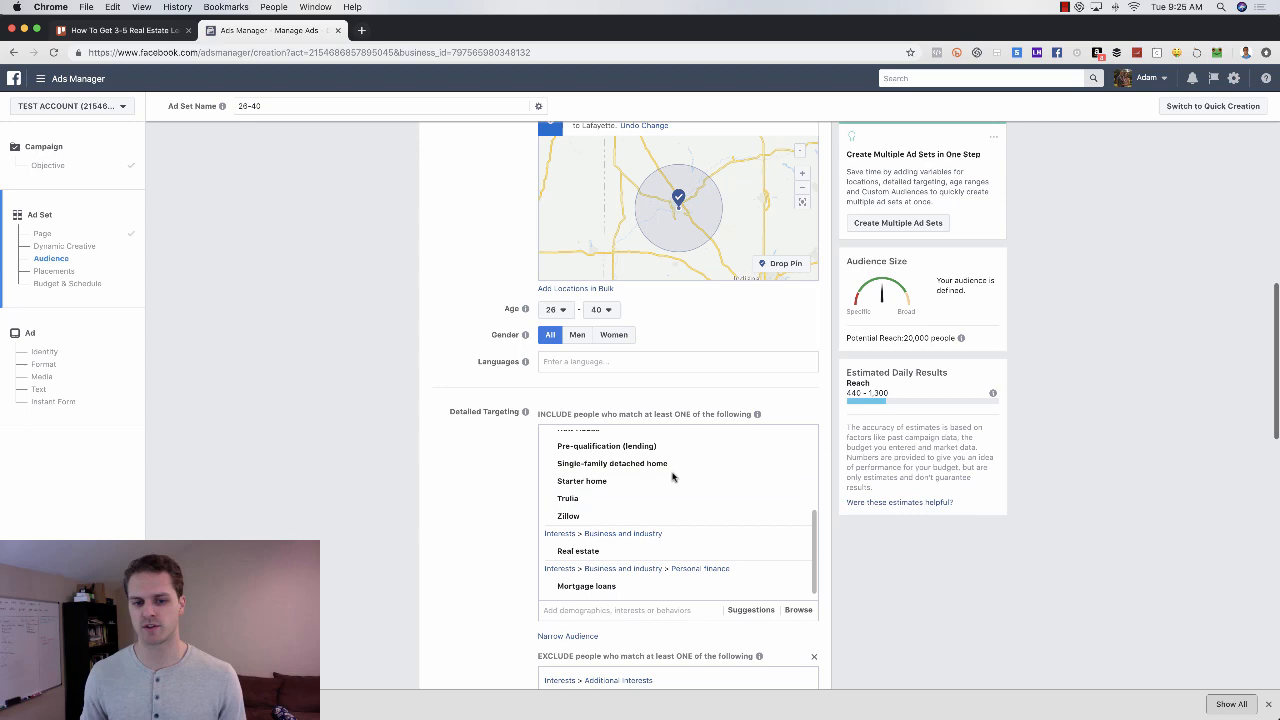
mouse_move(490, 488)
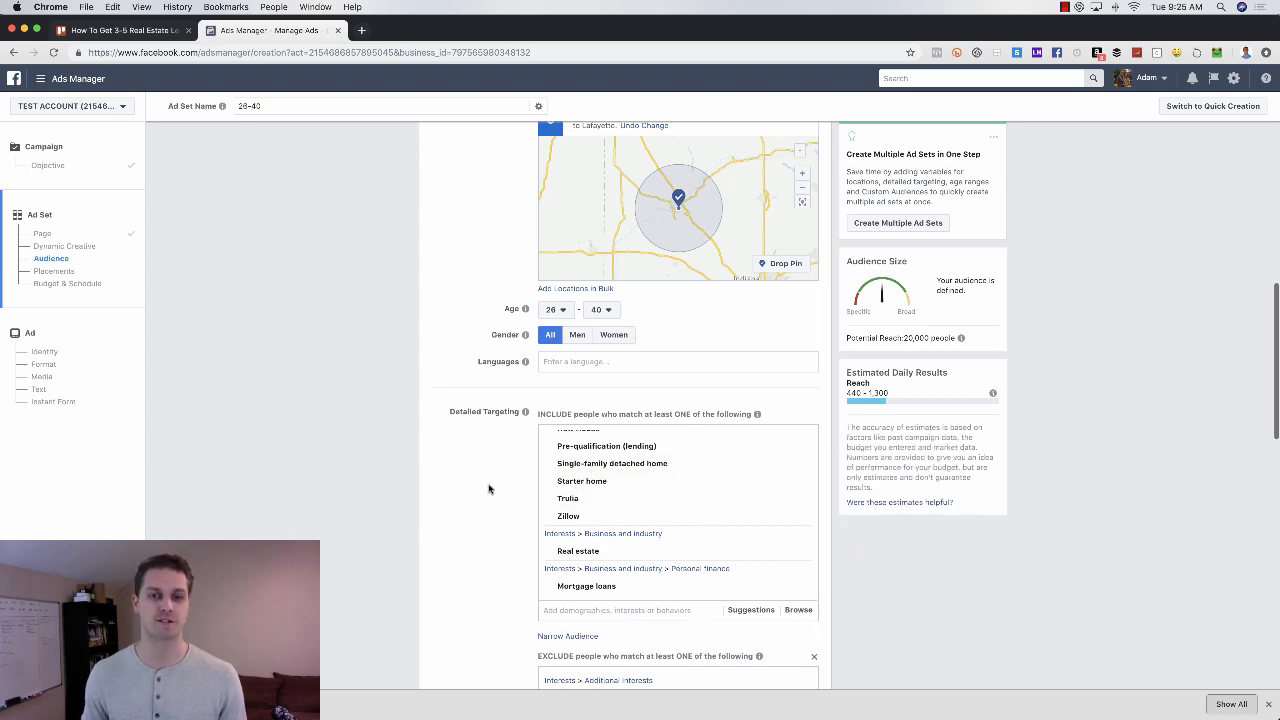
scroll(down, 3)
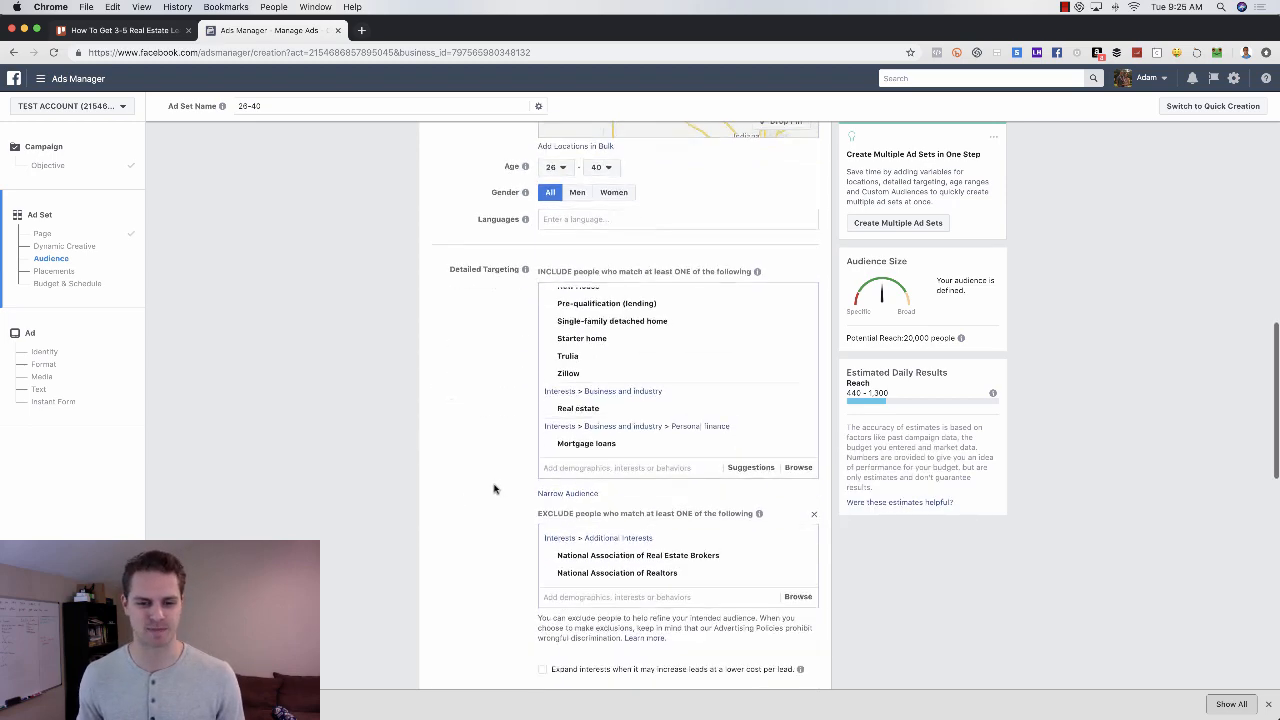
scroll(down, 3)
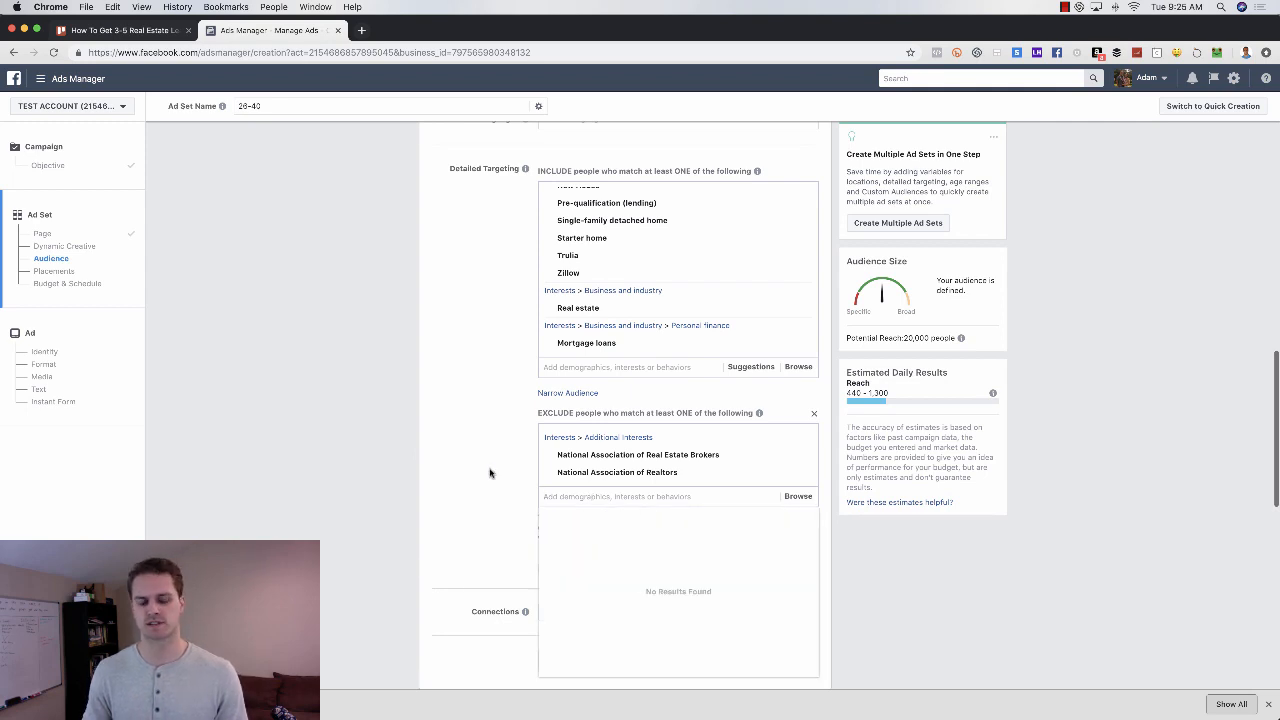
mouse_move(484, 470)
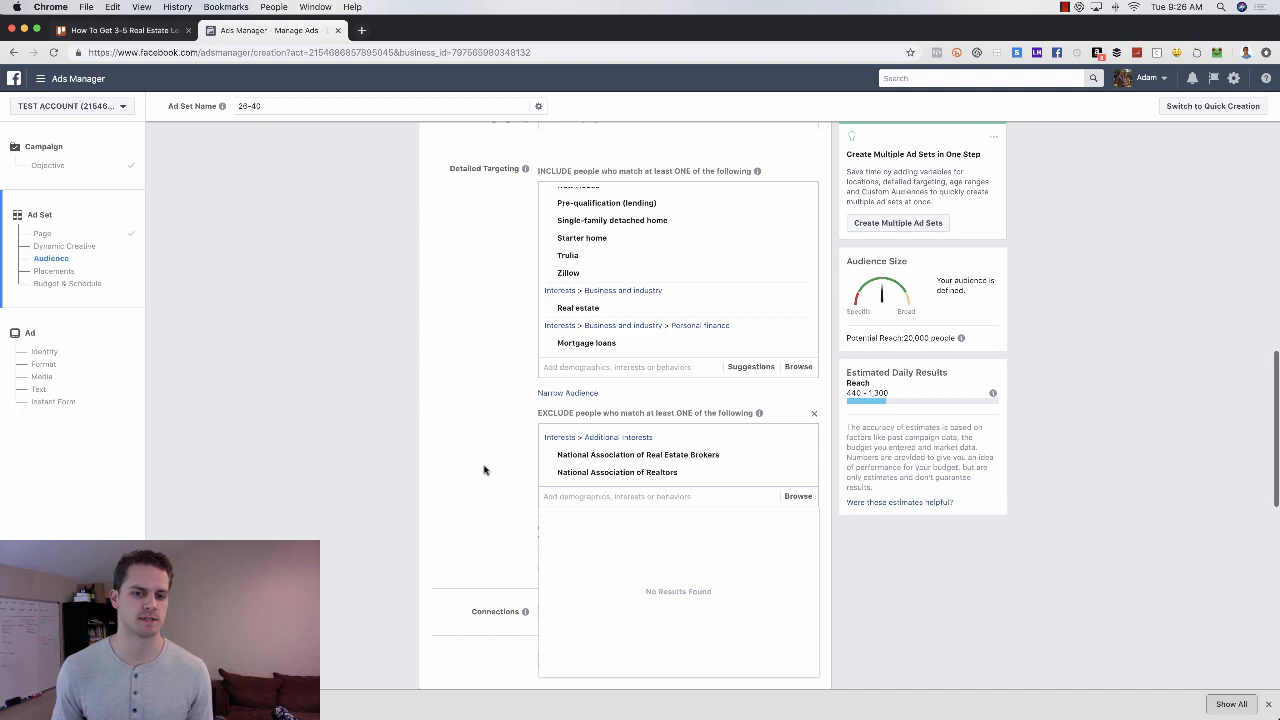
scroll(down, 3)
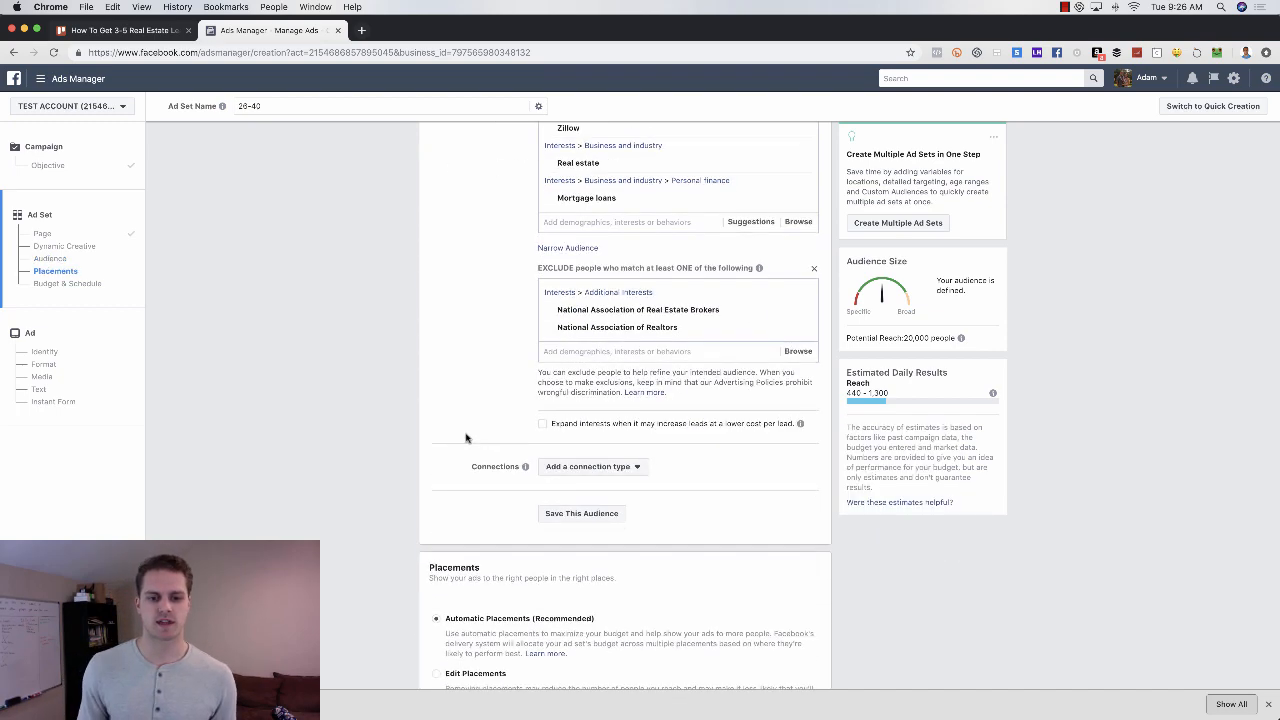
scroll(up, 3)
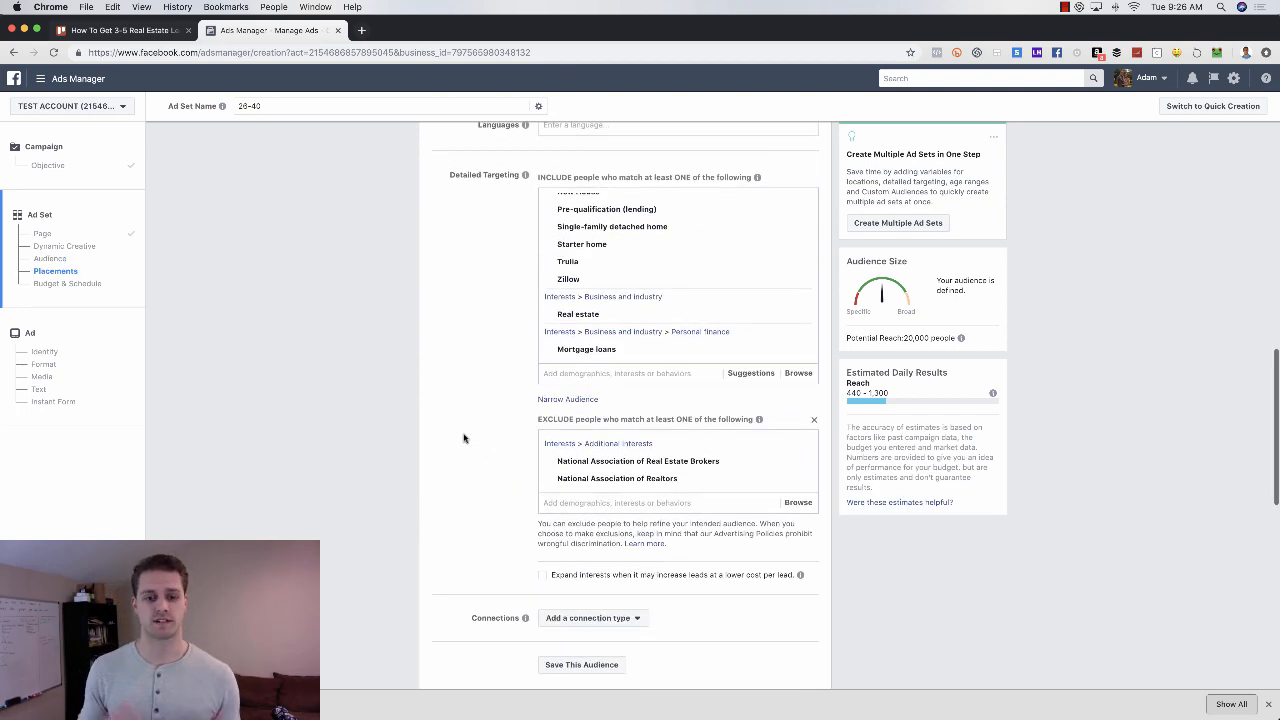
scroll(up, 3)
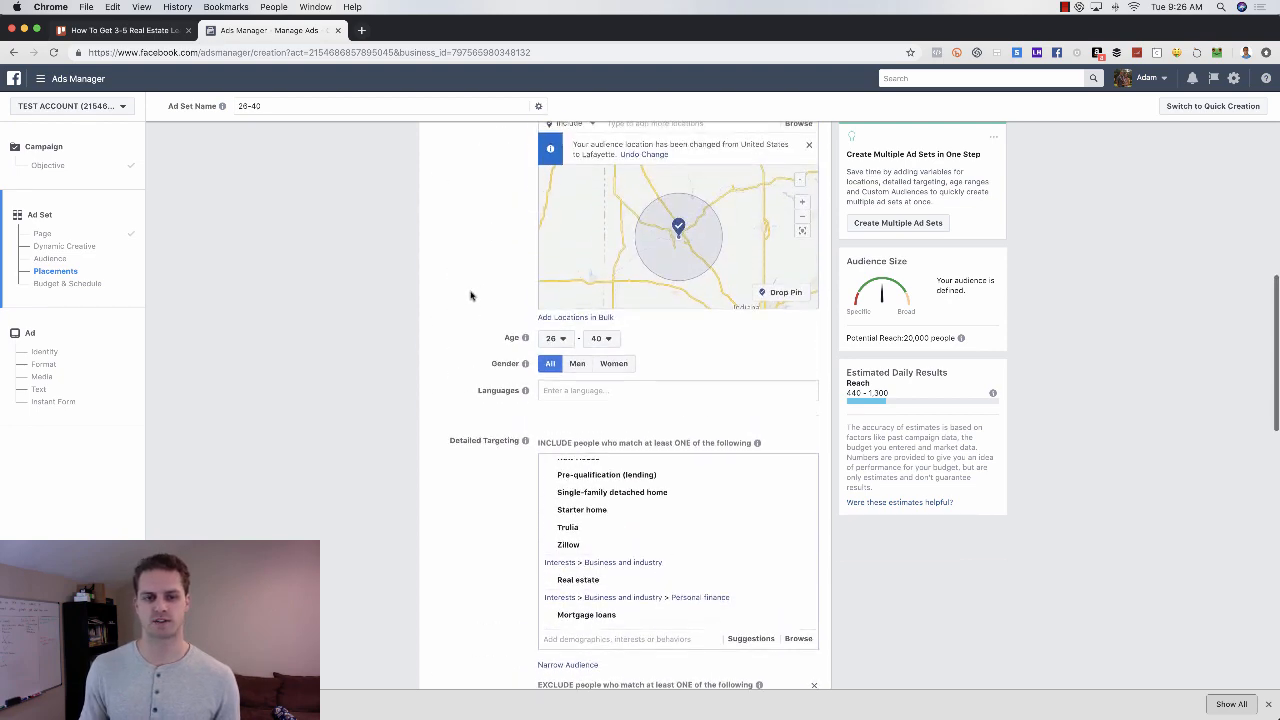
scroll(up, 3)
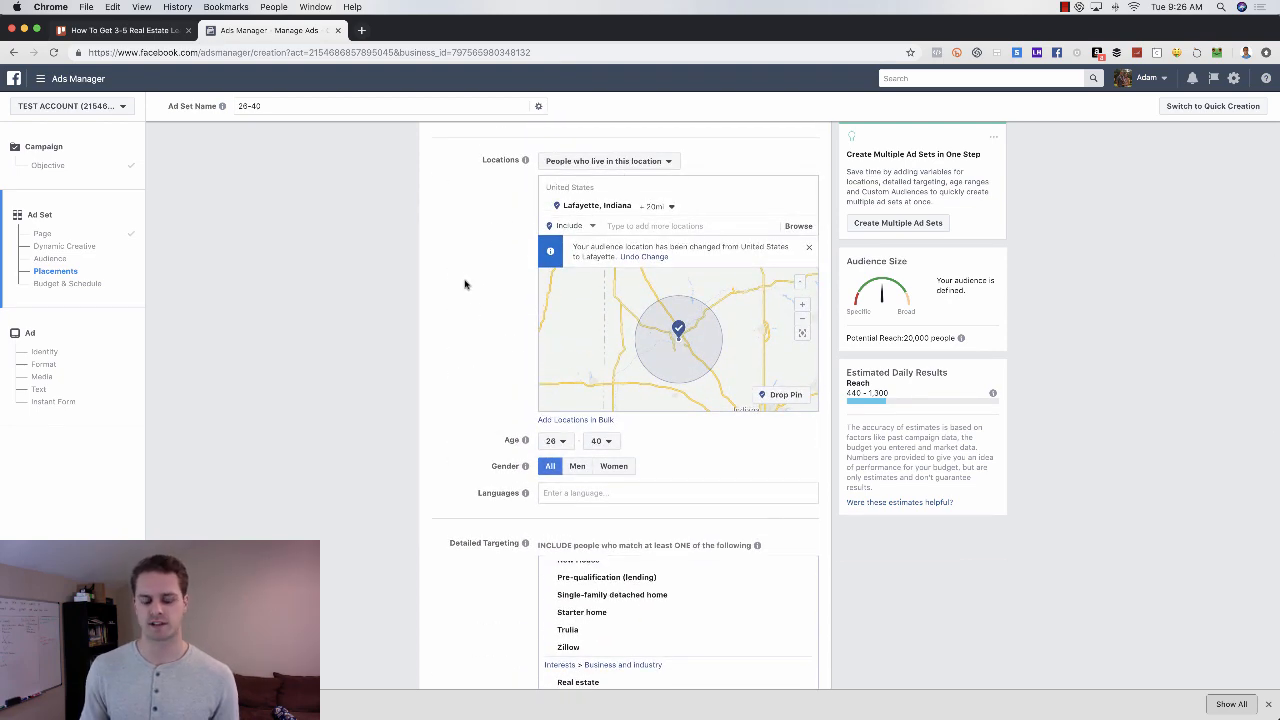
scroll(down, 3)
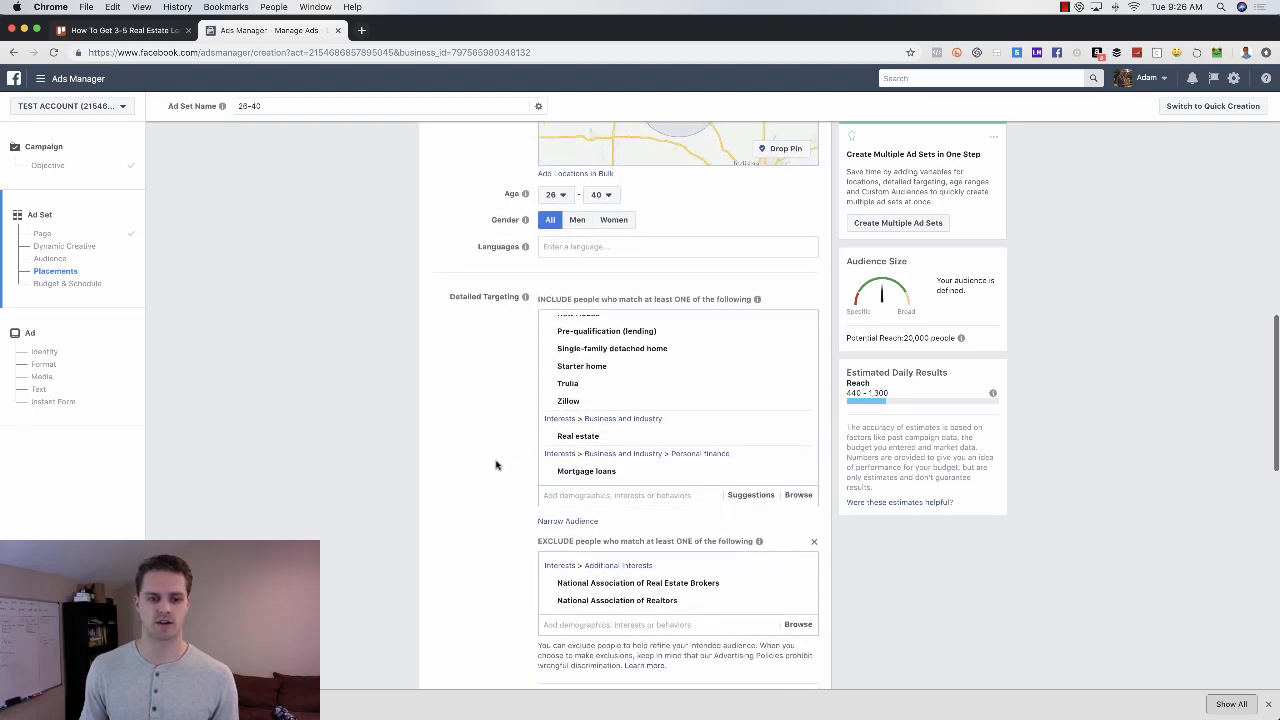
mouse_move(464, 440)
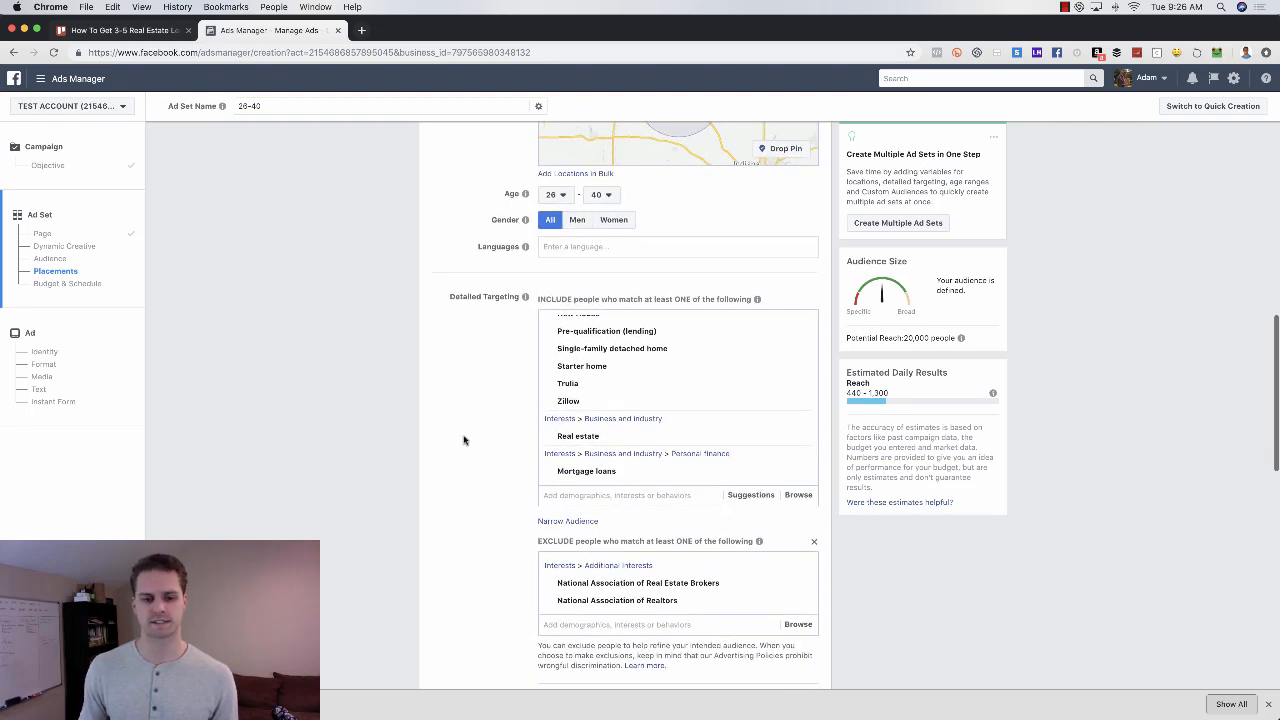
scroll(down, 3)
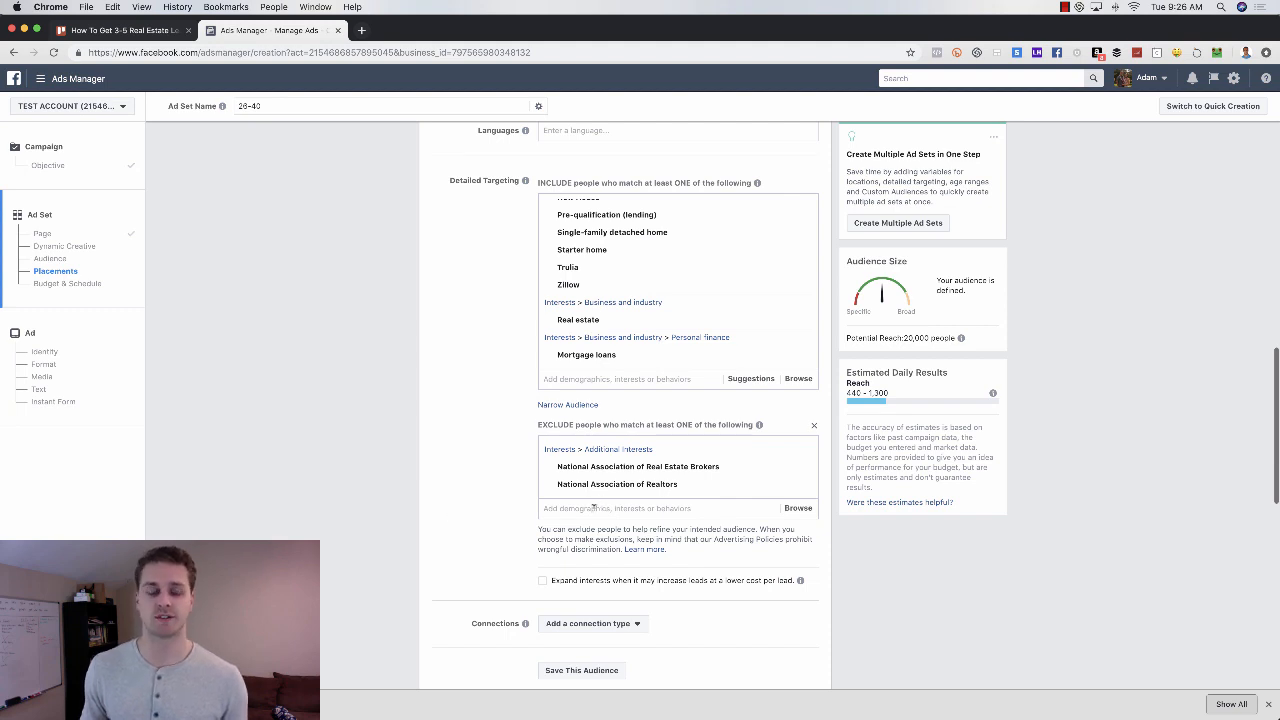
mouse_move(520, 448)
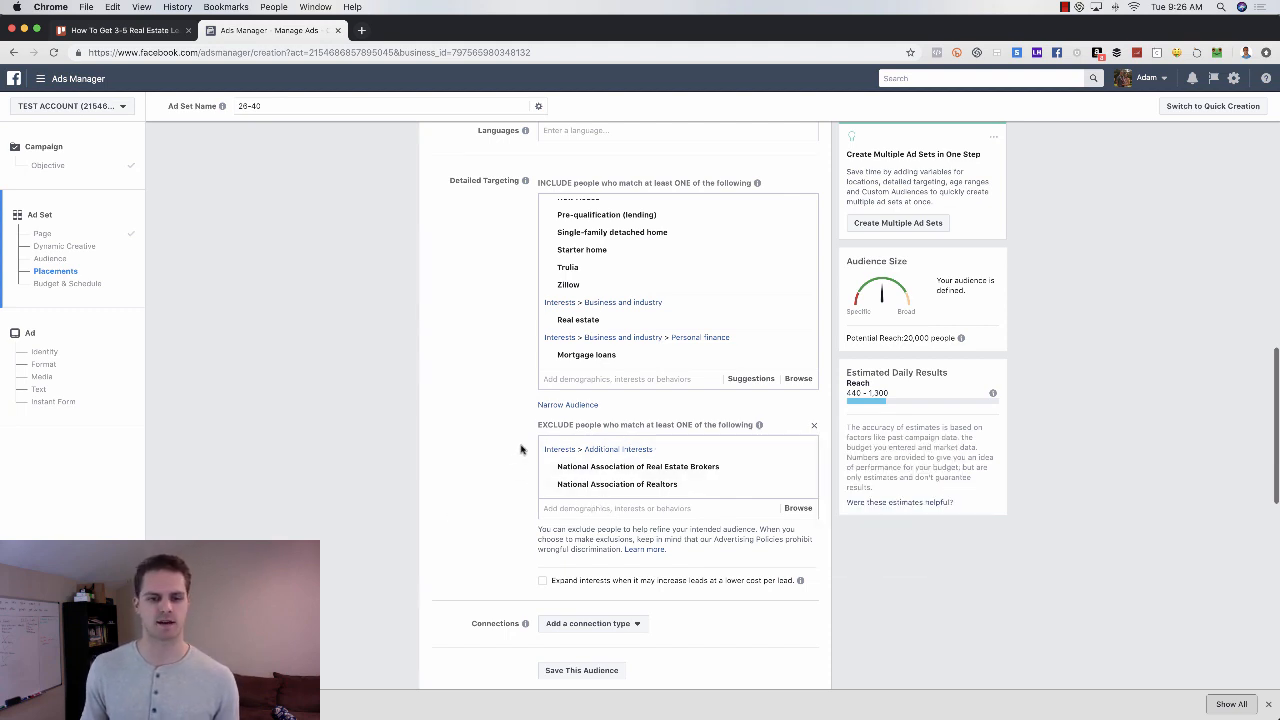
scroll(down, 3)
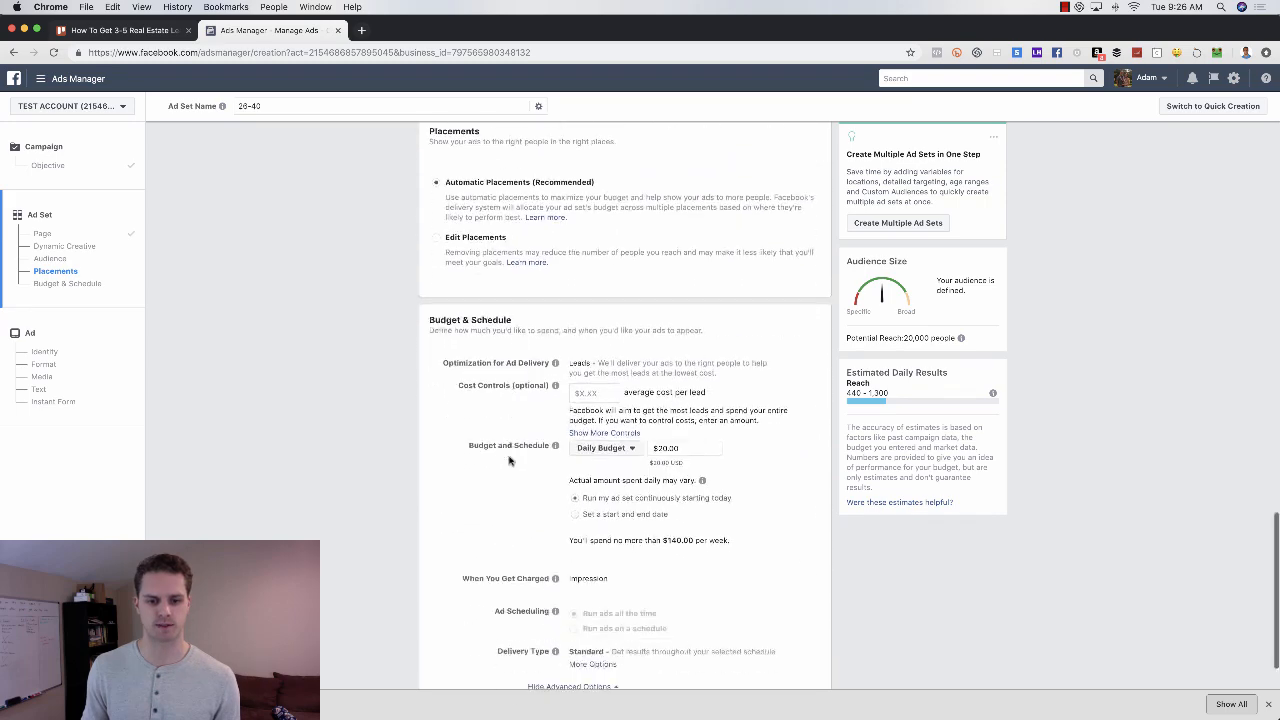
scroll(down, 3)
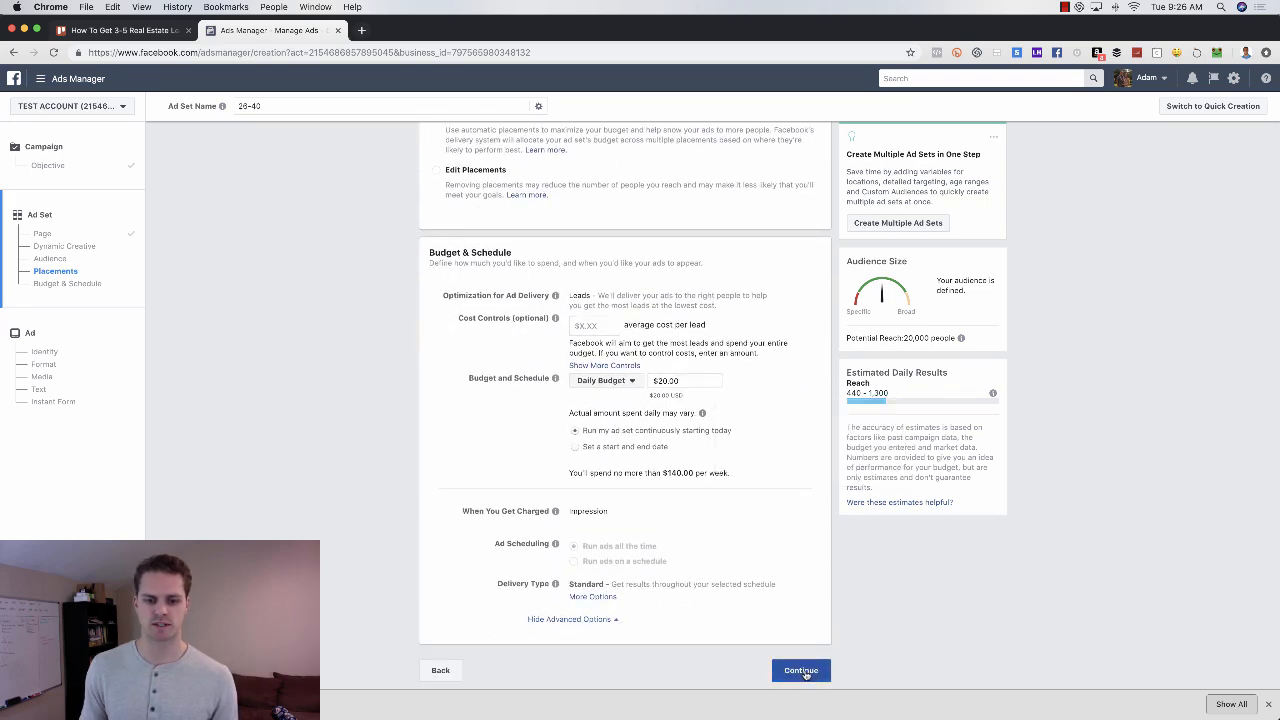
click(800, 670)
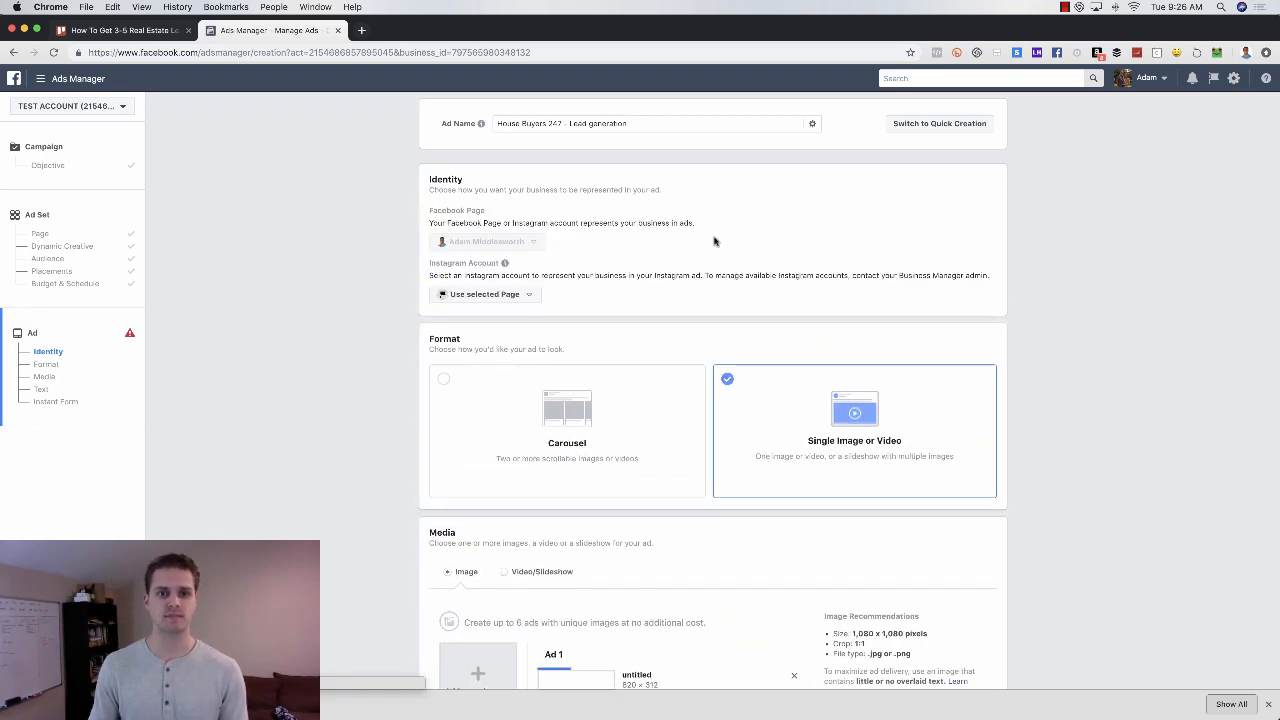
Remove the untitled placeholder image from the ad's Media section.
scroll(down, 3)
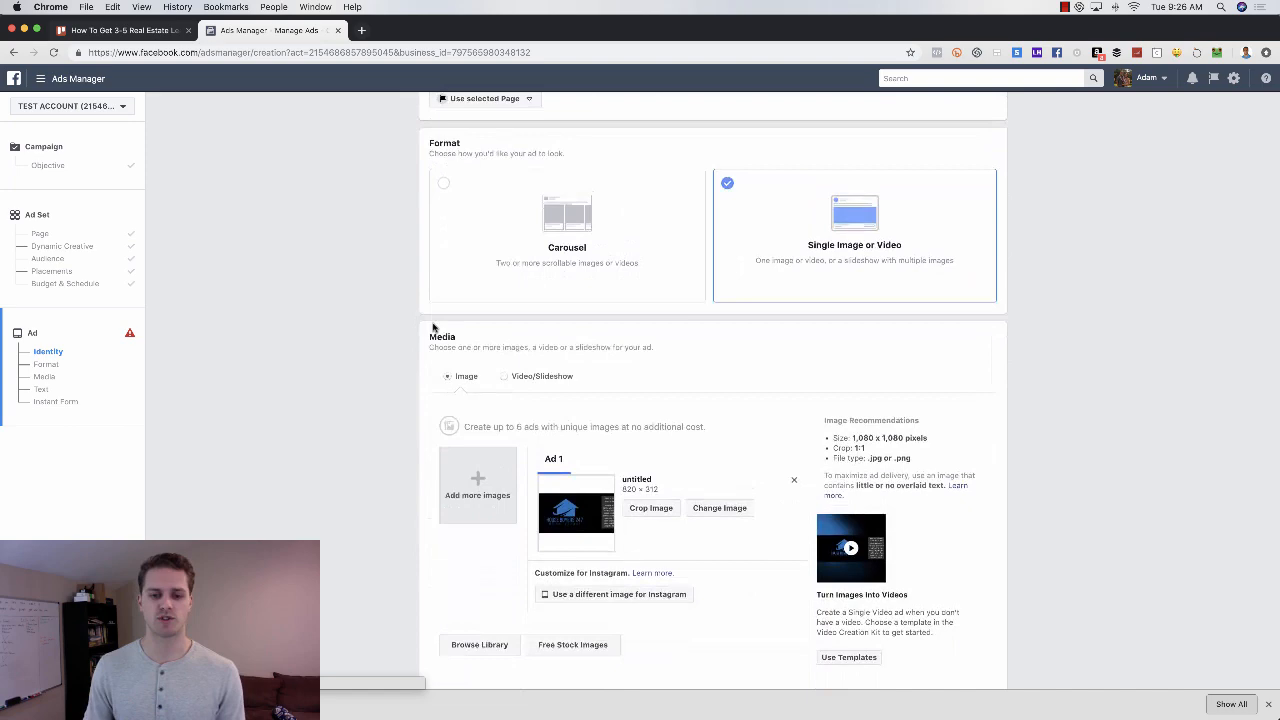
click(794, 480)
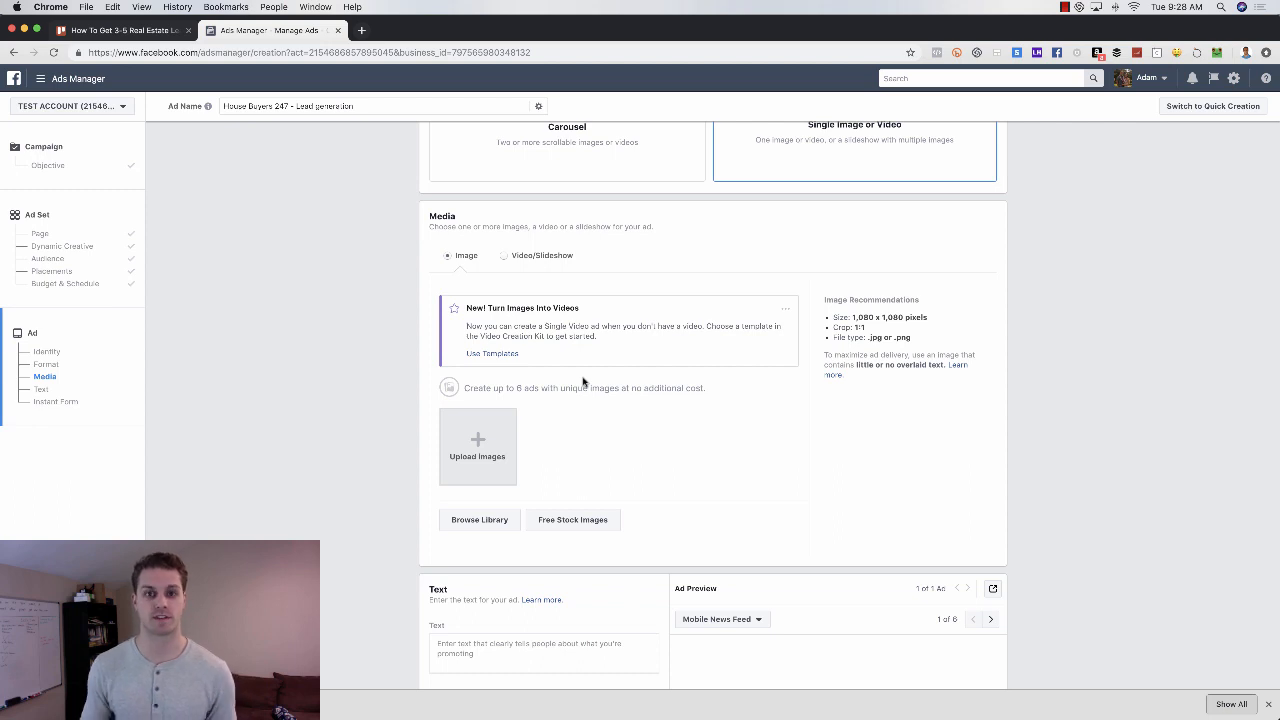
scroll(down, 3)
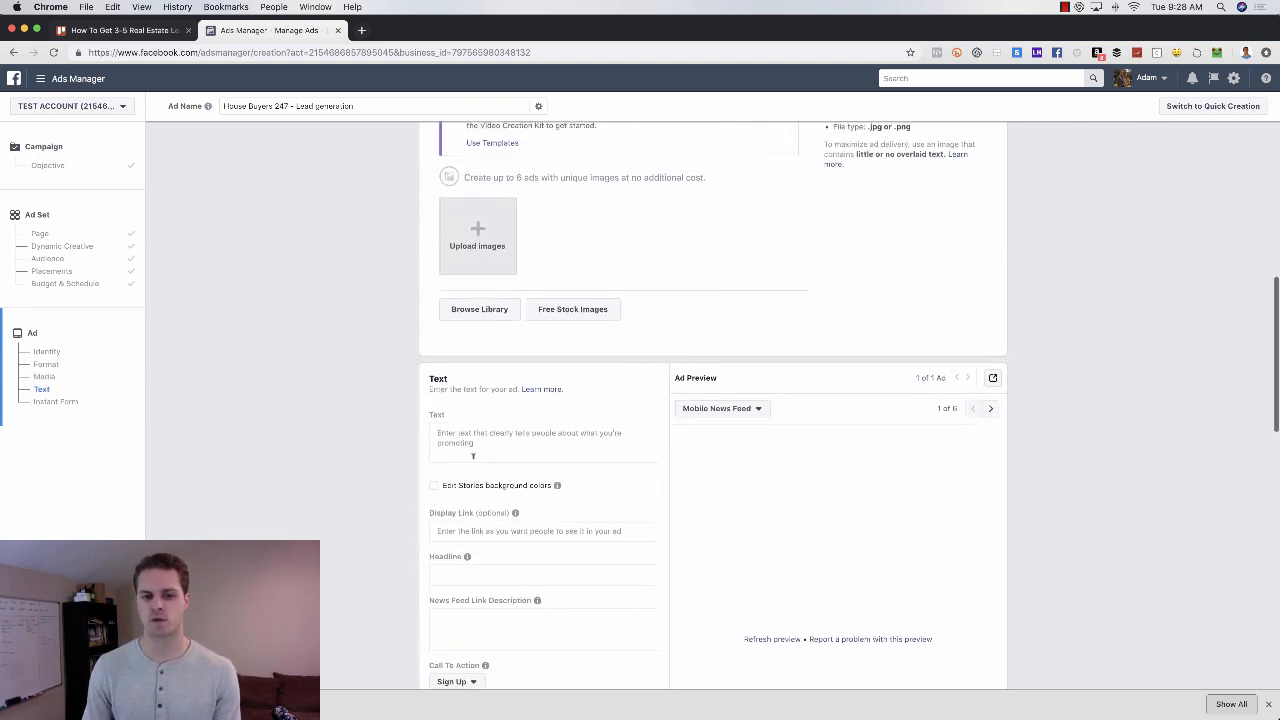
Write ad text greeting Lafayette residents looking to purchase a home in 2019.
click(544, 440)
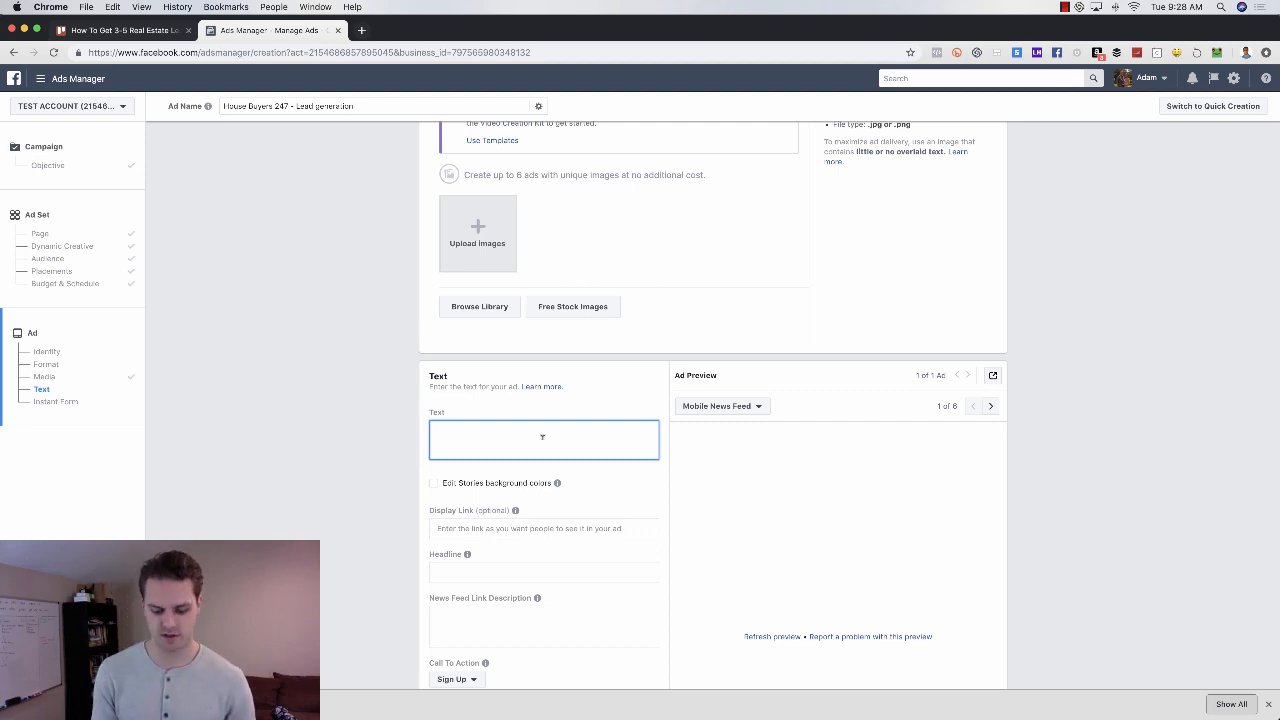
text(Attention Lafayette)
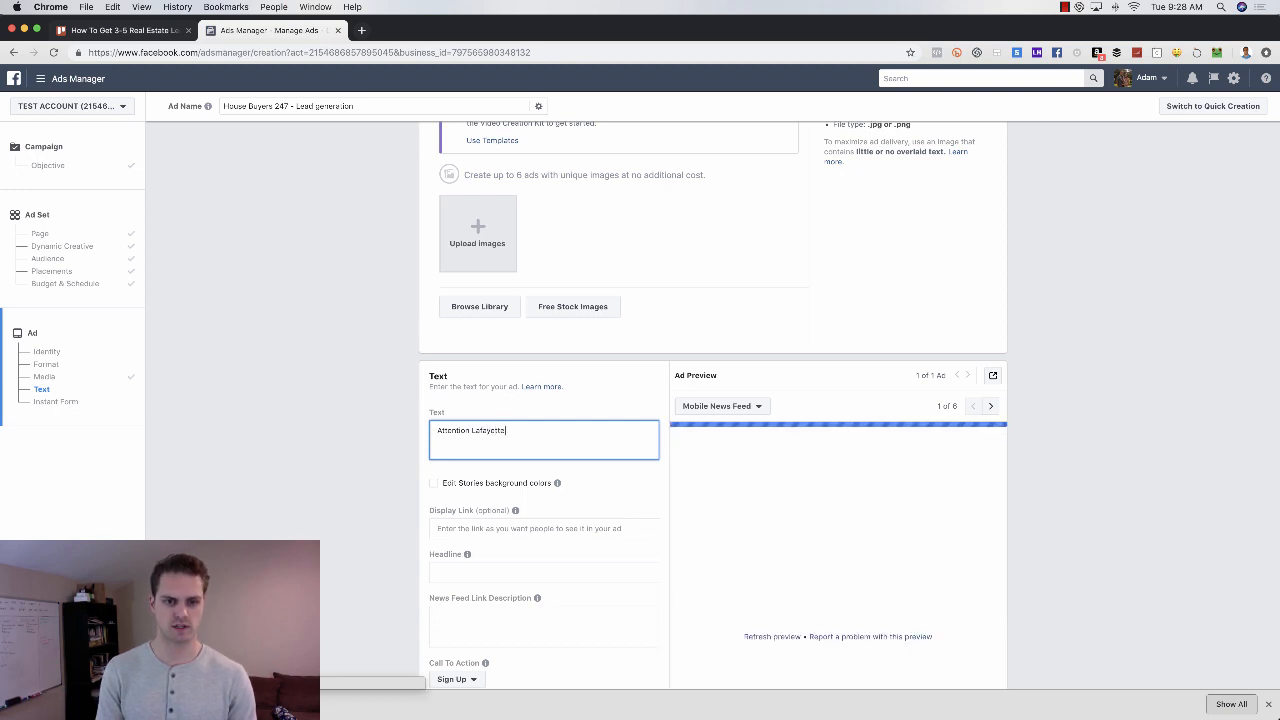
text(Residents)
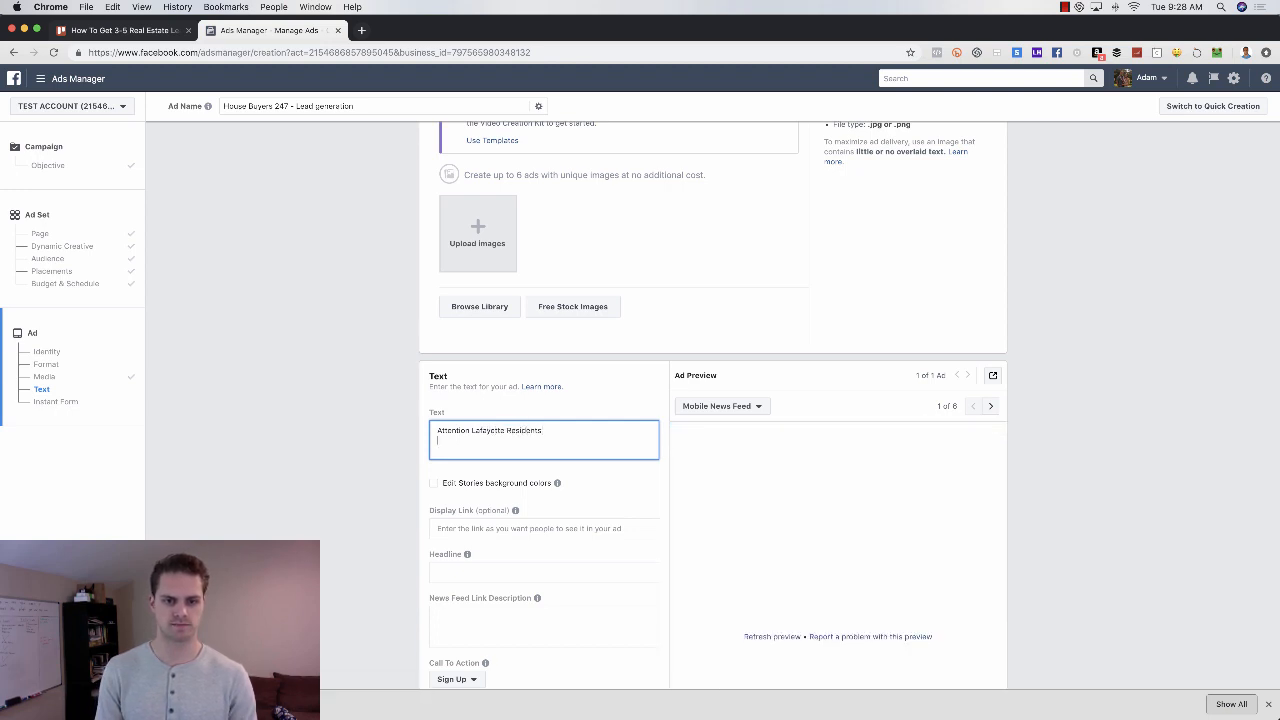
text(Who is loo)
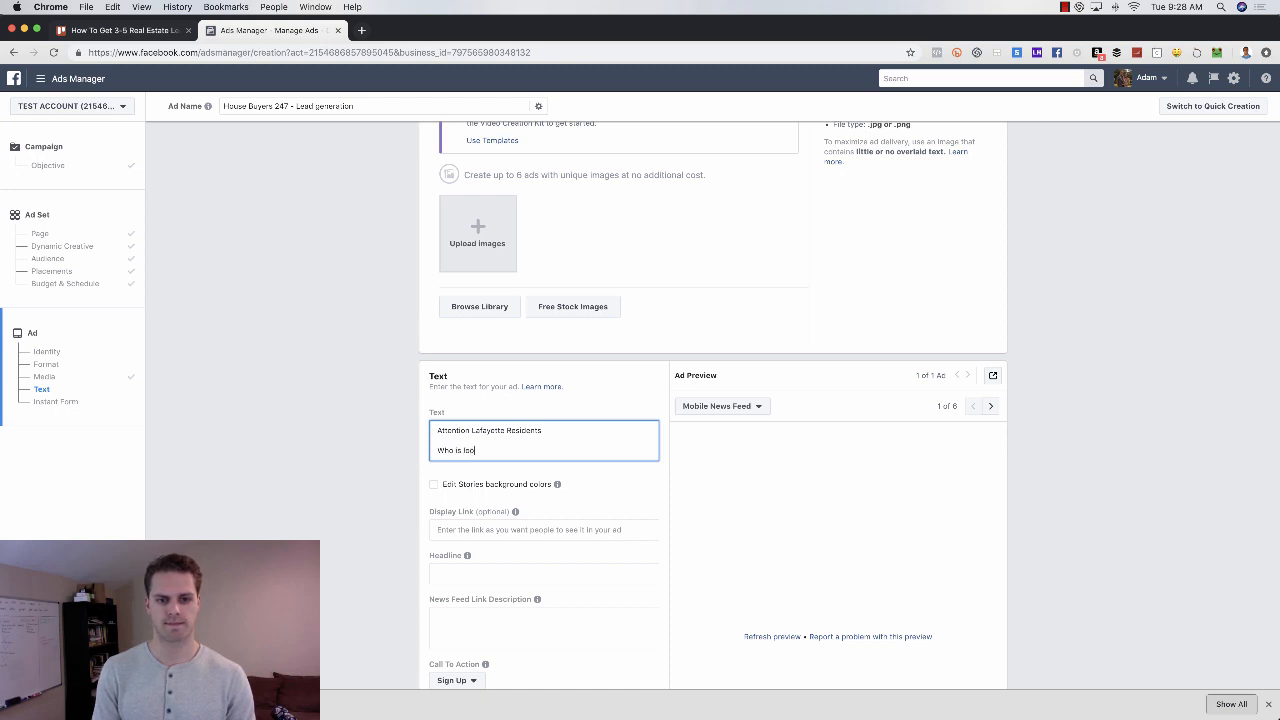
text(king to purchase)
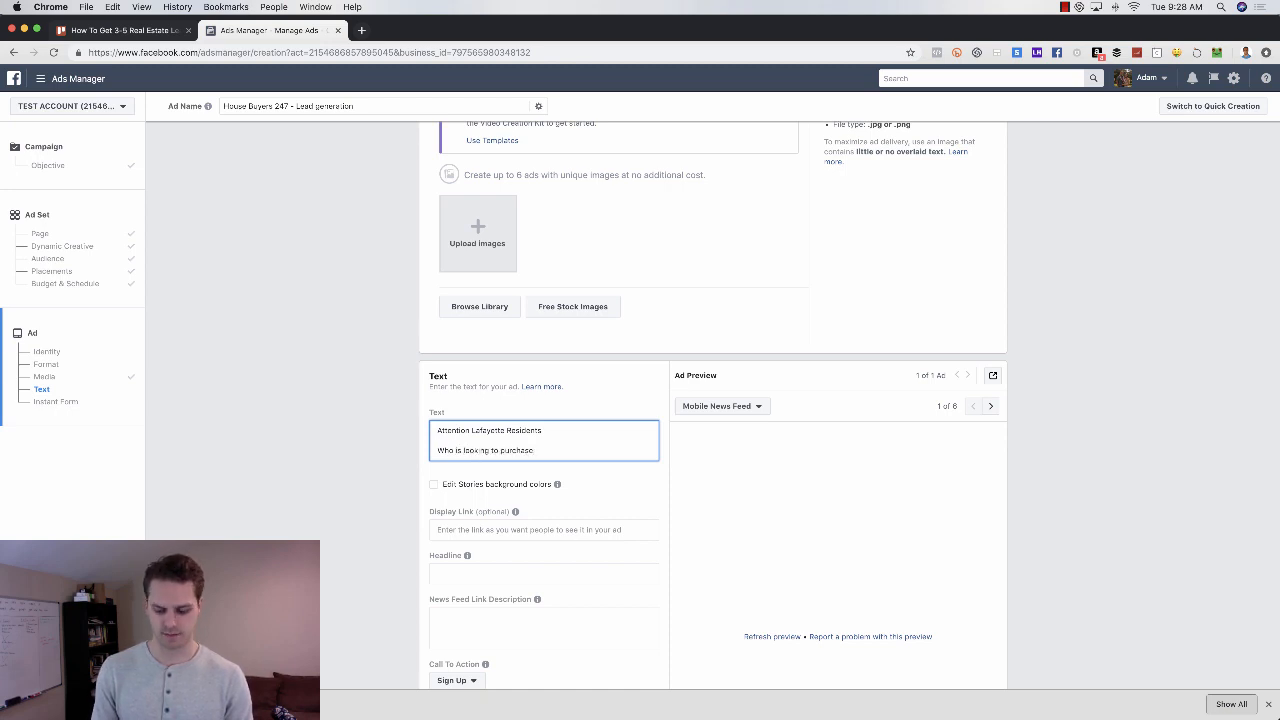
text(a home in 201)
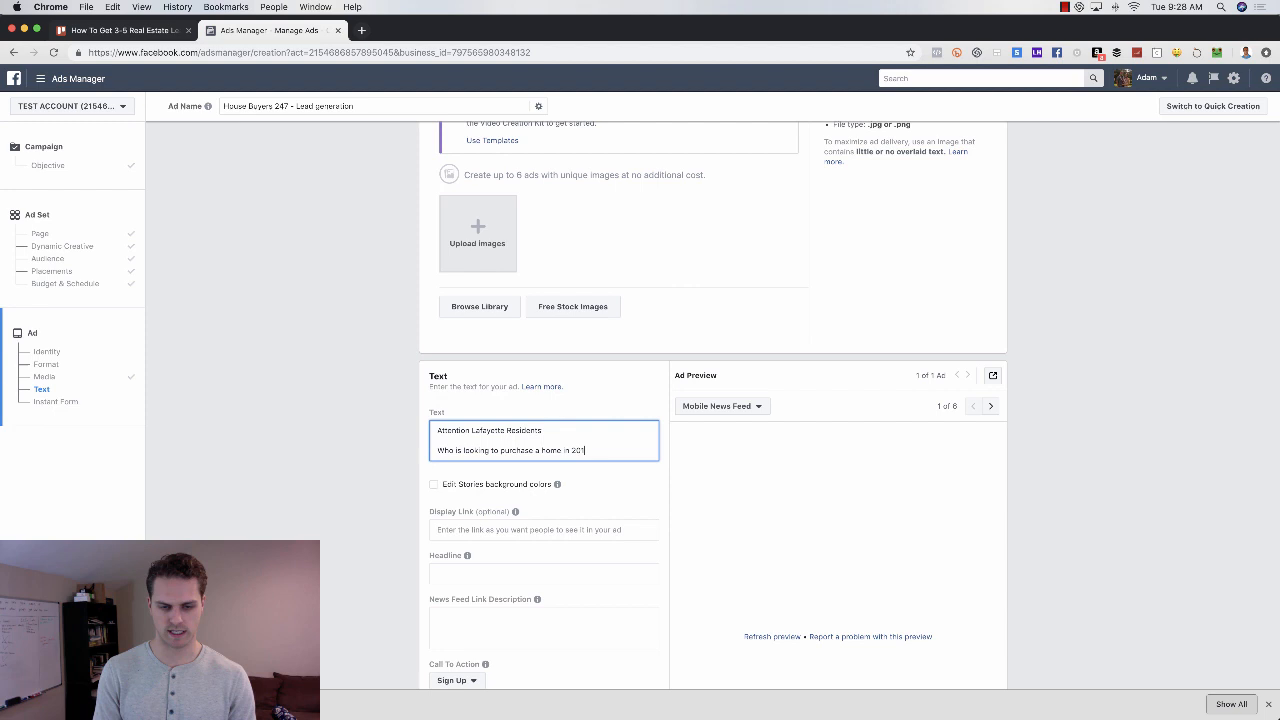
text(9?)
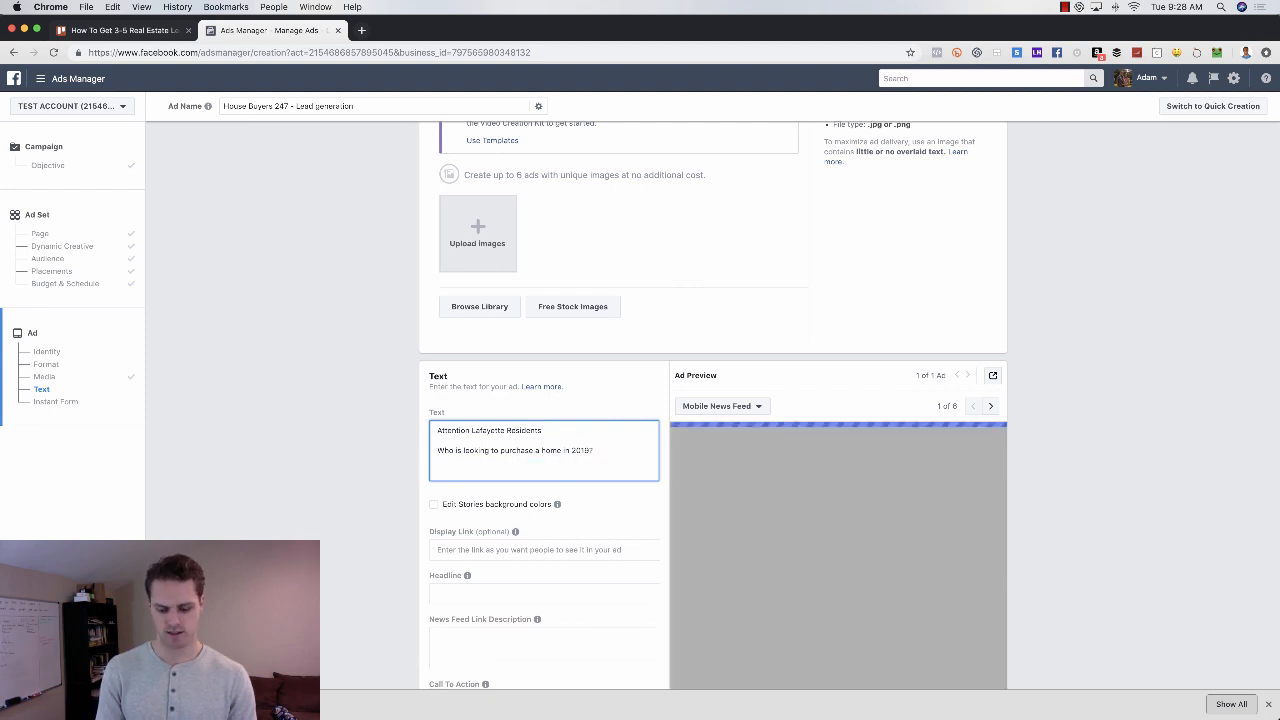
Add 'Tap here to get a list of homes under $199k' lines to the ad text.
text(Tap here t)
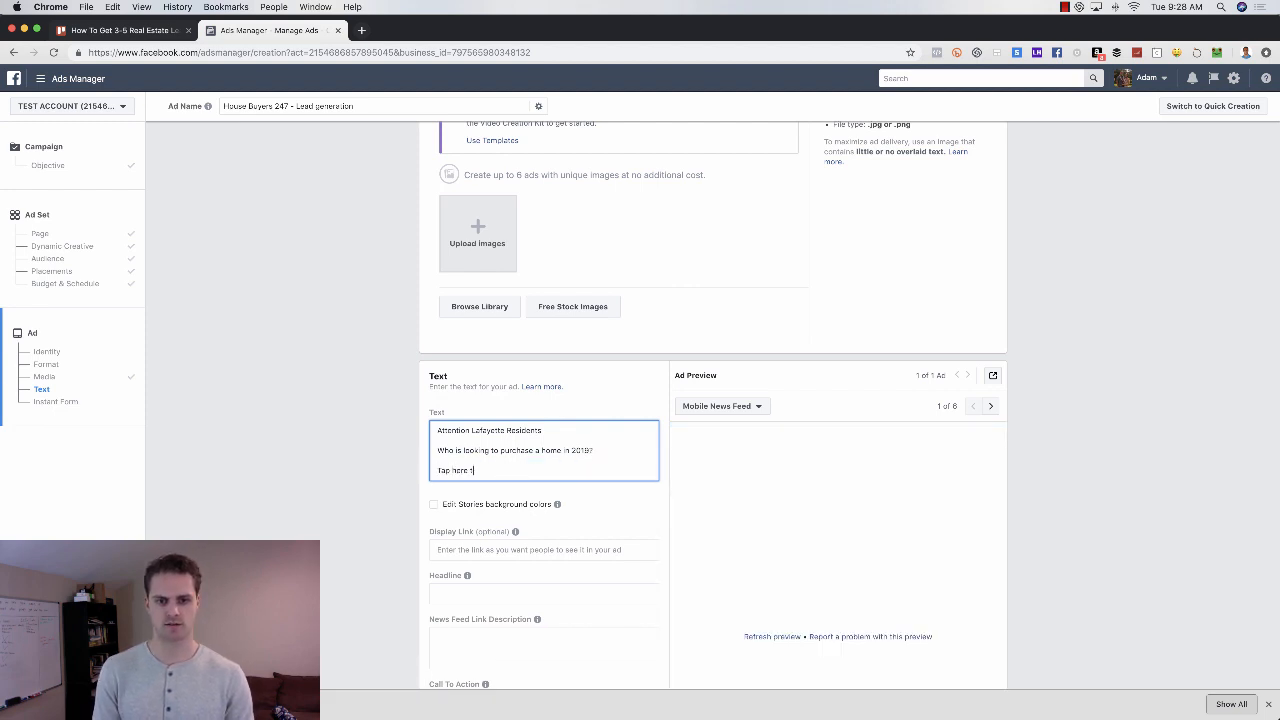
text(o get a list of homes under)
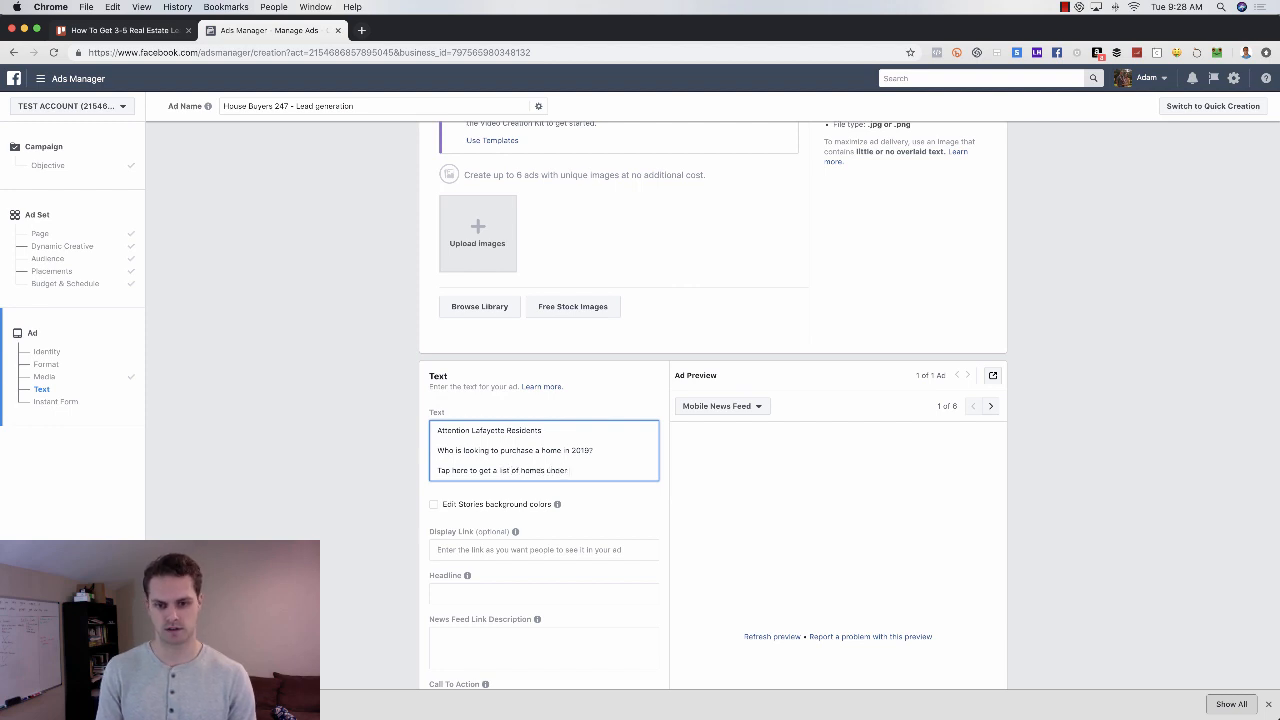
text($)
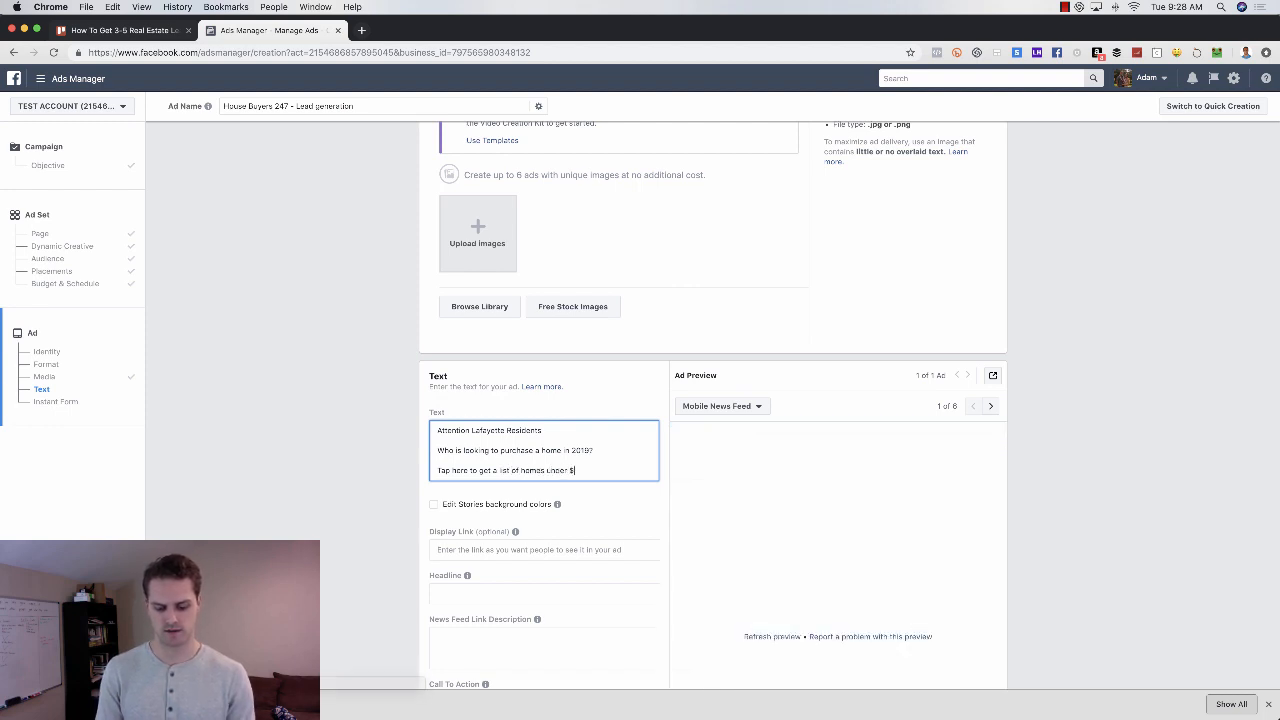
text(199k)
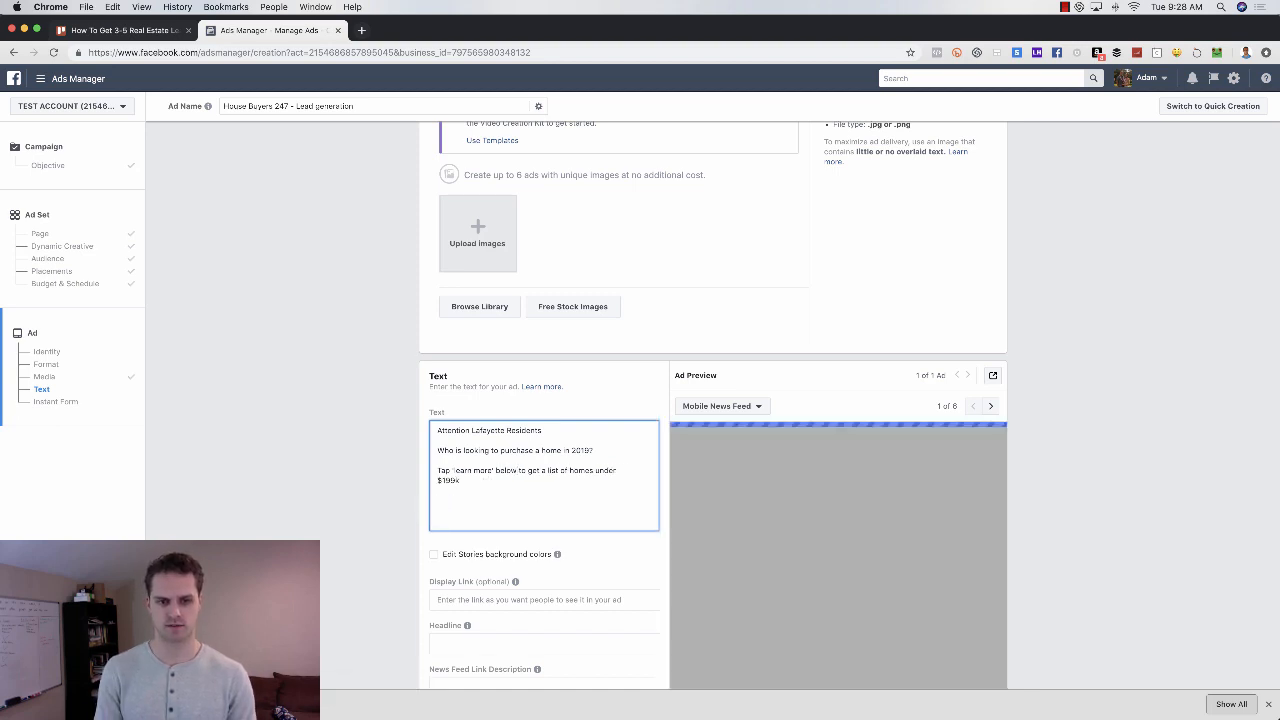
text(we've compiled)
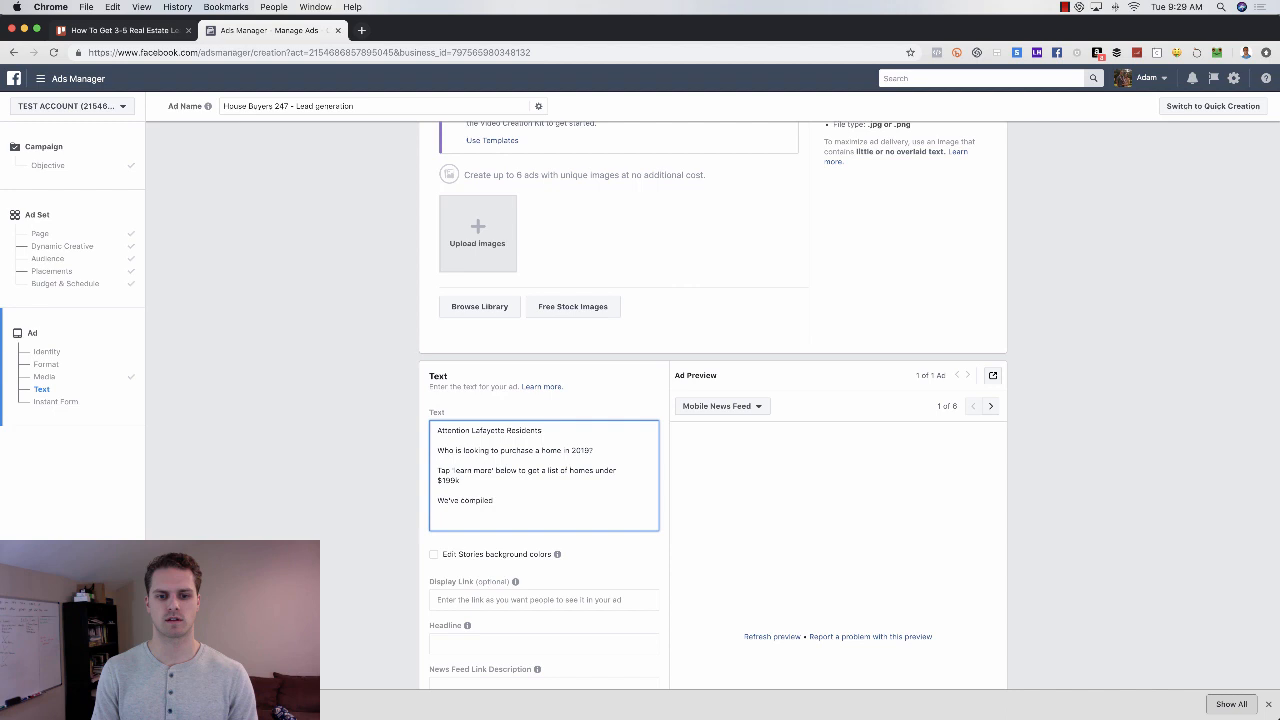
text(a list of homes under)
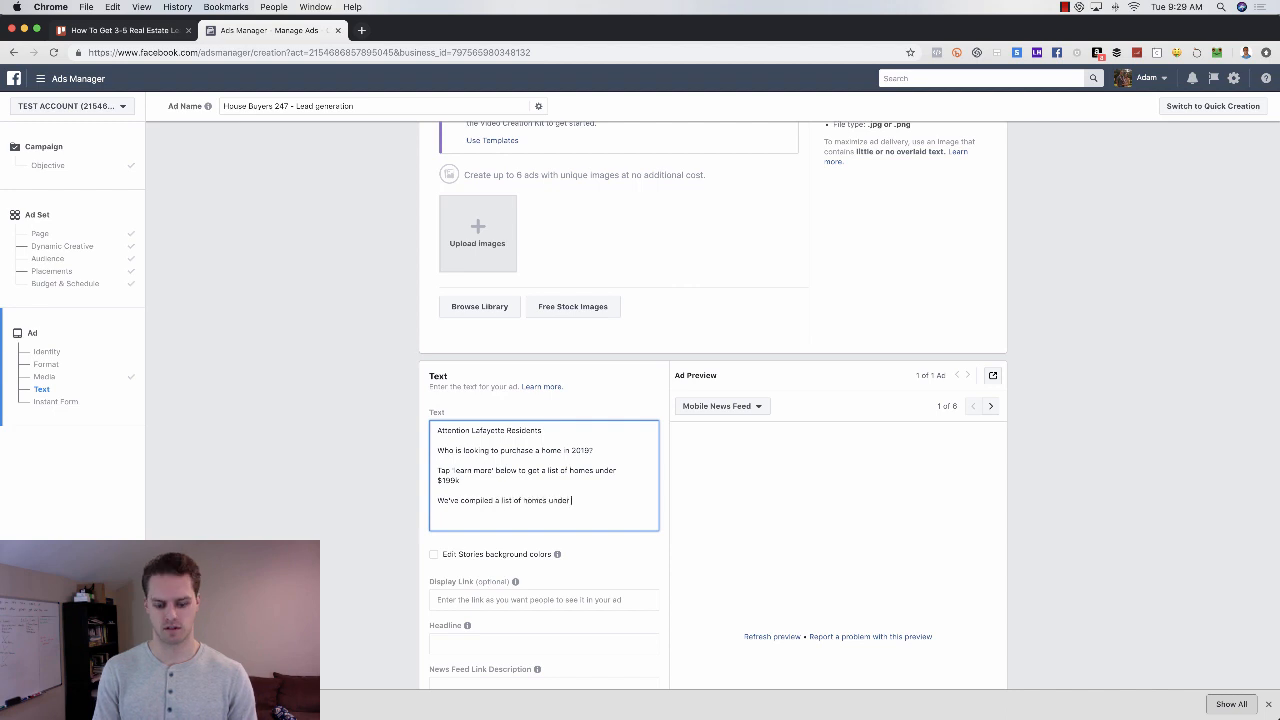
text($19)
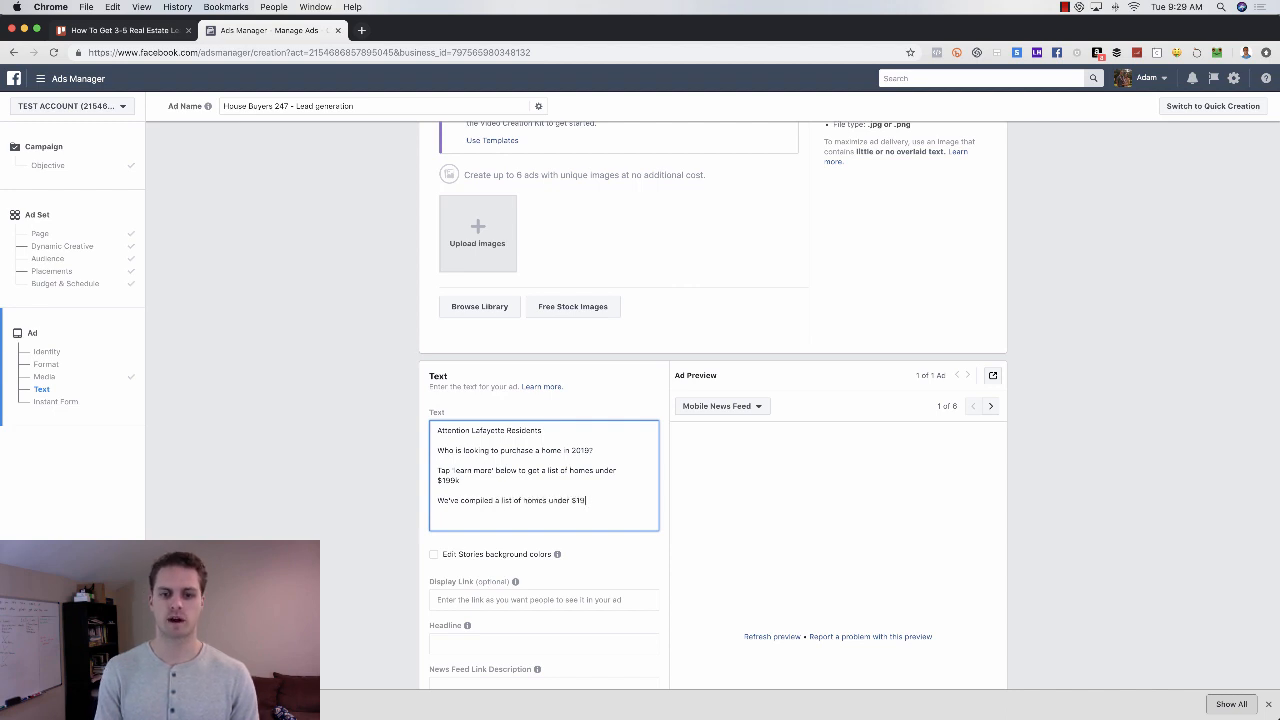
text(.00)
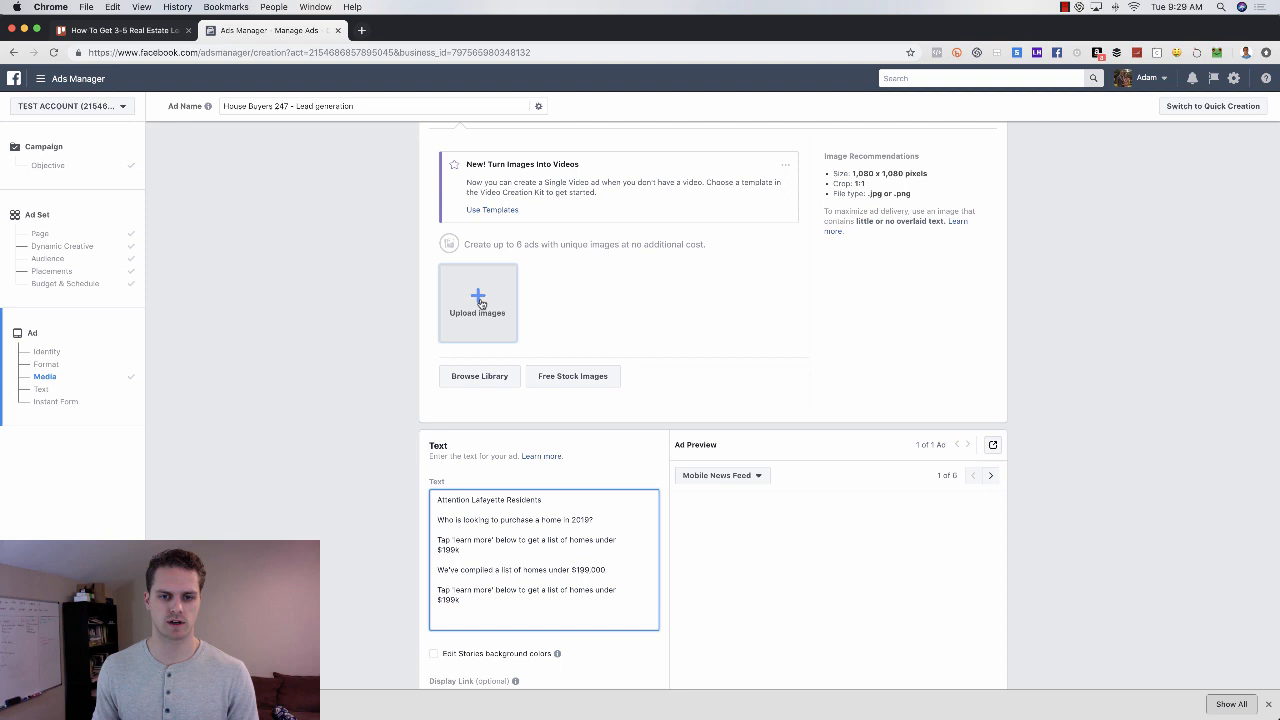
Search free stock images for 'indiana house' and attach a house photo to the ad.
click(572, 376)
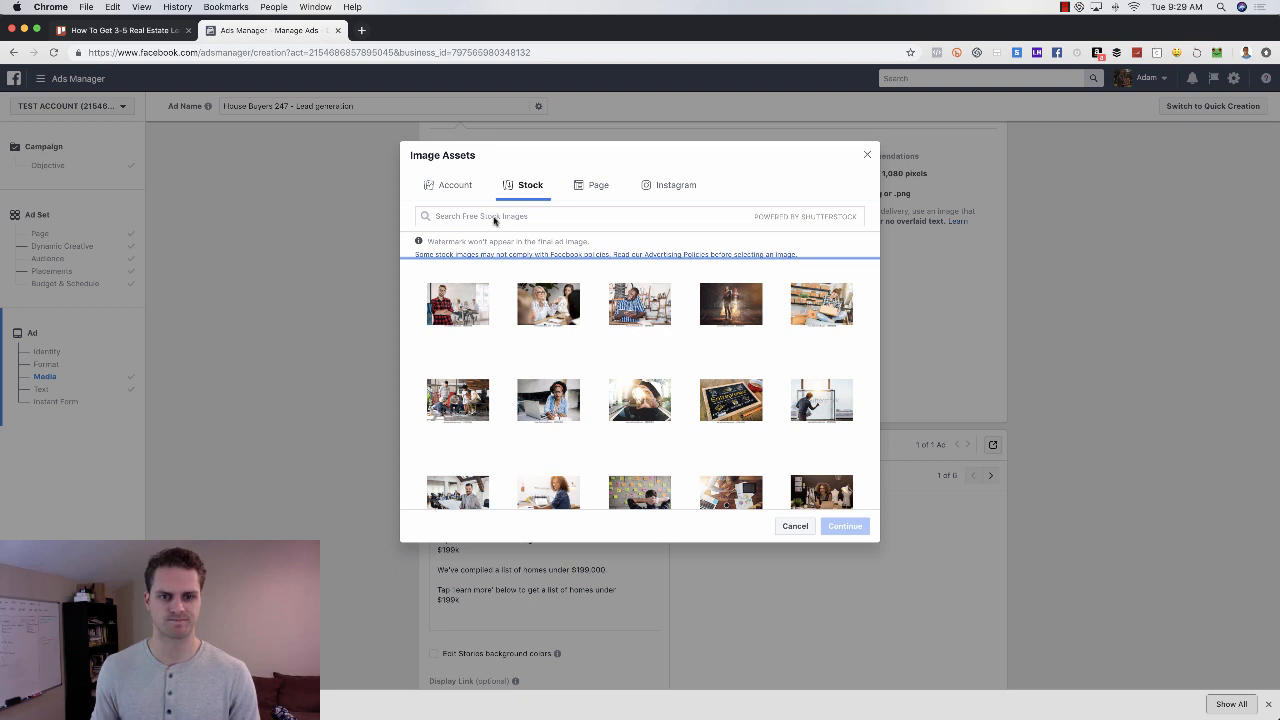
text(indiana)
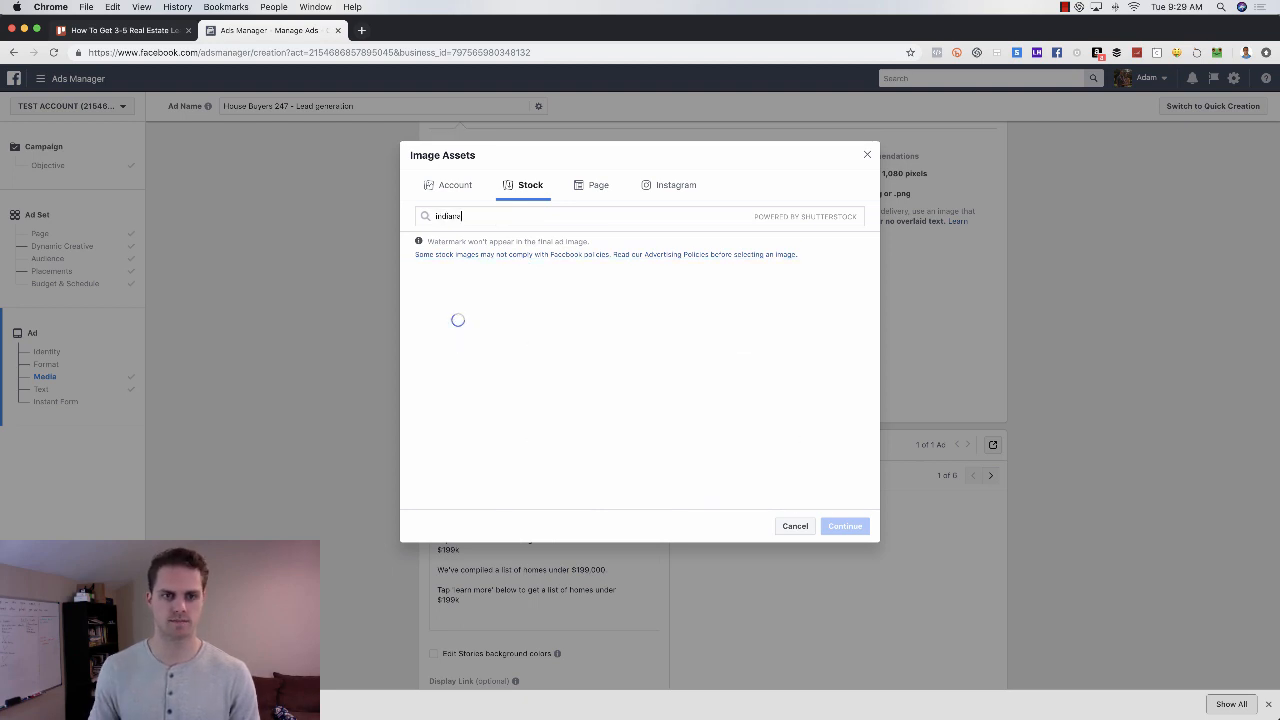
text(house)
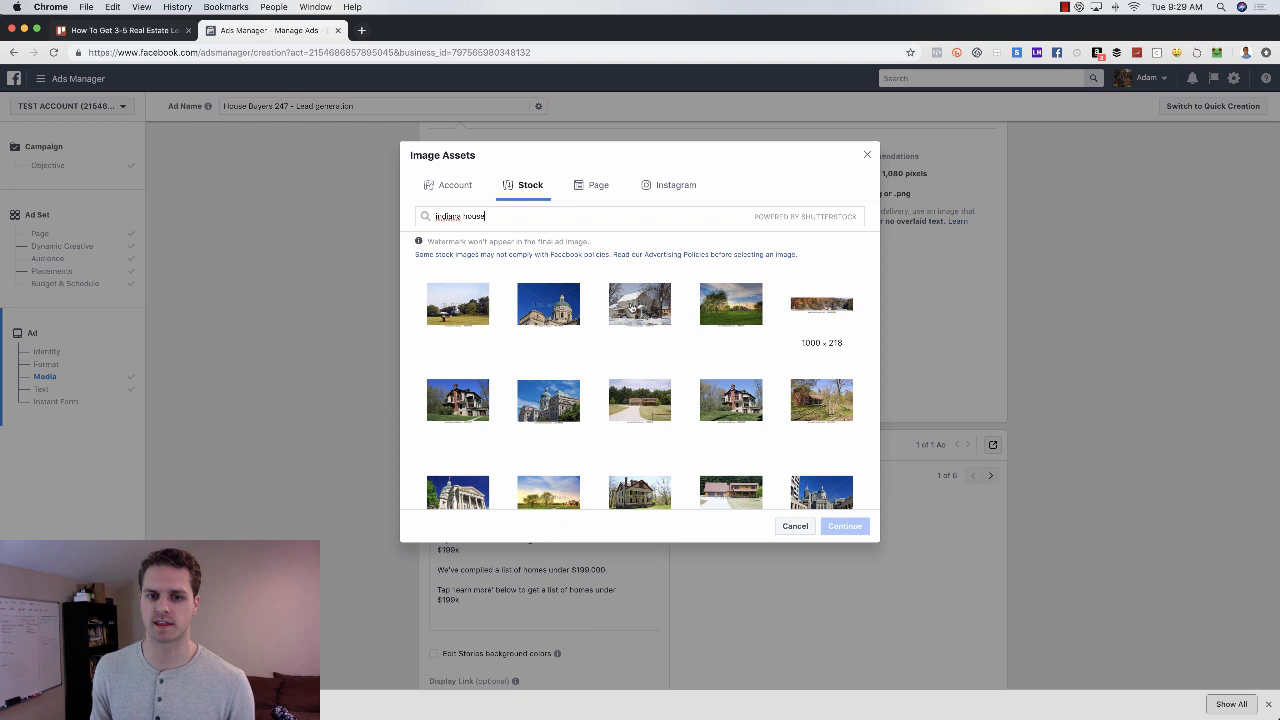
click(796, 526)
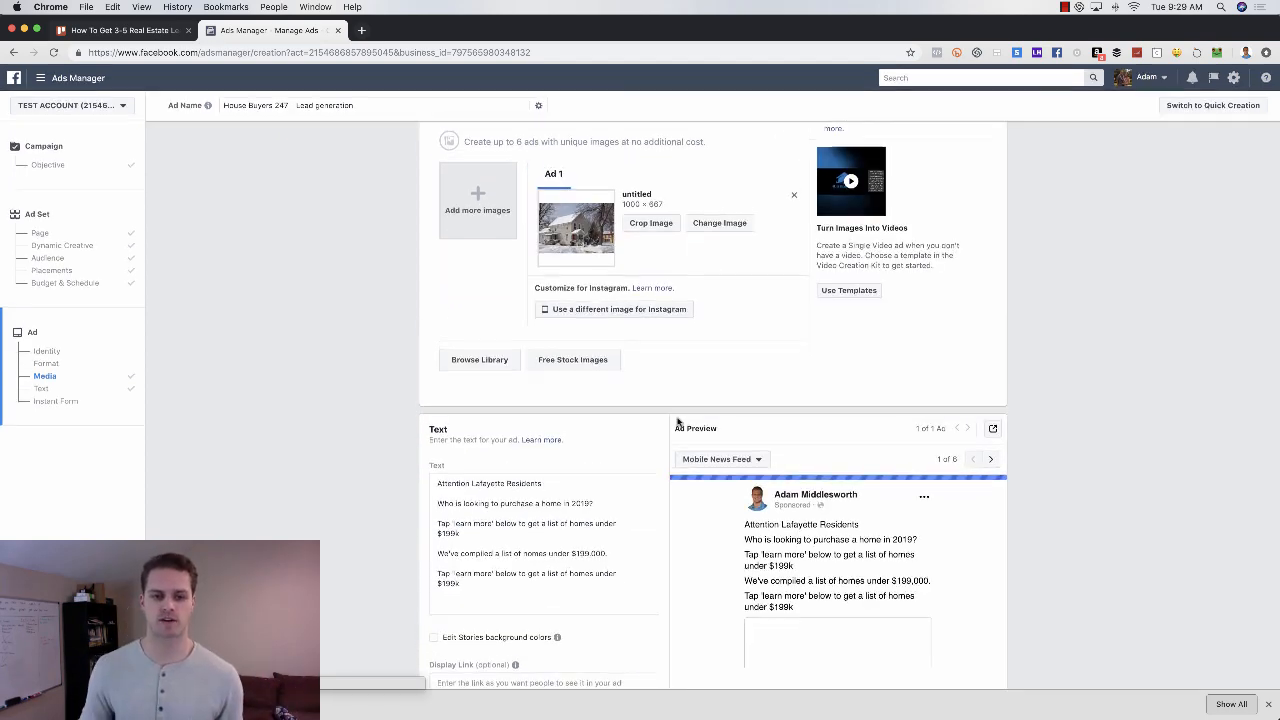
scroll(down, 3)
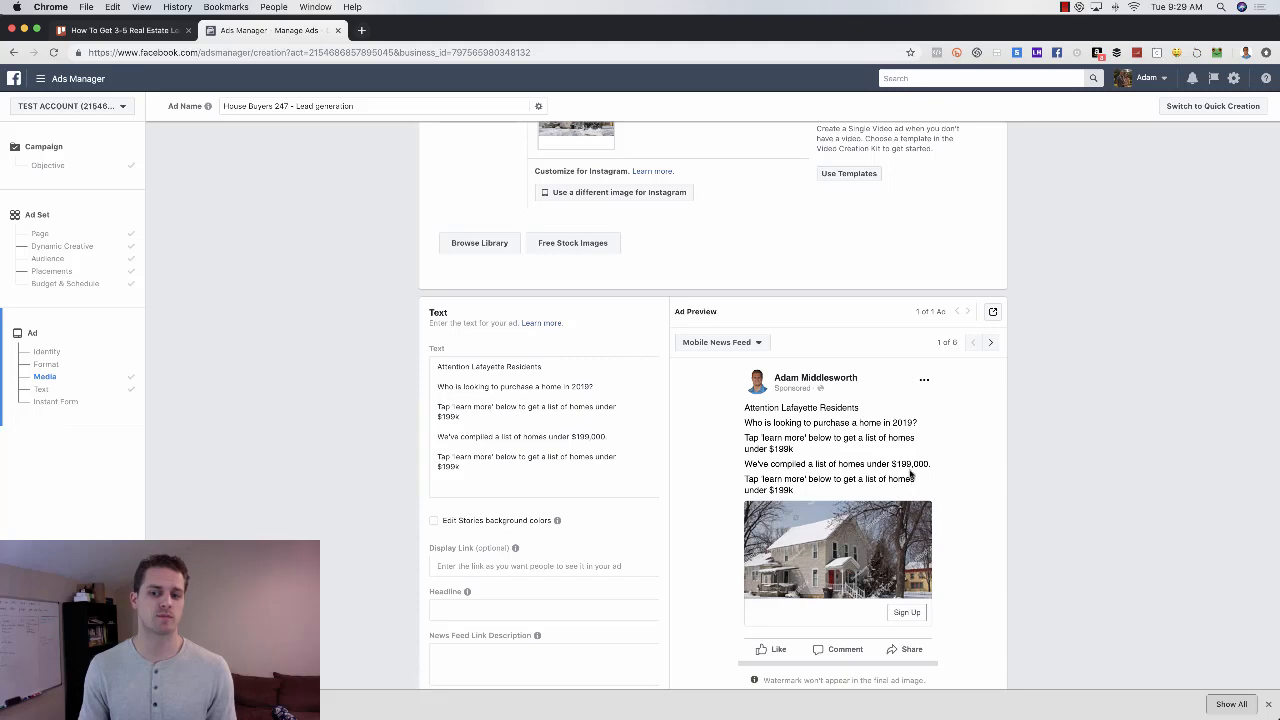
scroll(down, 3)
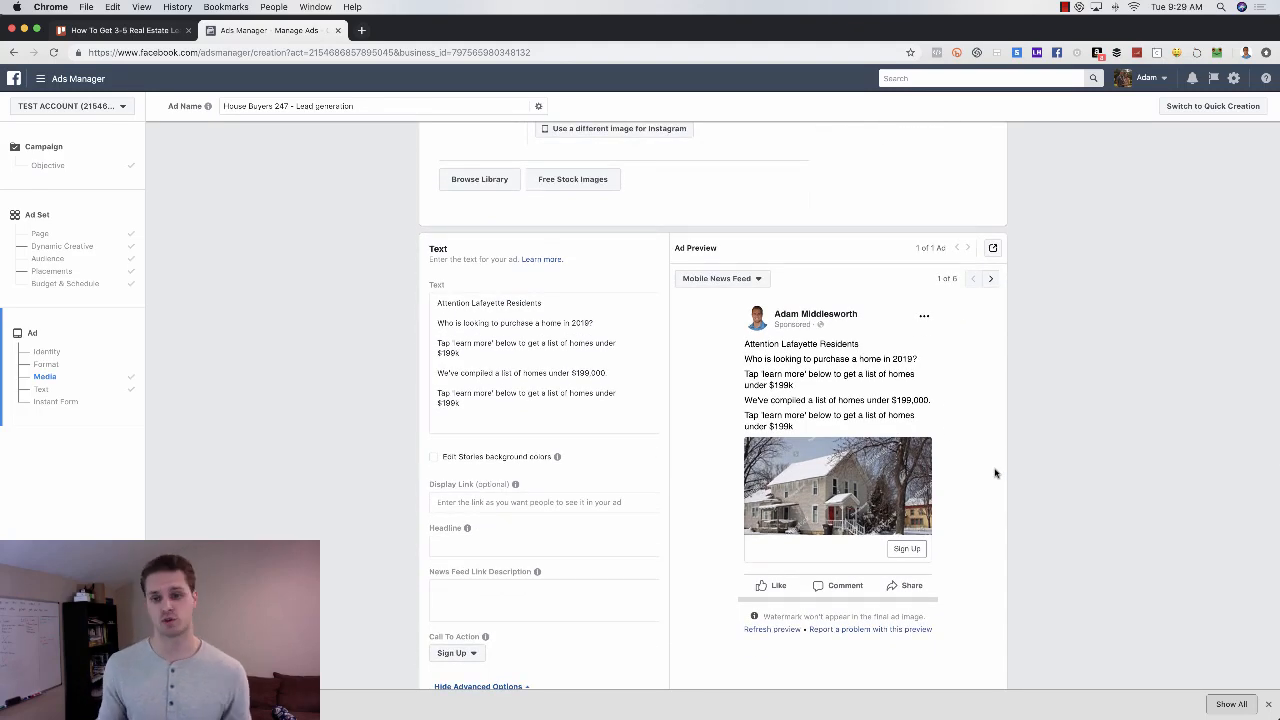
mouse_move(836, 416)
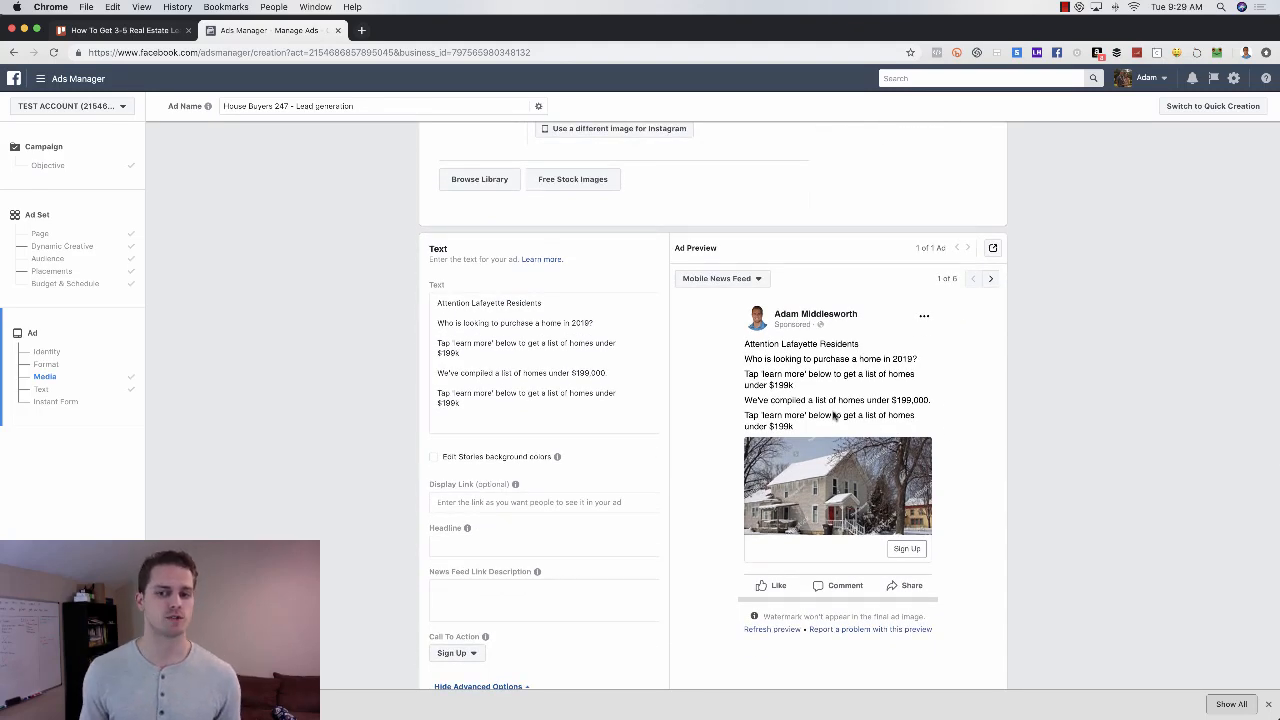
mouse_move(884, 386)
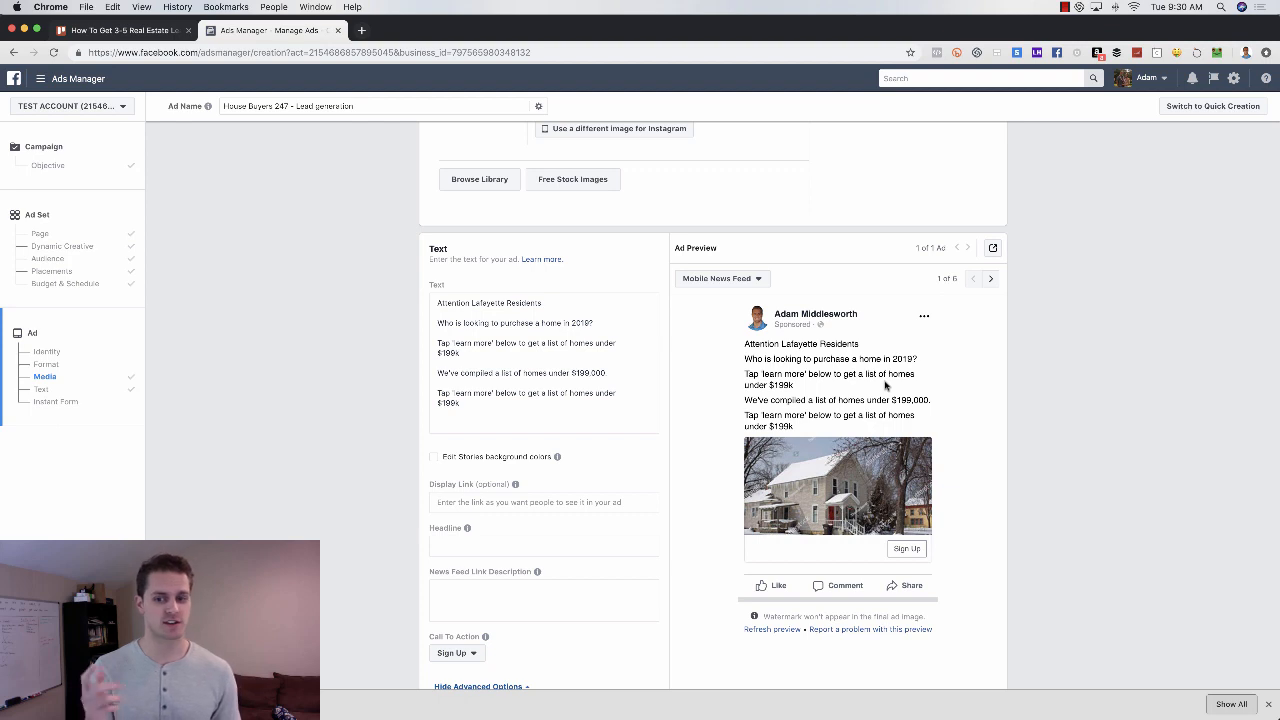
mouse_move(956, 486)
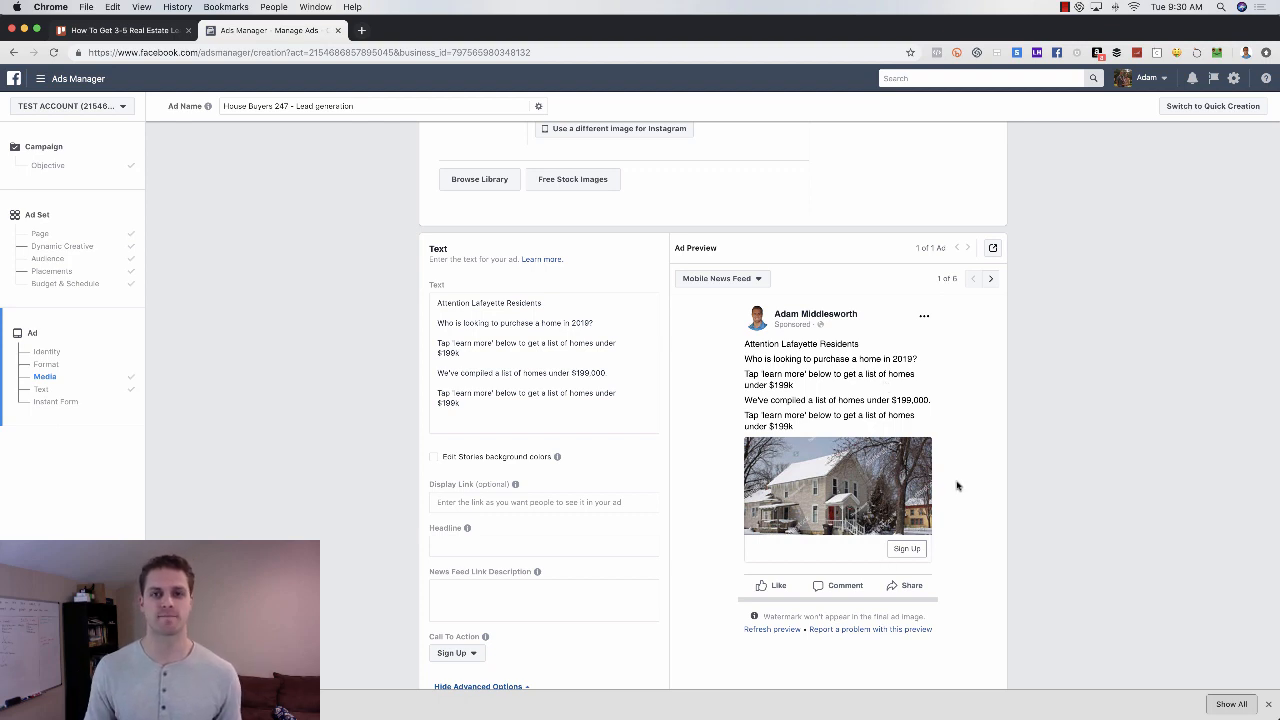